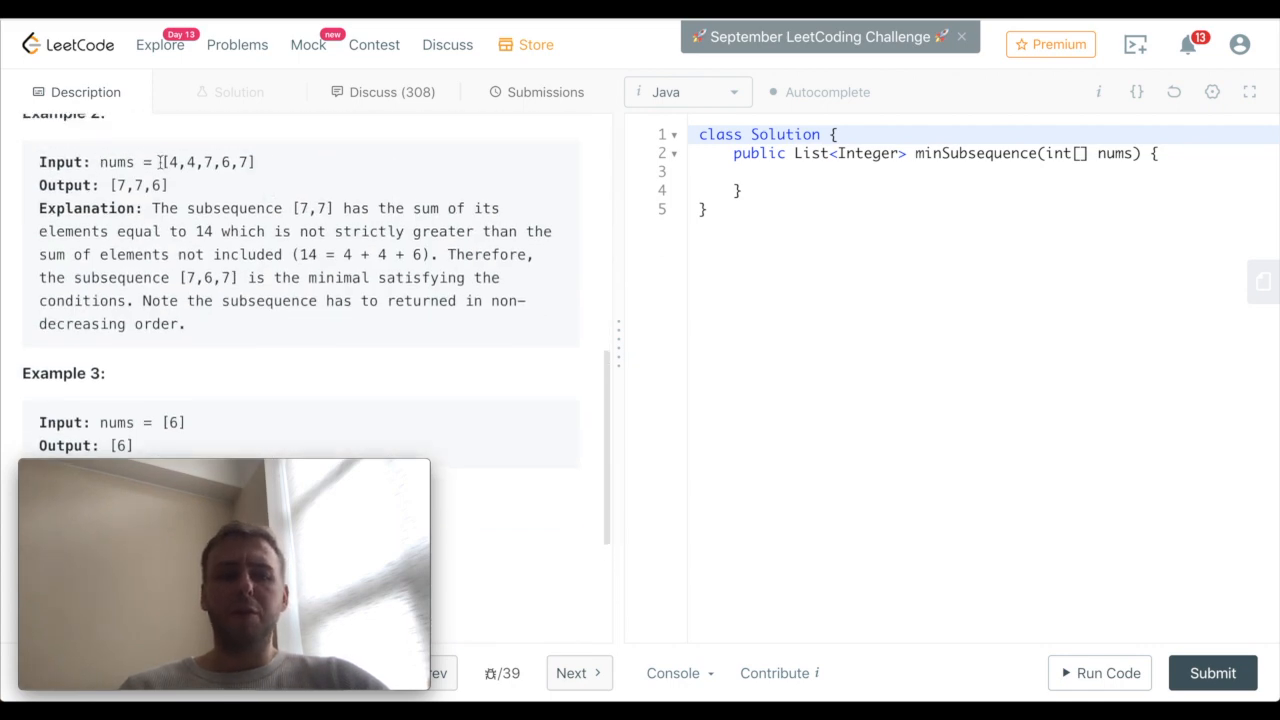
After reviewing the example input [4,4,7,6,7], write List<Integer> result = new ArrayList(); as the method's first line
{"action": "double_click", "coordinate": [208, 162]}
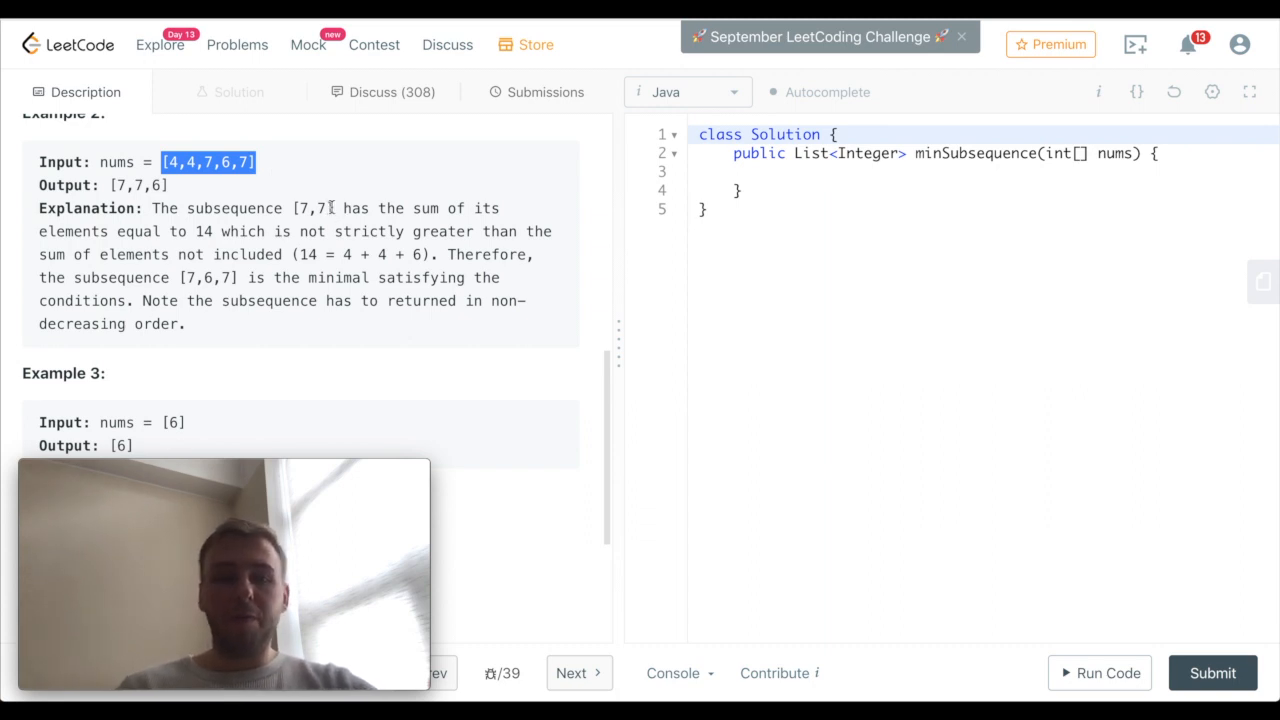
{"action": "double_click", "coordinate": [312, 208]}
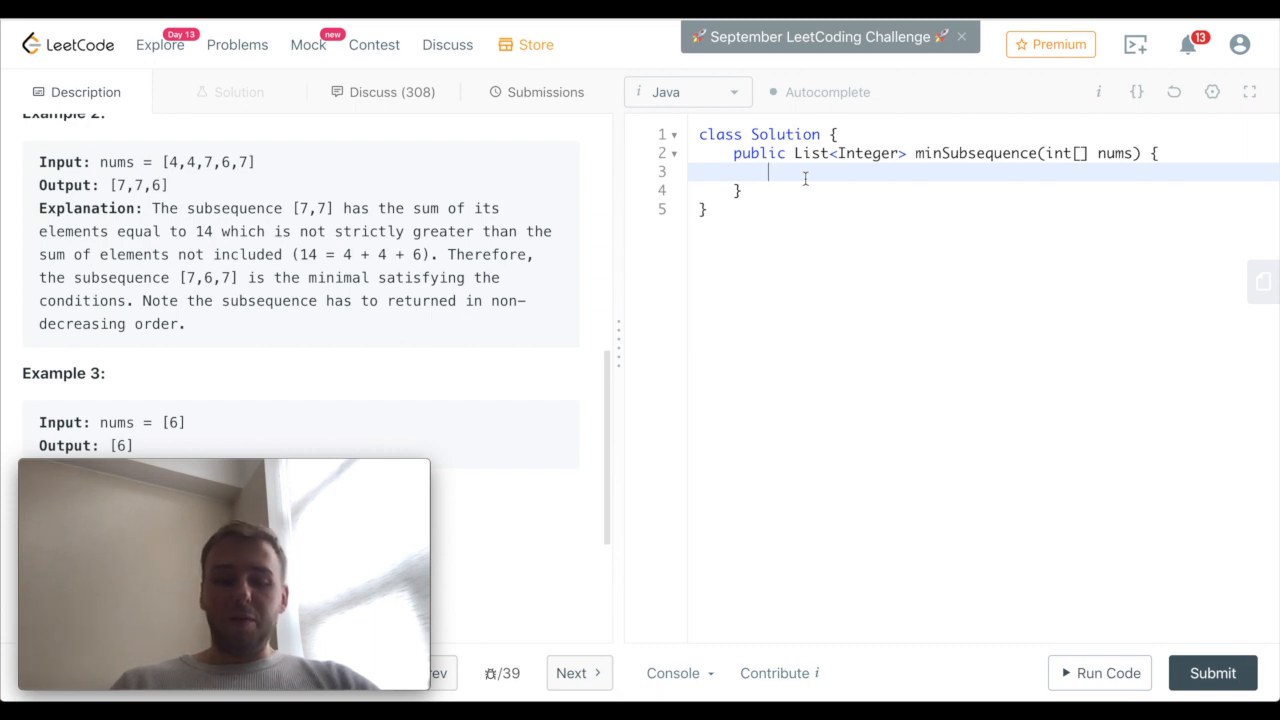
{"action": "type", "text": "List<Integer> result ="}
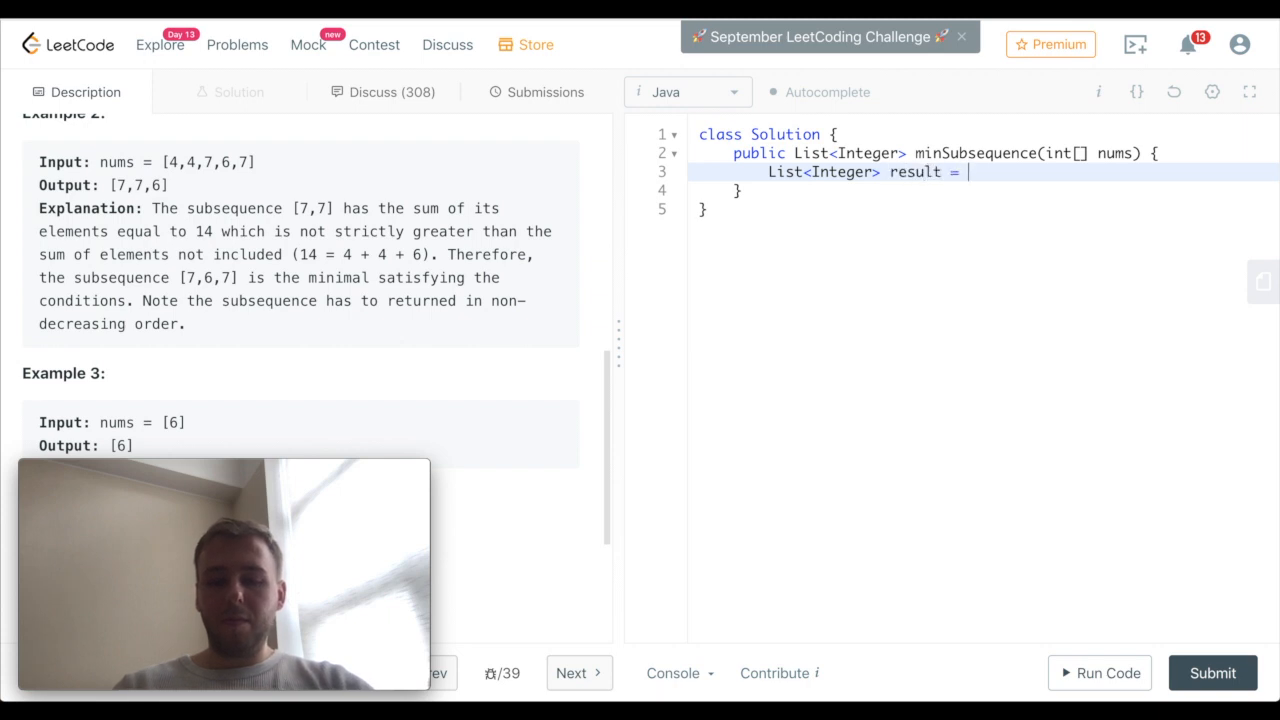
{"action": "type", "text": "new ArrayList();"}
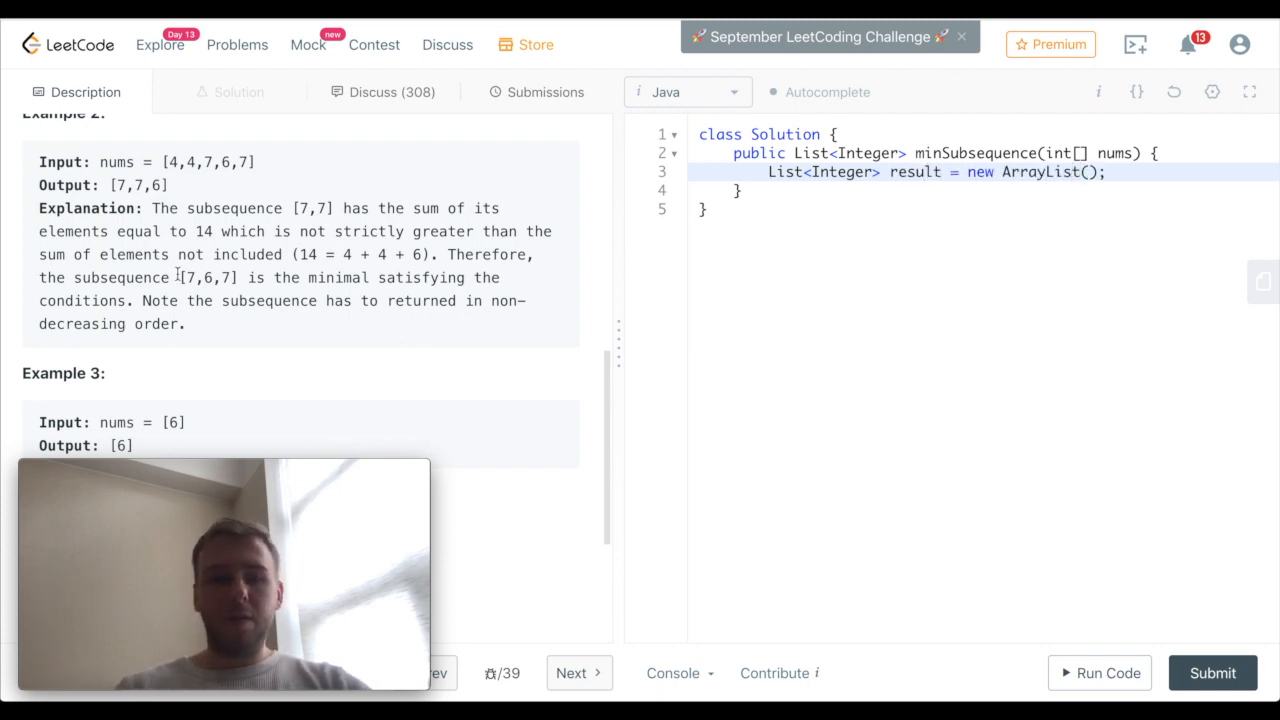
{"action": "scroll", "scroll_direction": "down", "scroll_amount": 3}
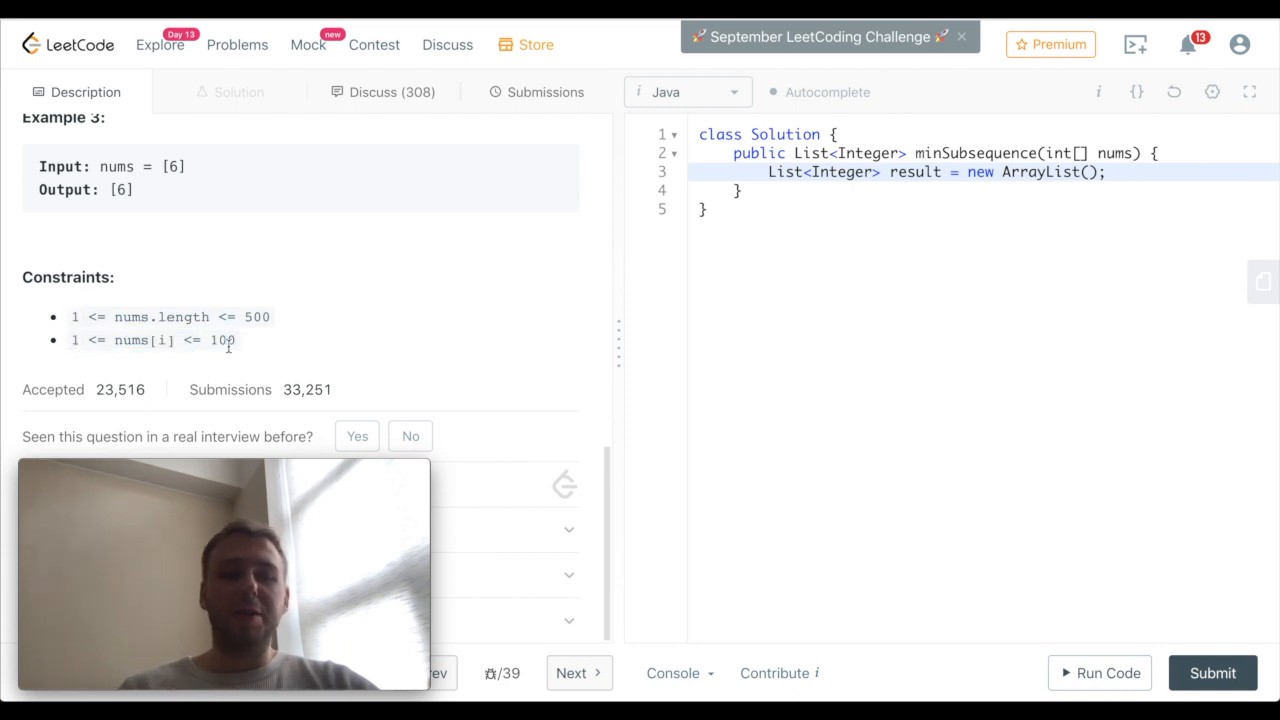
Declare int[] numsCounter = int[101] on a new line after the result list
{"action": "key", "text": "enter"}
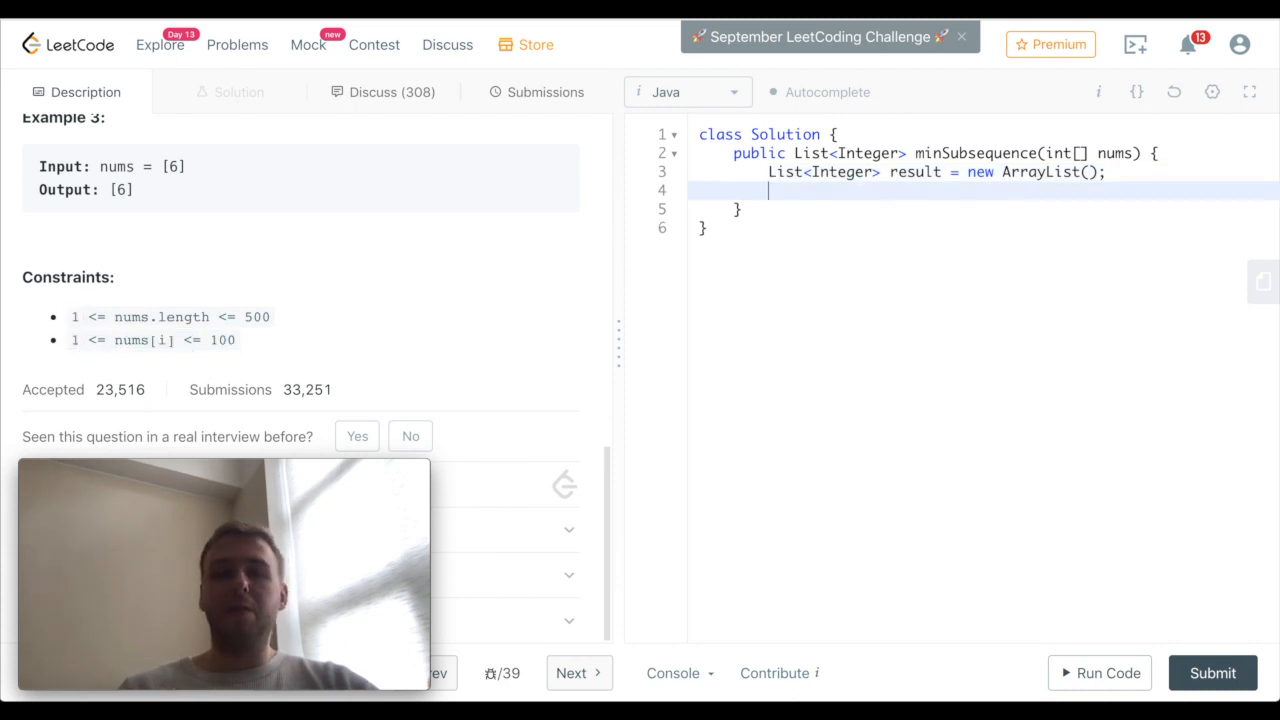
{"action": "type", "text": "int"}
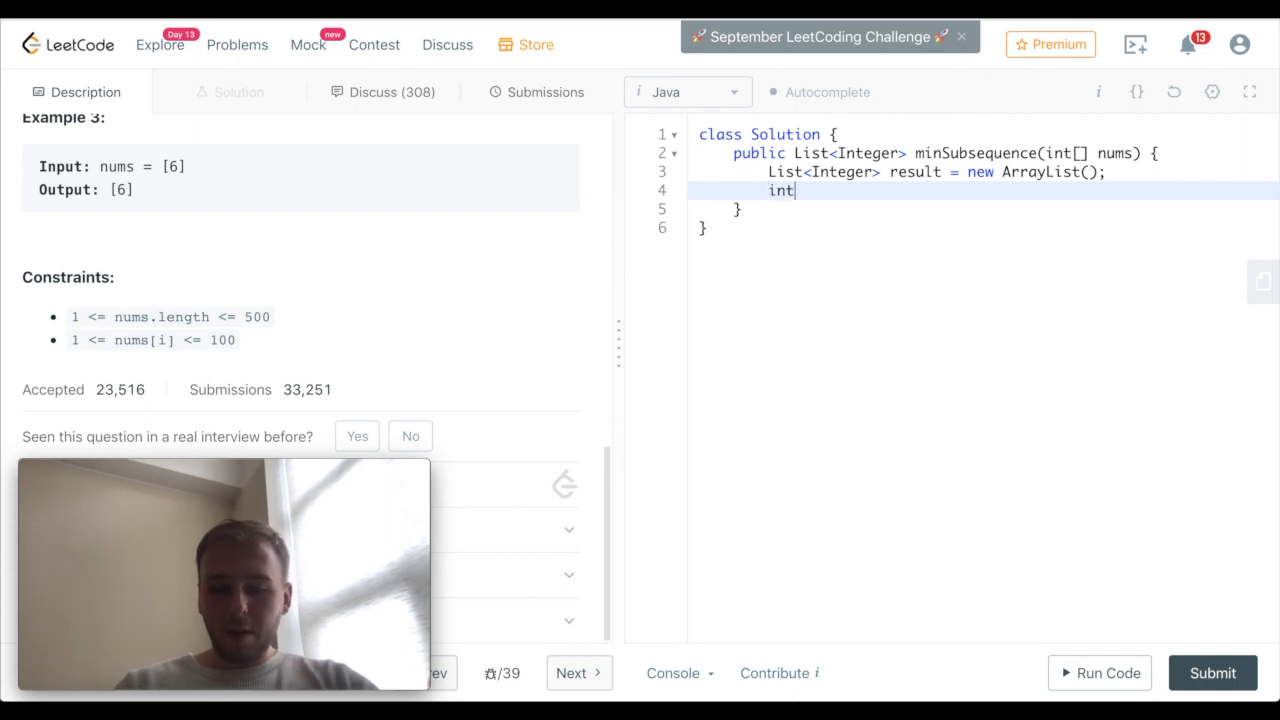
{"action": "type", "text": "[] nums"}
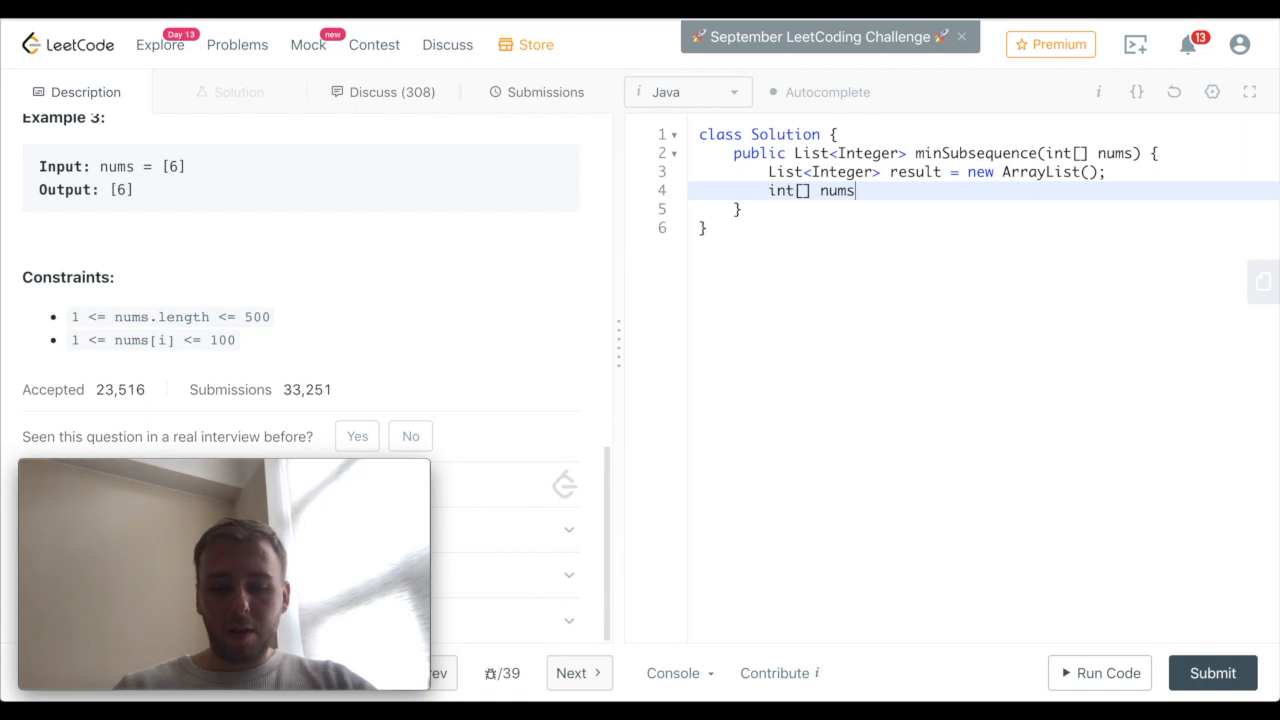
{"action": "type", "text": "Counter ="}
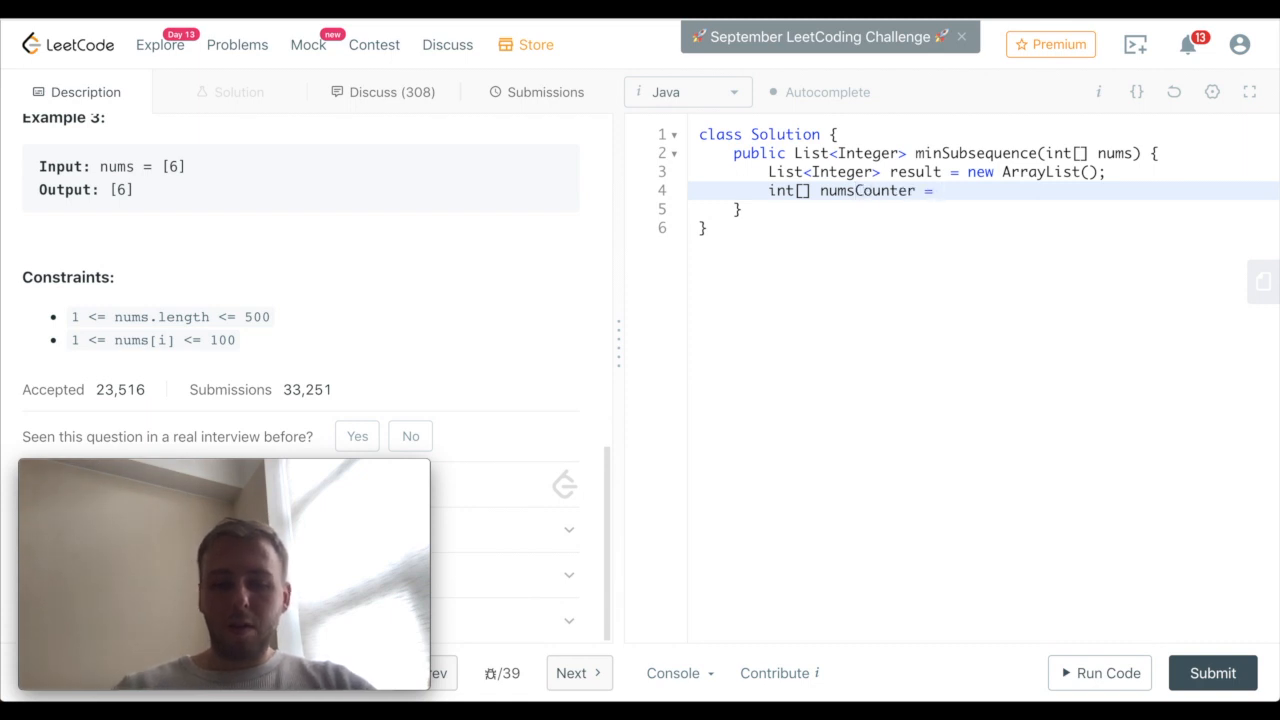
{"action": "type", "text": "int"}
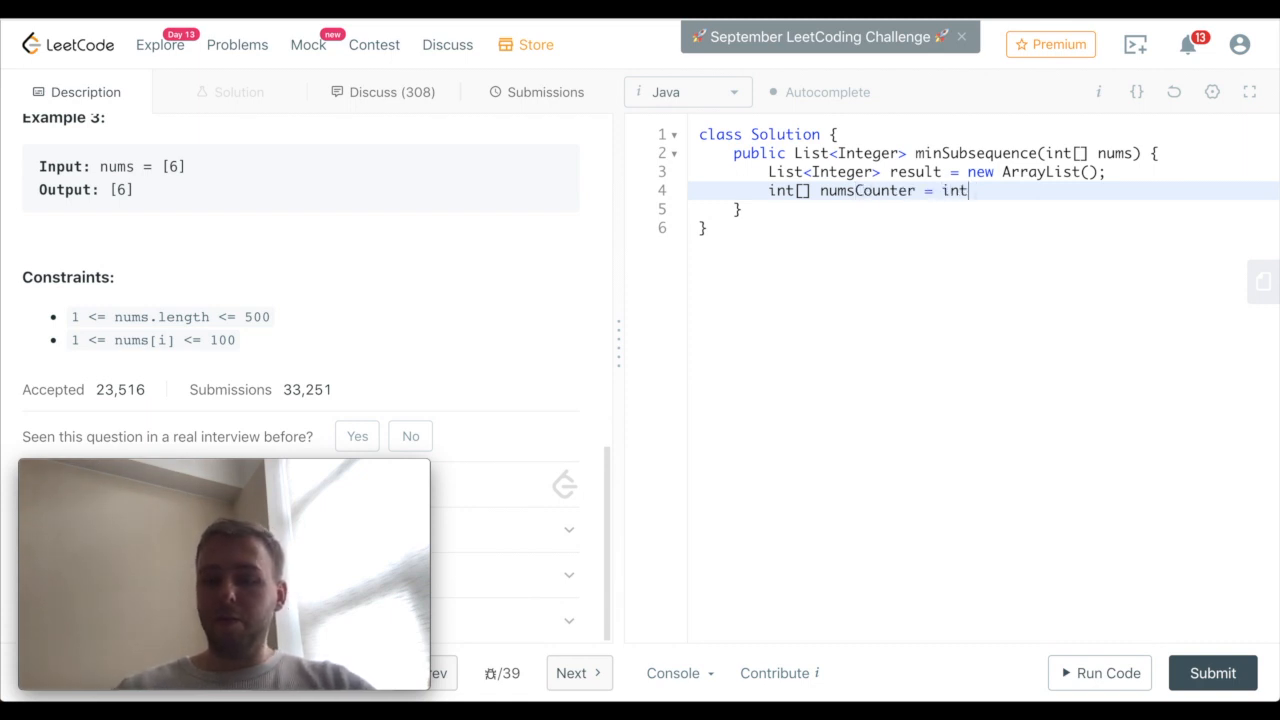
{"action": "type", "text": "[];"}
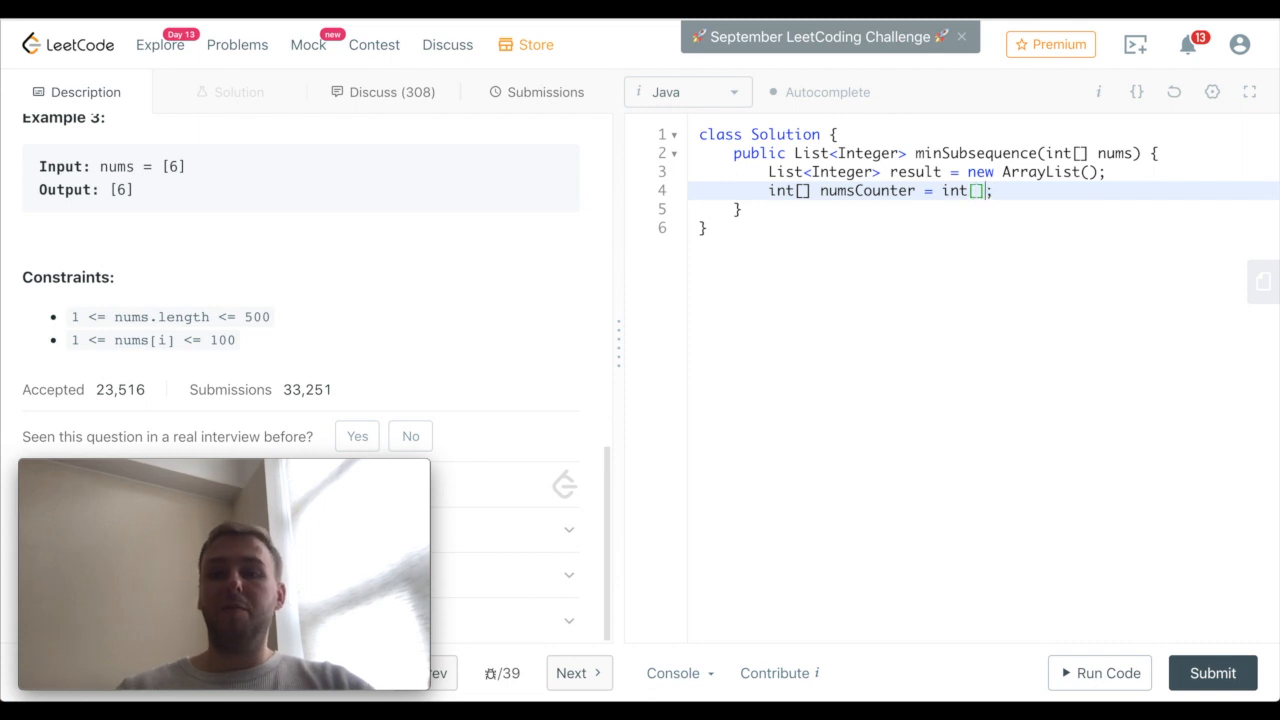
{"action": "type", "text": "101"}
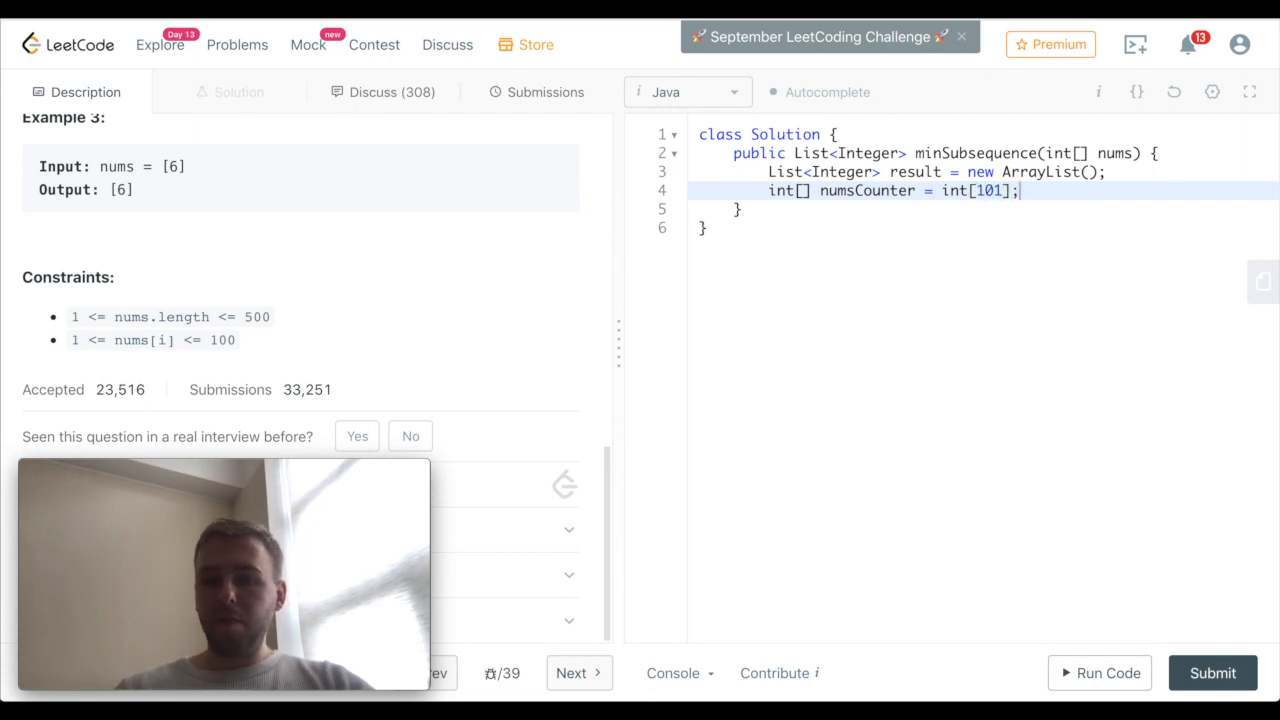
Declare int sumsOfNums = 0 on the next line
{"action": "key", "text": "enter"}
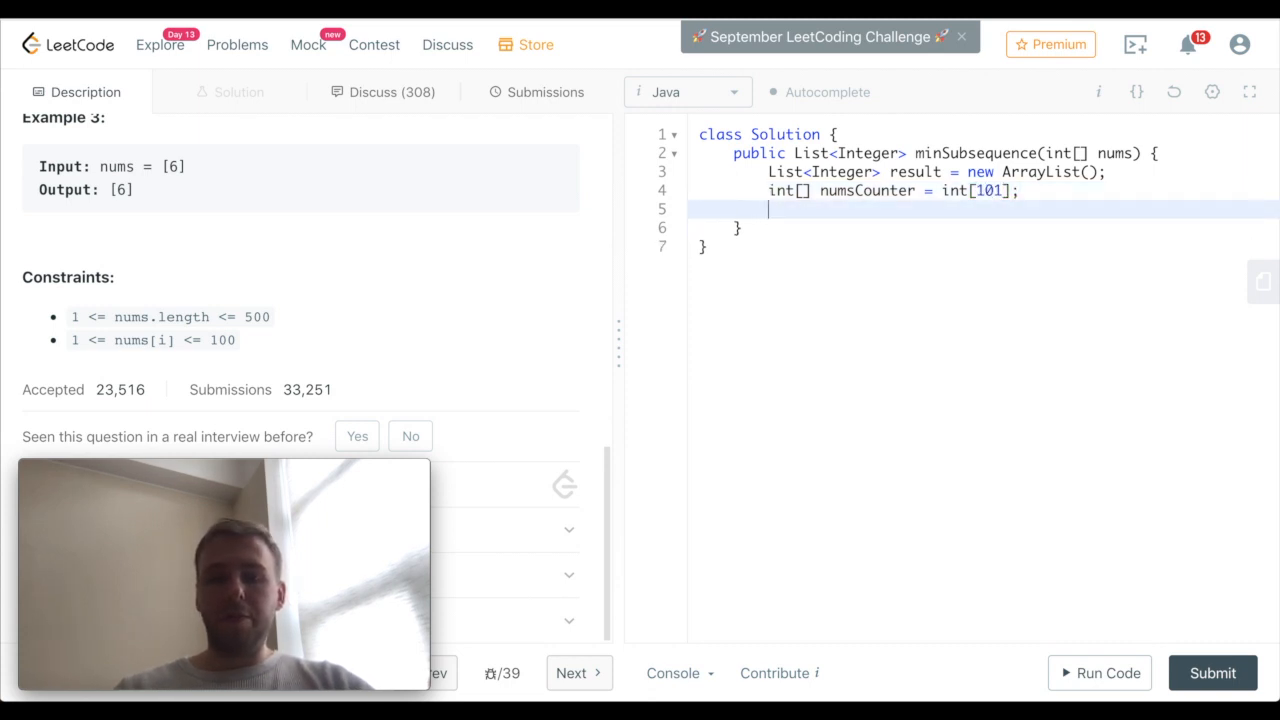
{"action": "type", "text": "int"}
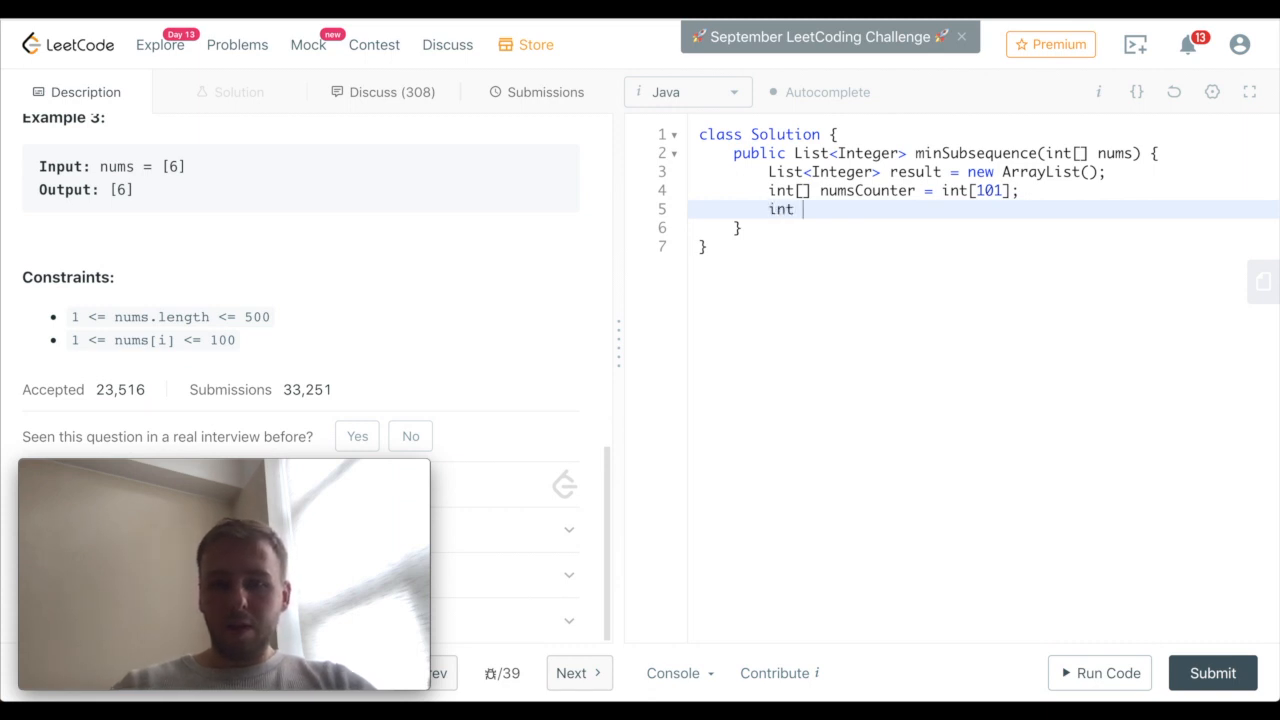
{"action": "type", "text": "sums"}
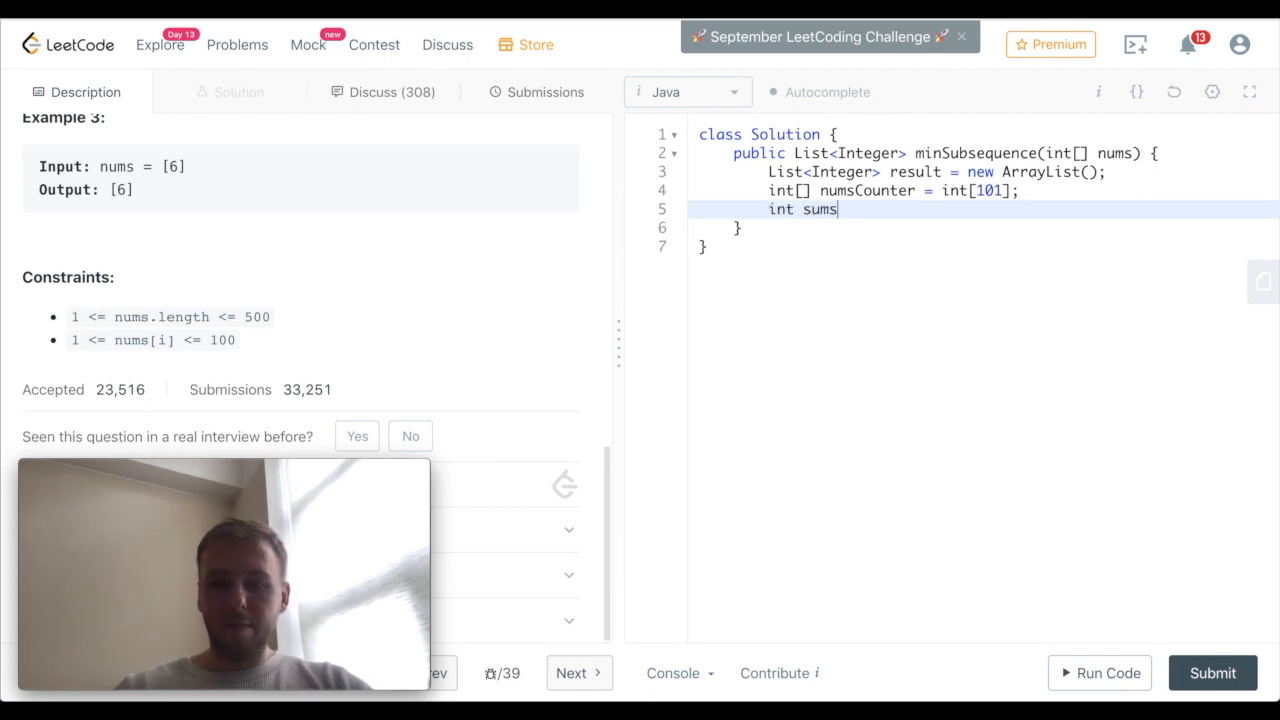
{"action": "type", "text": "OfNums"}
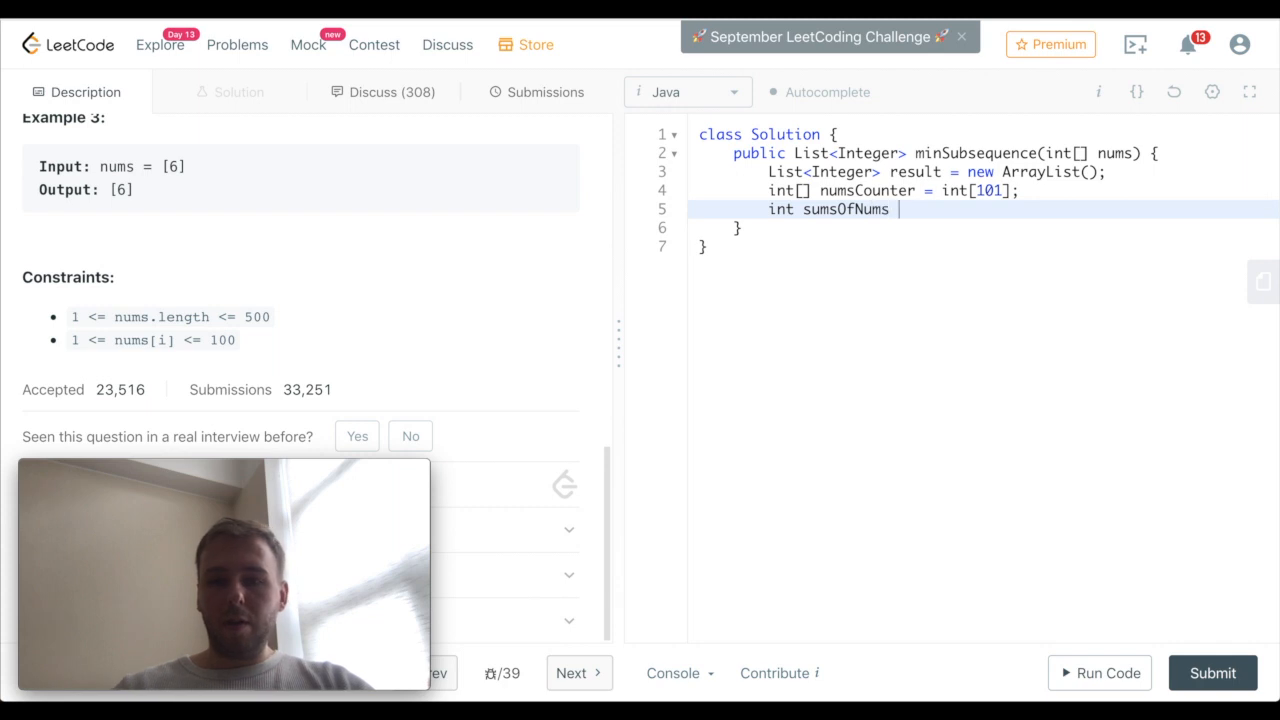
{"action": "type", "text": "= 0"}
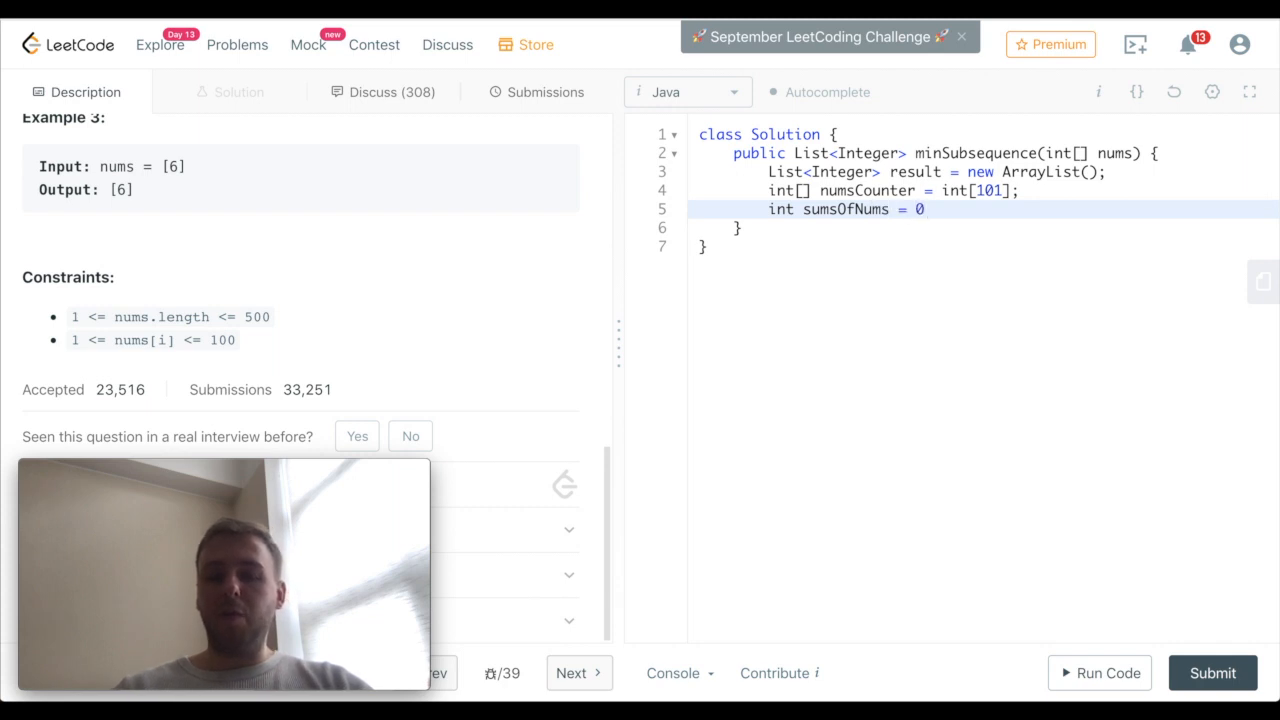
Write a for-each loop over nums that does sumsOfNums += num and numsCounter[num]++
{"action": "type", "text": "for"}
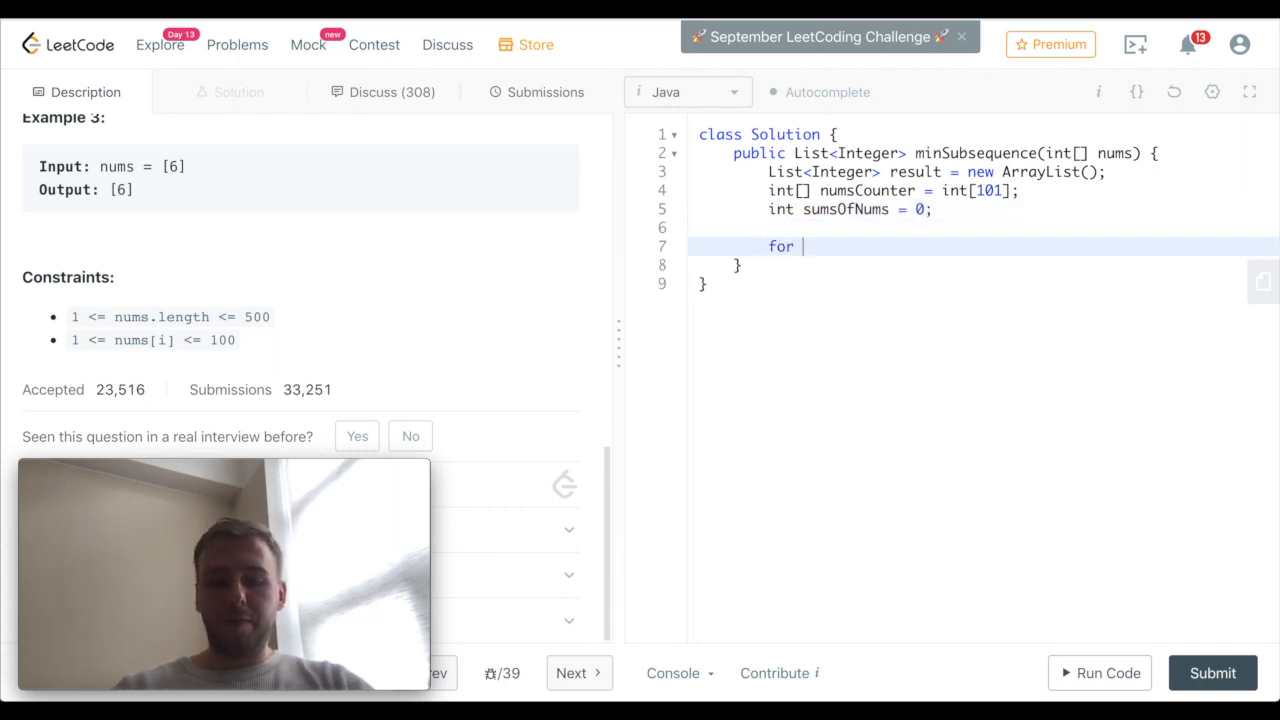
{"action": "type", "text": "(int num: )"}
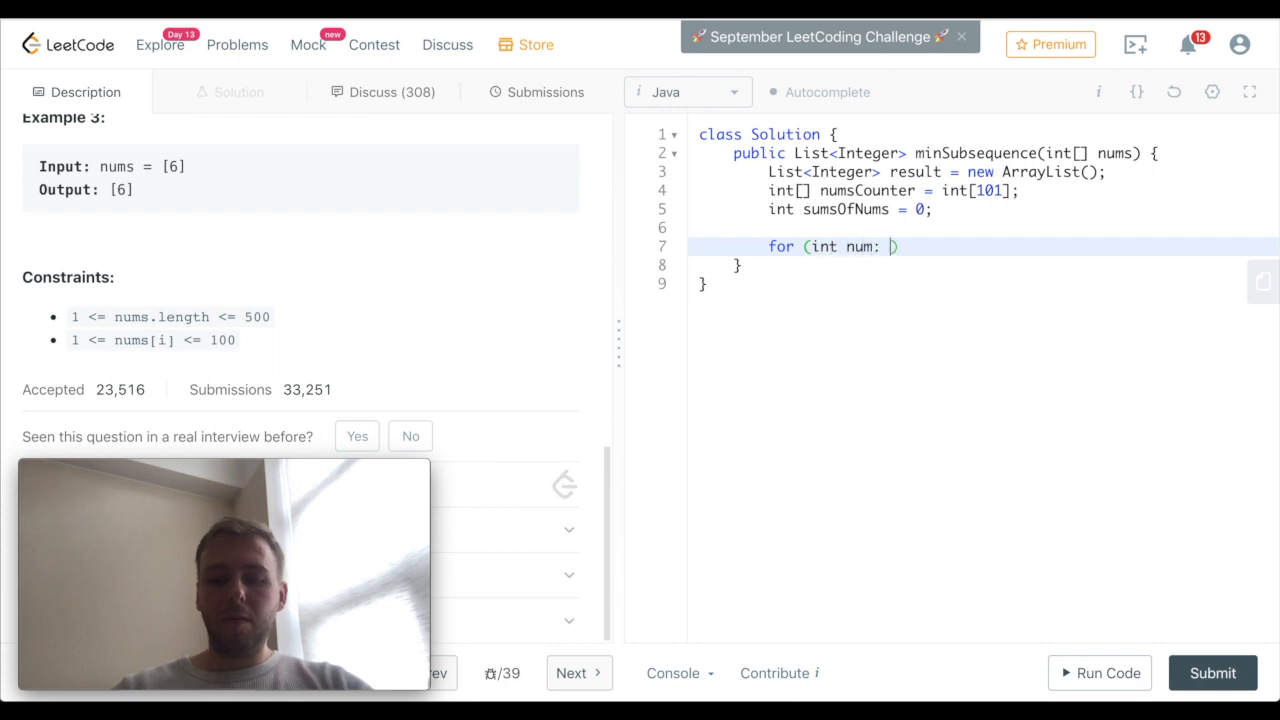
{"action": "type", "text": "nums) {"}
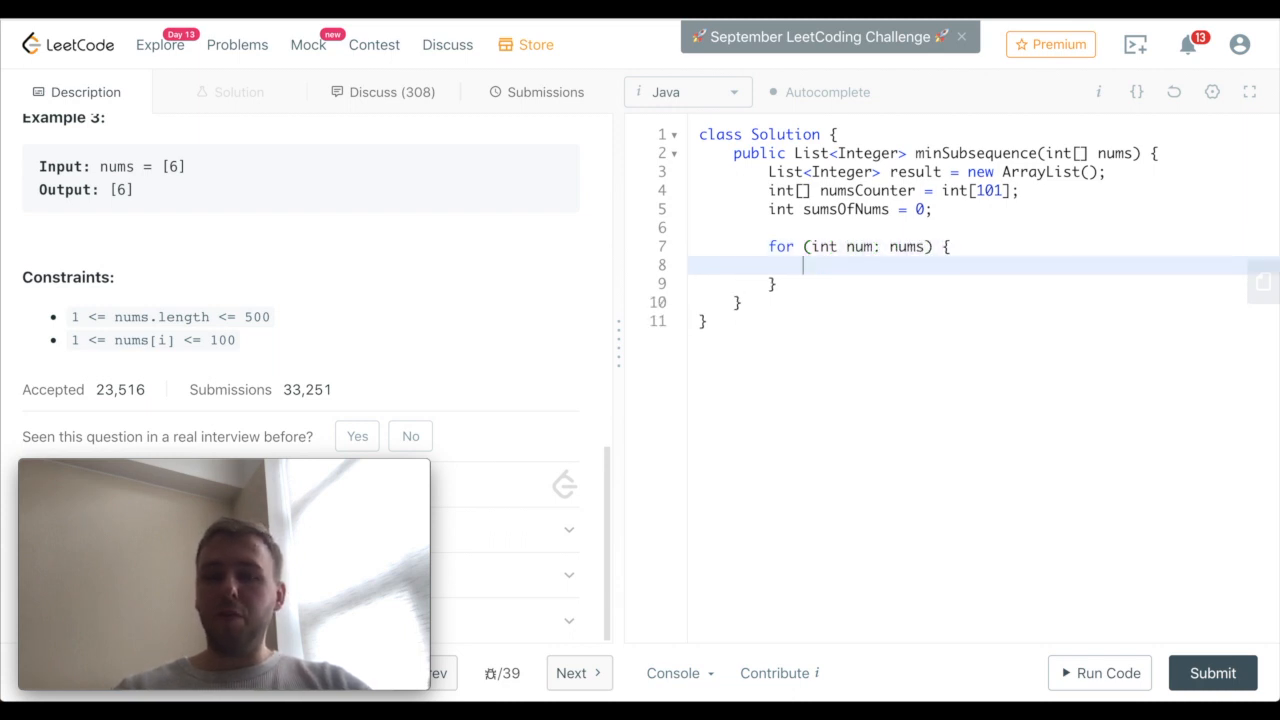
{"action": "type", "text": "s"}
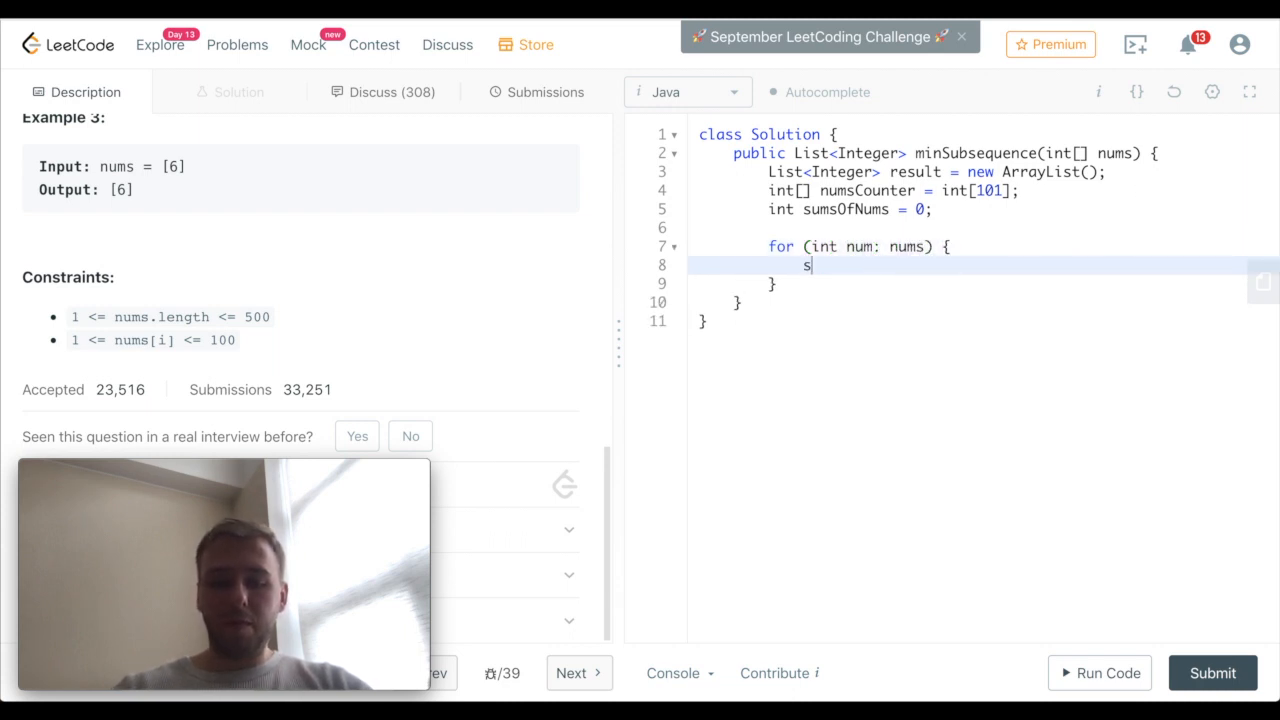
{"action": "type", "text": "ums"}
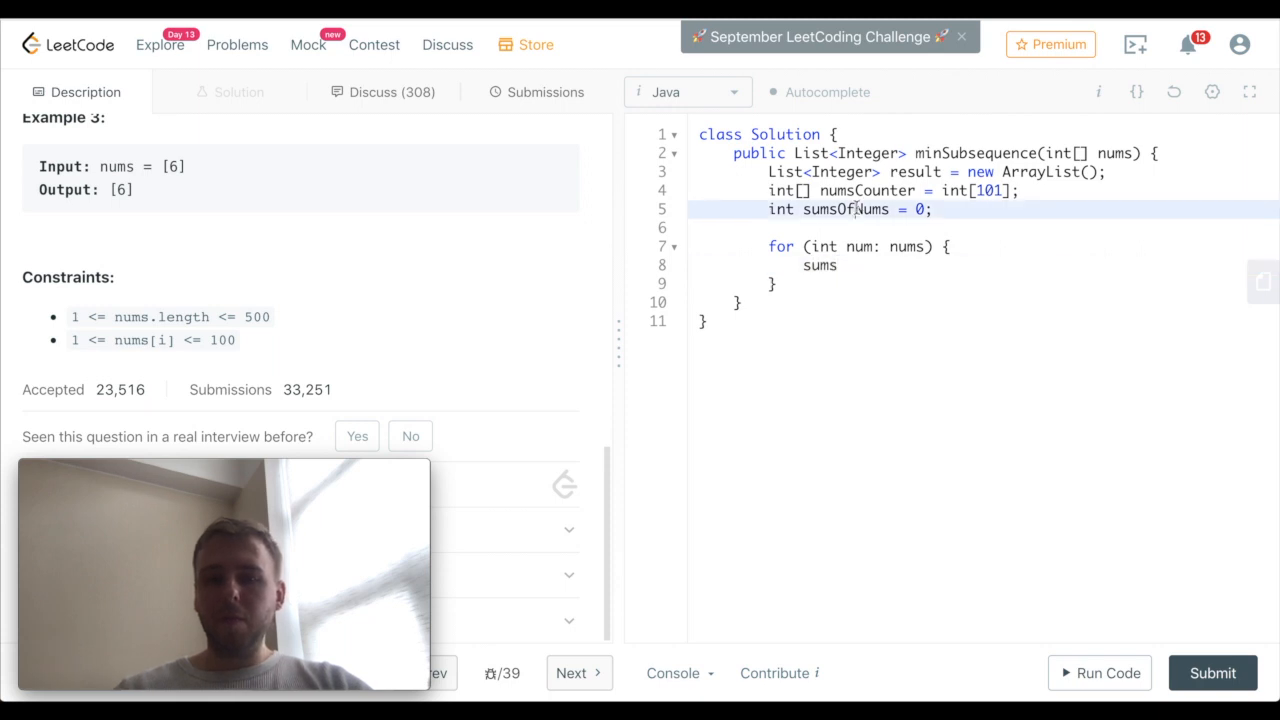
{"action": "type", "text": "sumsOfNums+"}
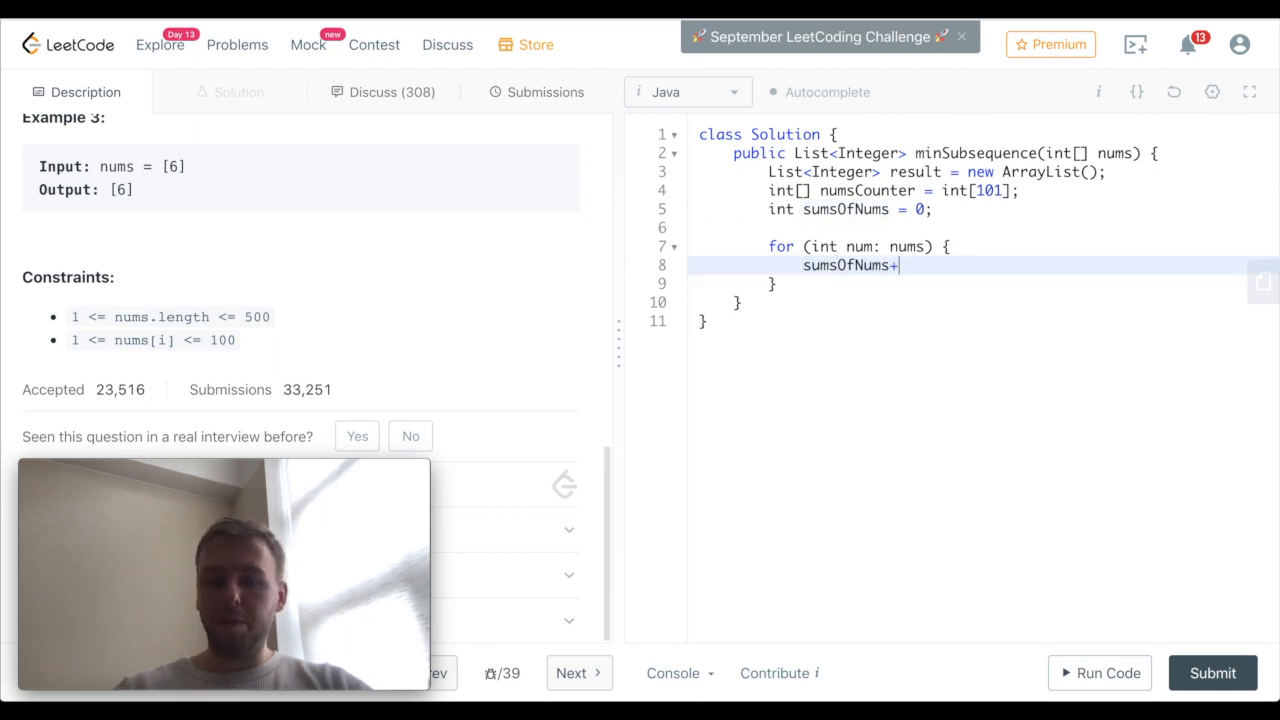
{"action": "type", "text": "=num;"}
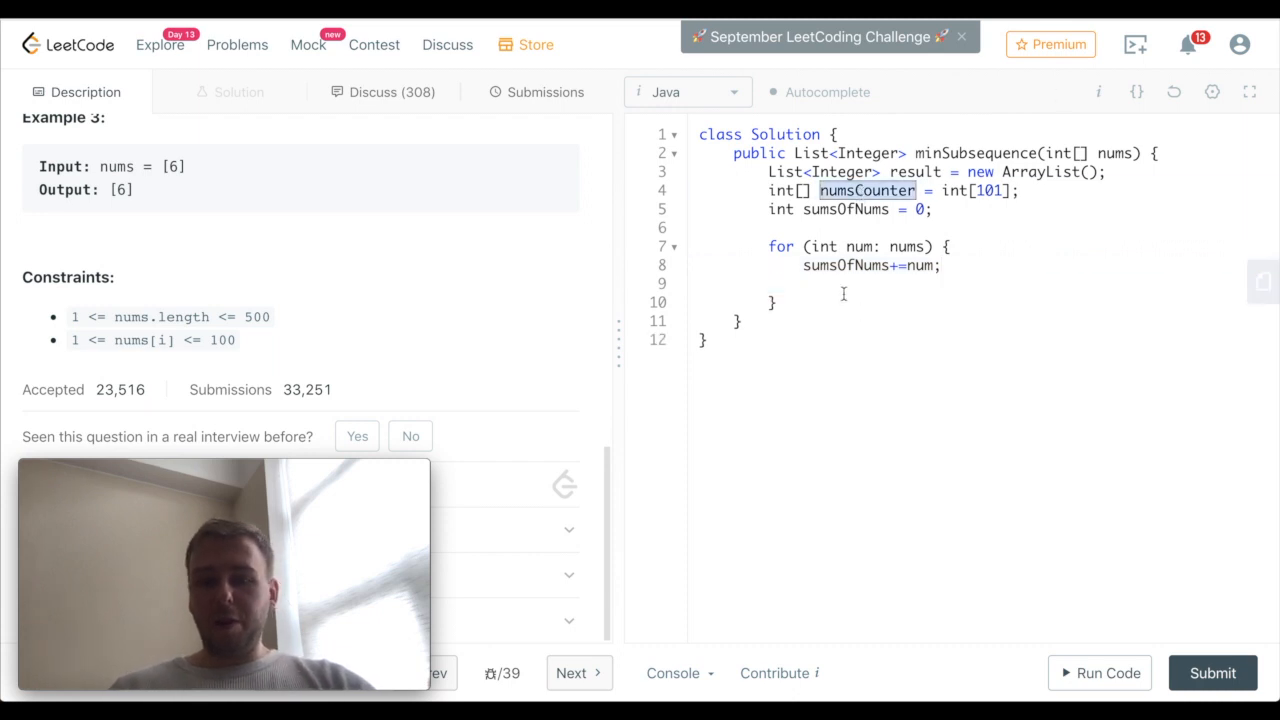
{"action": "type", "text": "numsCounter[num]"}
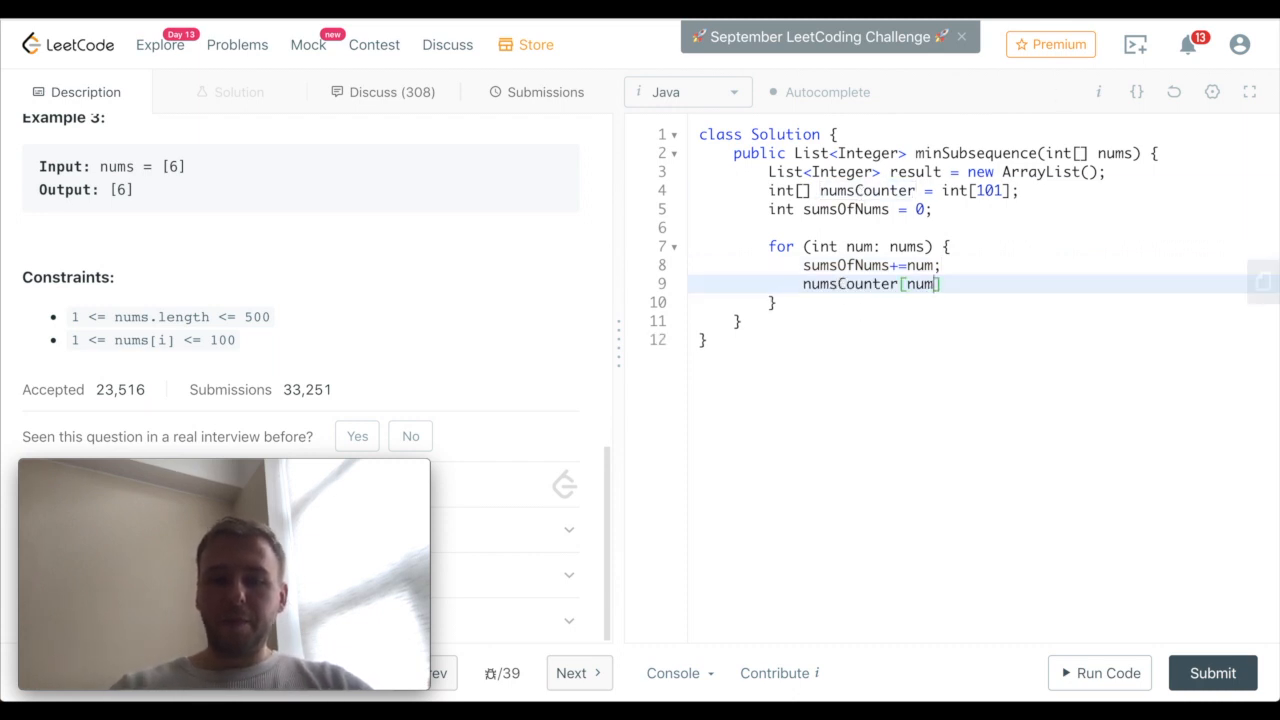
{"action": "type", "text": "++;"}
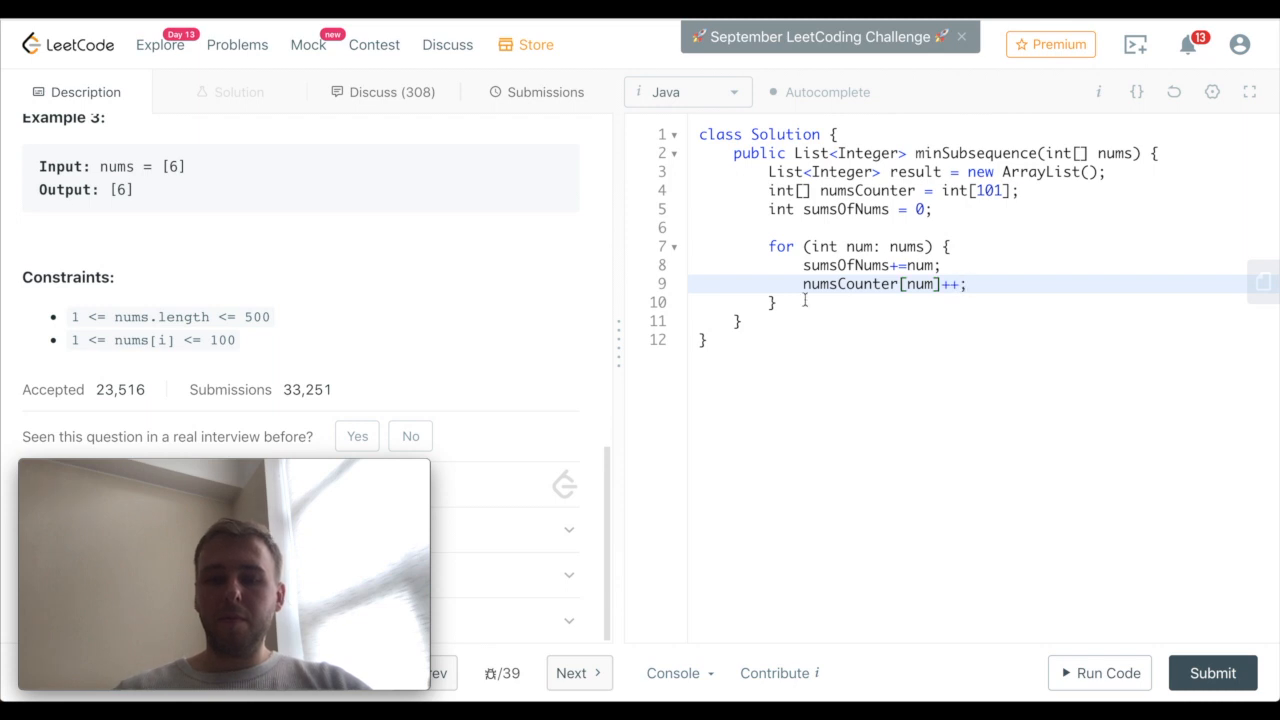
{"action": "key", "text": "Enter"}
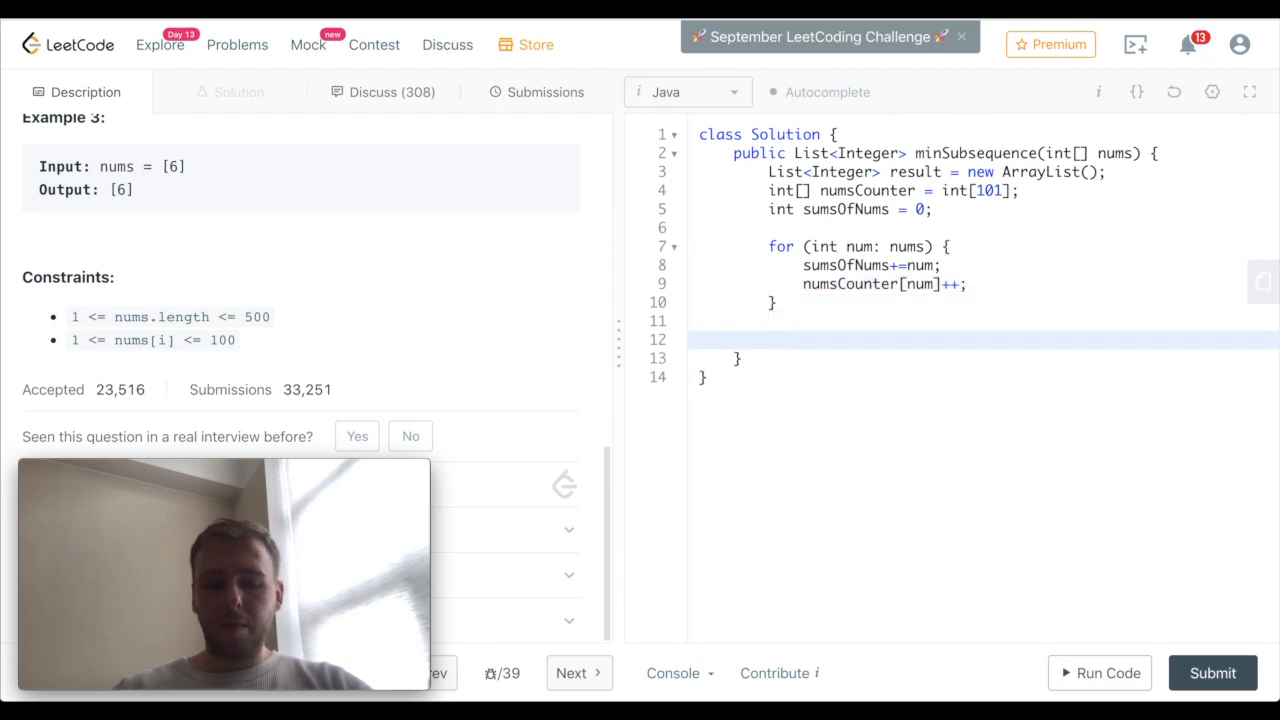
Declare int minSubsequenceSum = 1 + sumsOfNums / 2 after the loop
{"action": "type", "text": "int"}
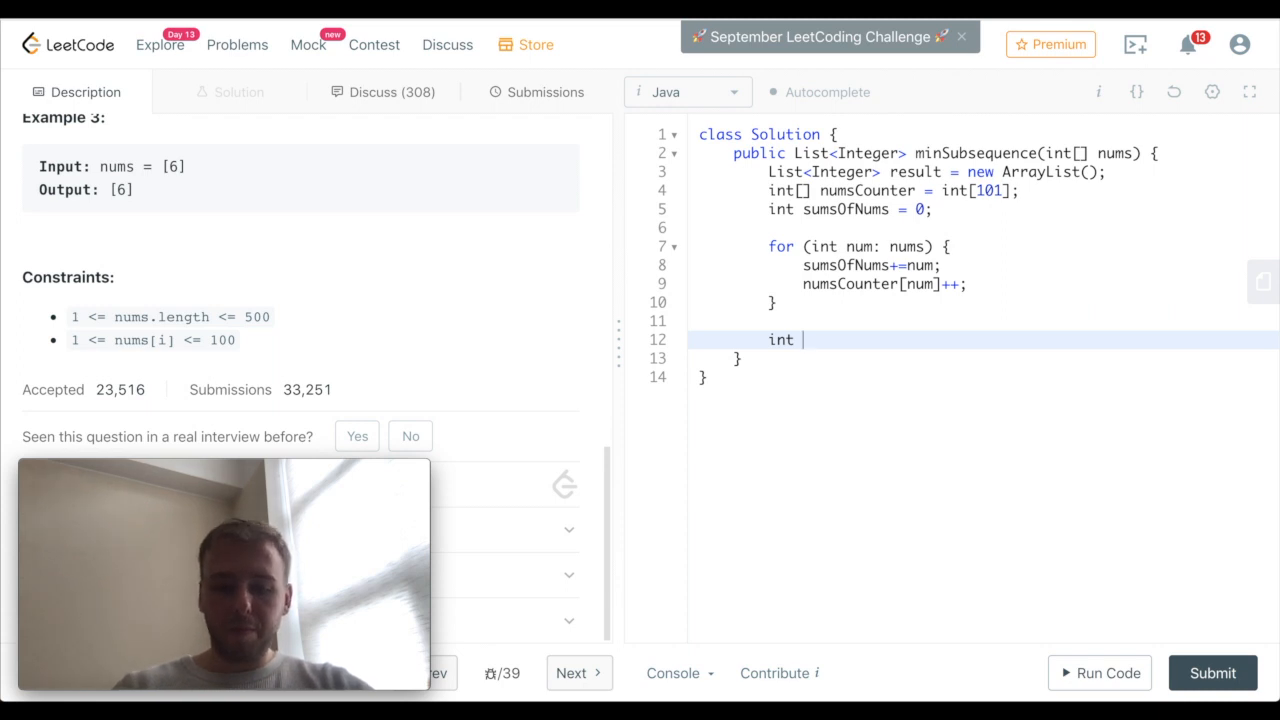
{"action": "type", "text": "minSubs"}
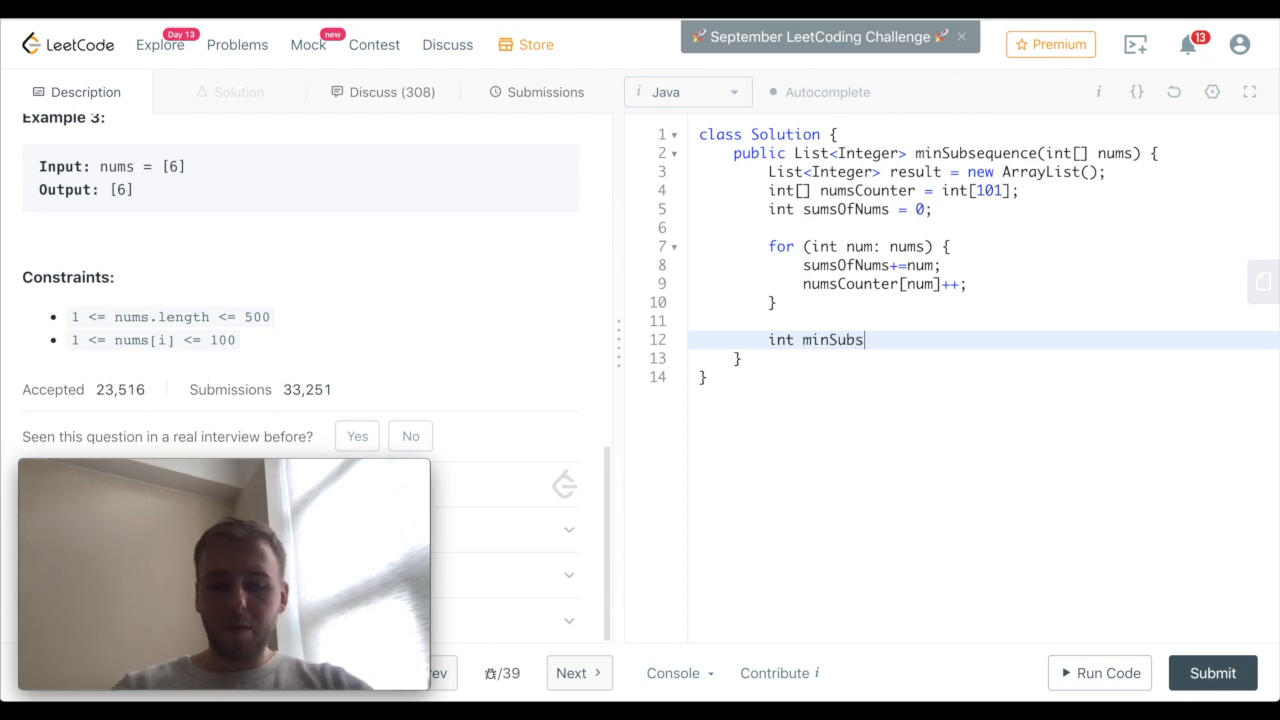
{"action": "type", "text": "equenceSumn"}
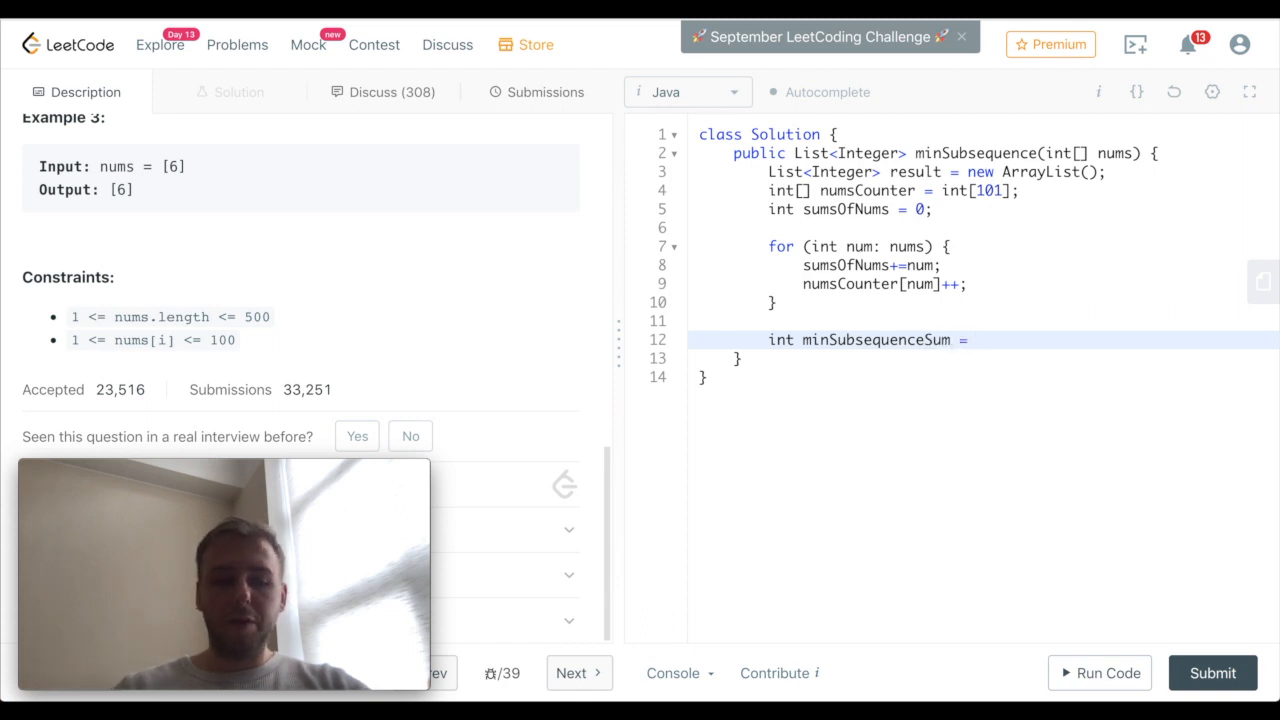
{"action": "type", "text": "1 + sumsOfNums /"}
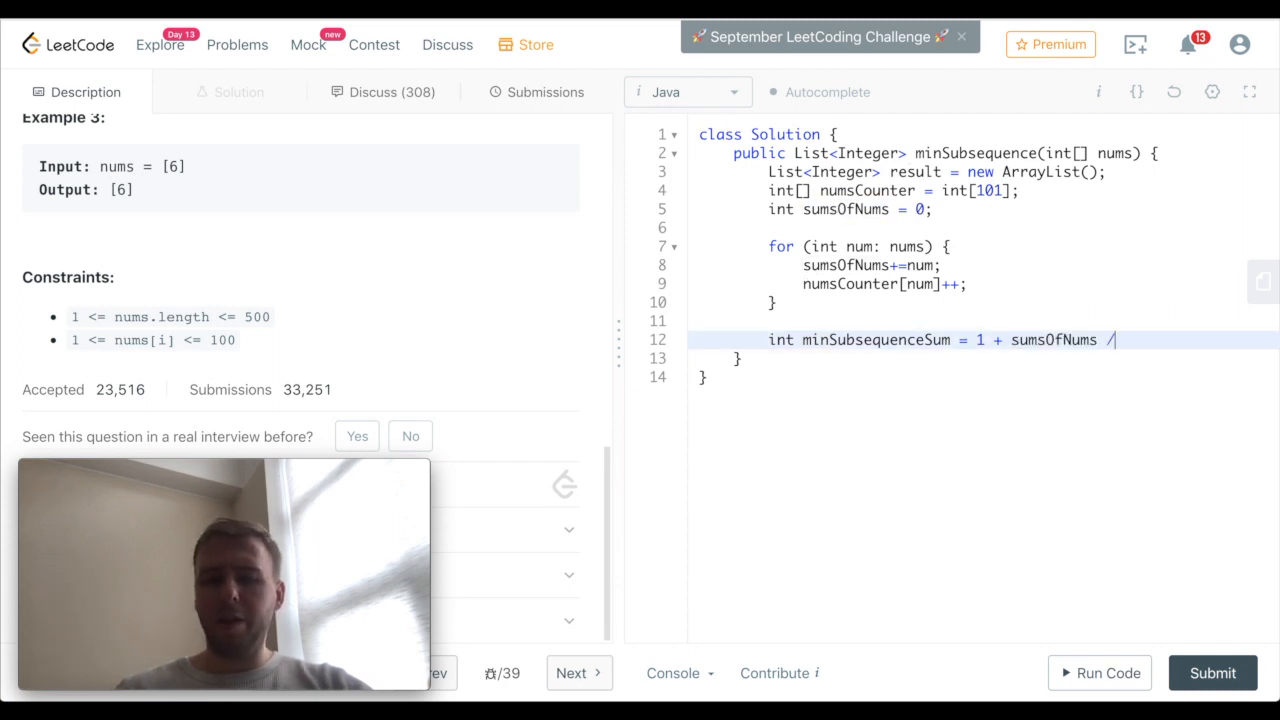
{"action": "type", "text": "2"}
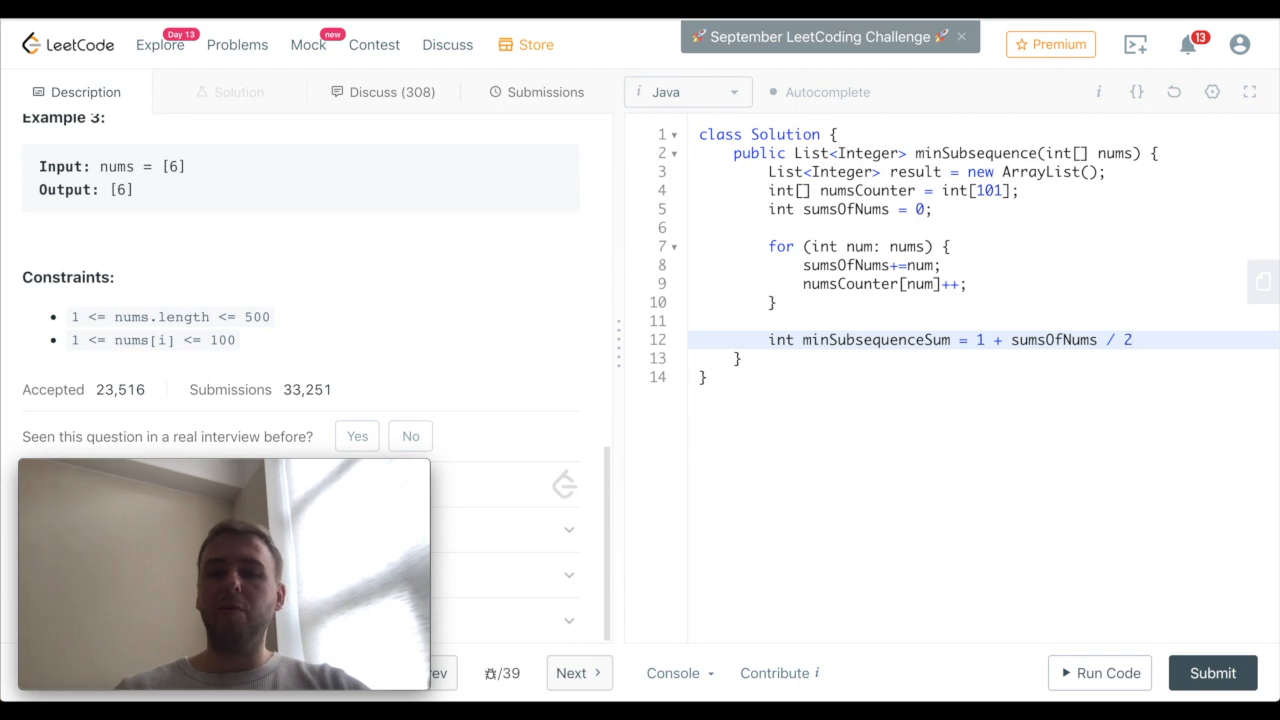
{"action": "type", "text": ";"}
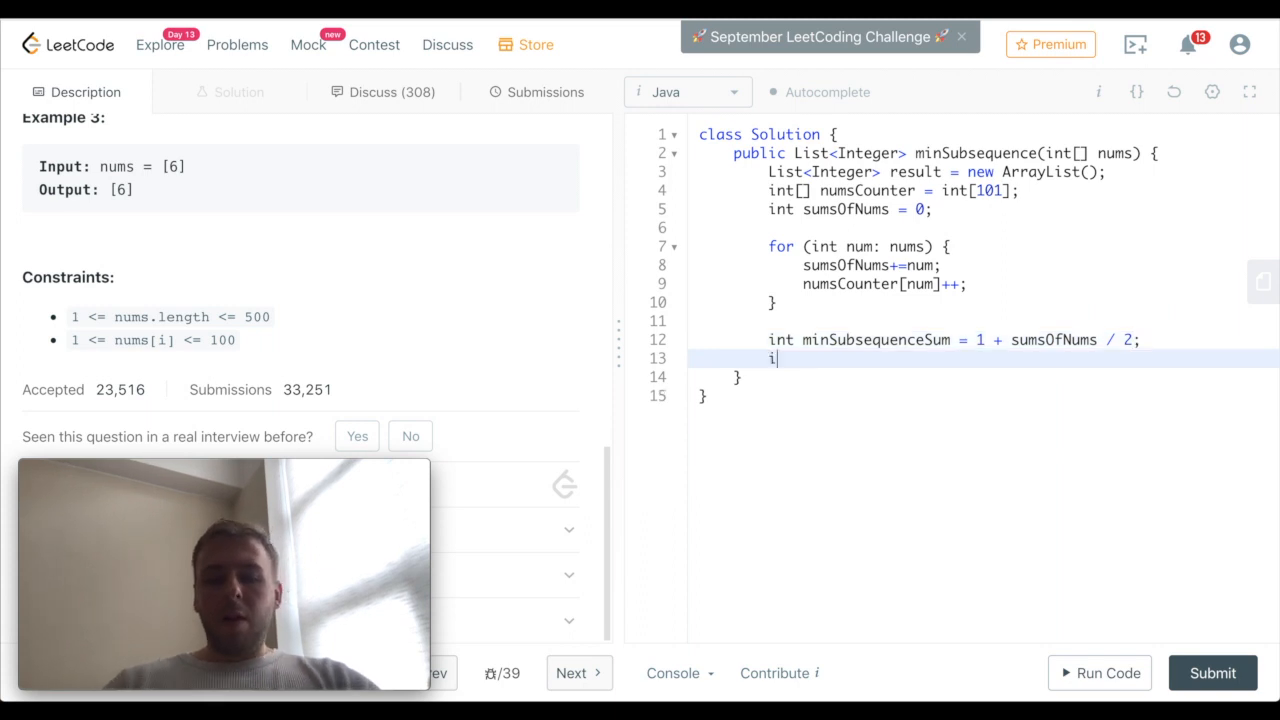
Declare int currentSubsequenceSum = 0 on the next line
{"action": "type", "text": "nt"}
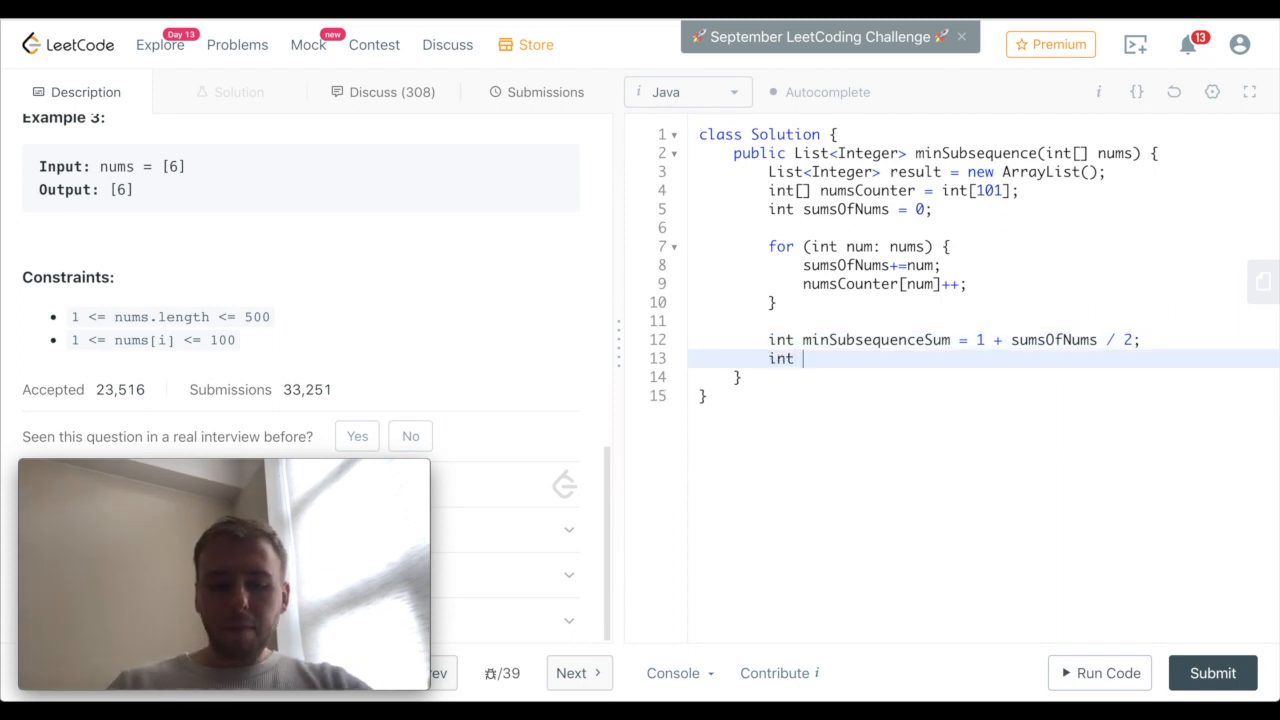
{"action": "type", "text": "cur"}
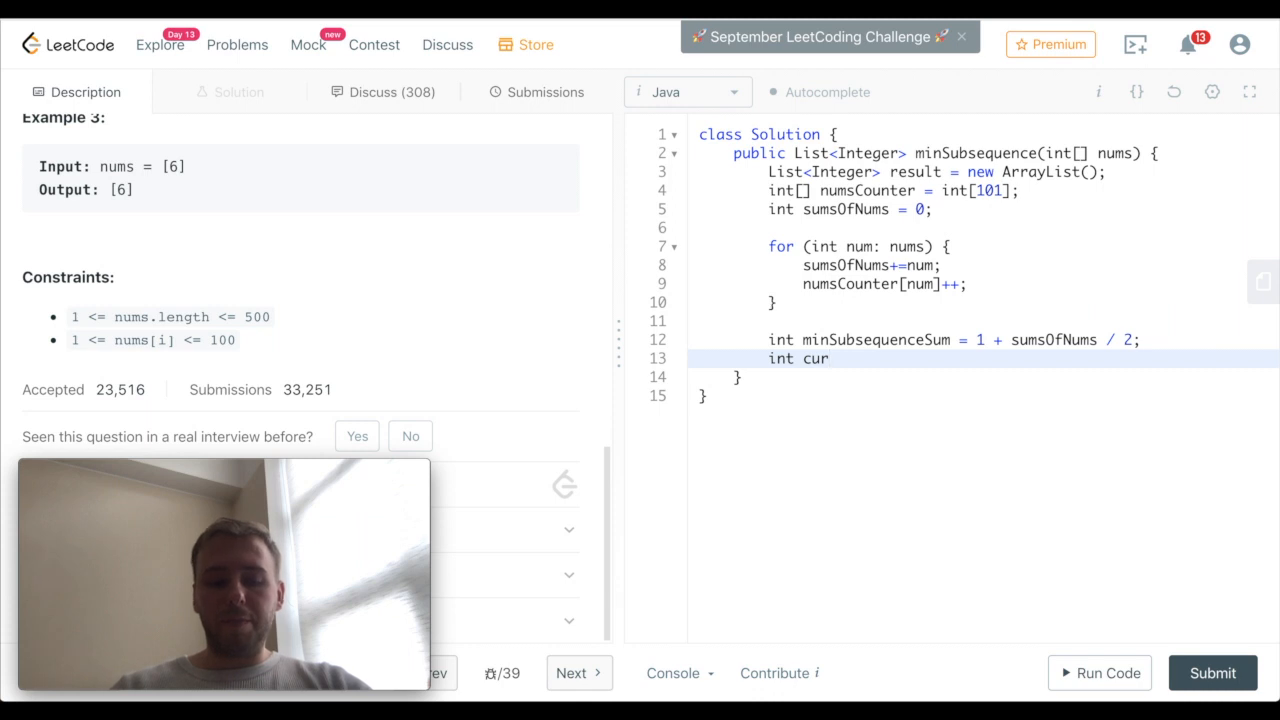
{"action": "type", "text": "rent"}
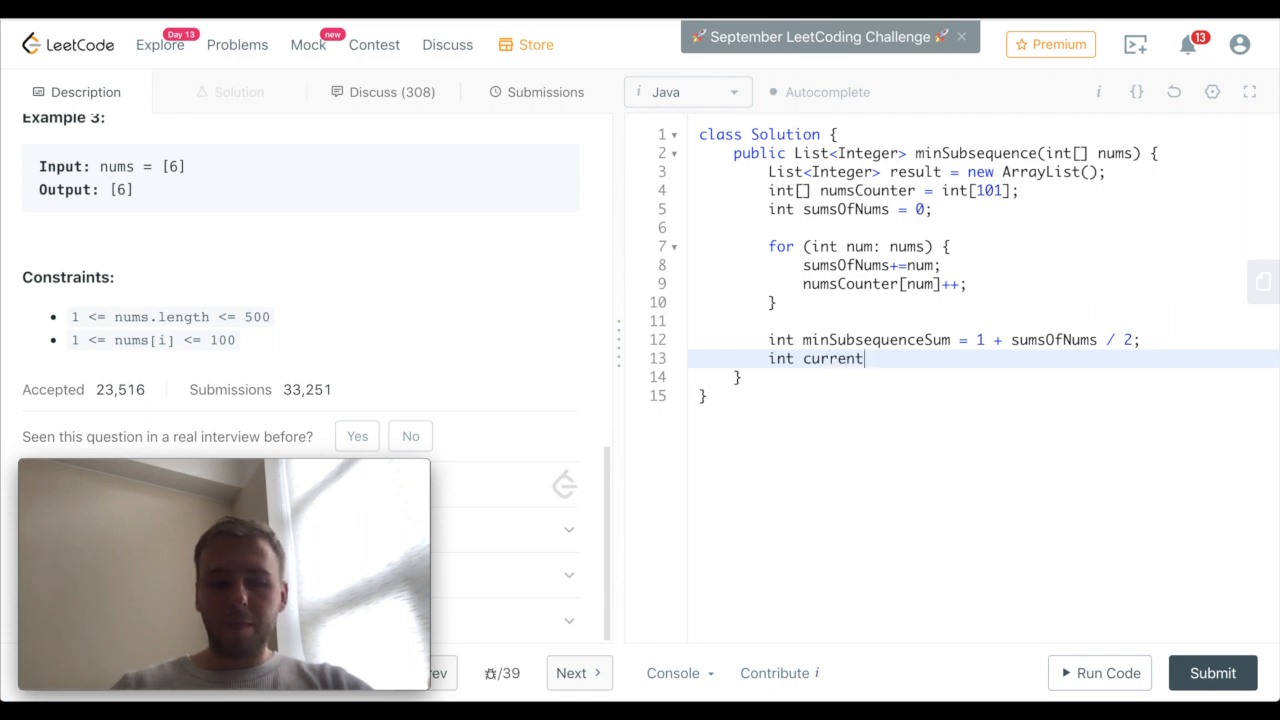
{"action": "type", "text": "Subsequen"}
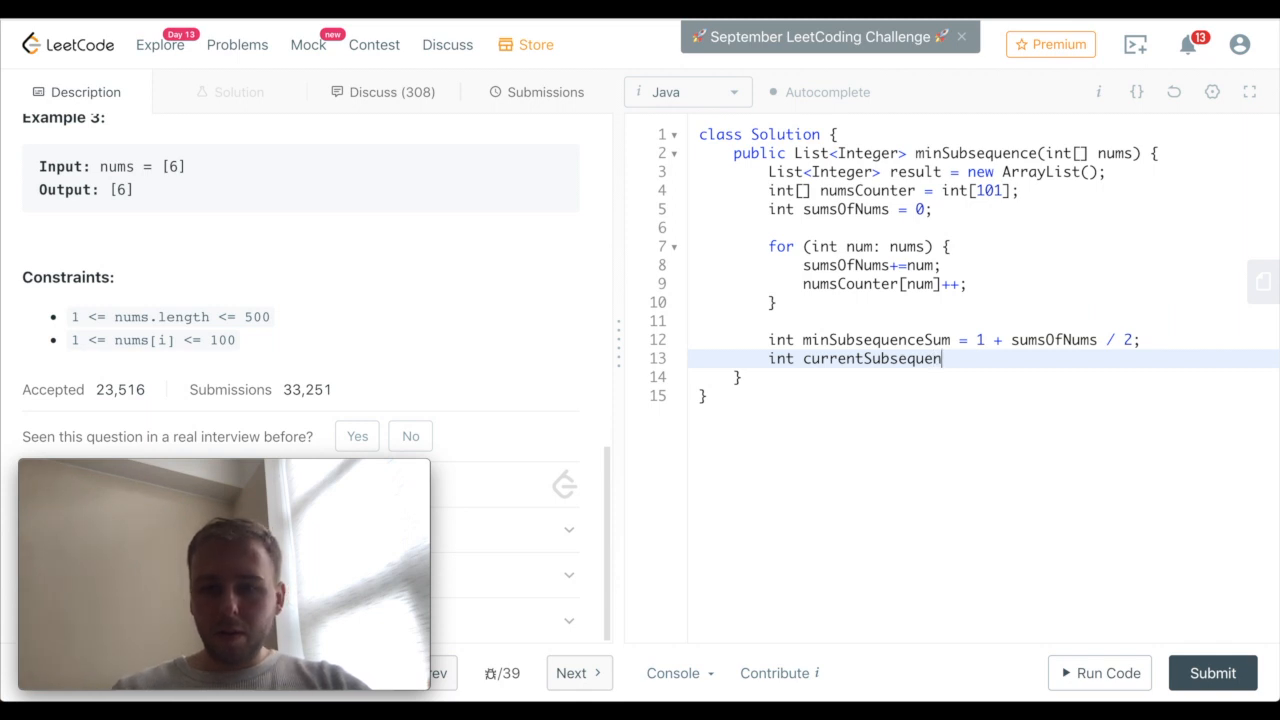
{"action": "type", "text": "ceSum = 0;"}
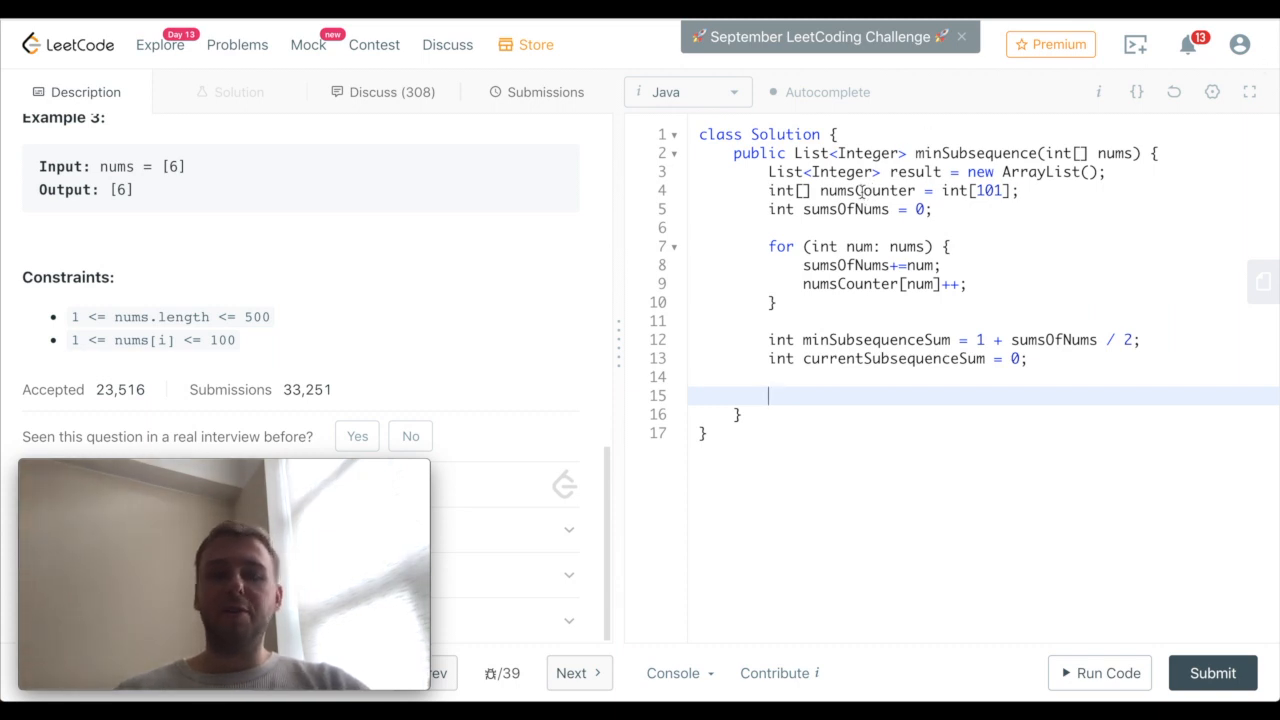
Write the outer loop for (int i = 100; i > 0; i--) {
{"action": "double_click", "coordinate": [868, 190]}
{"action": "type", "text": "for () {"}
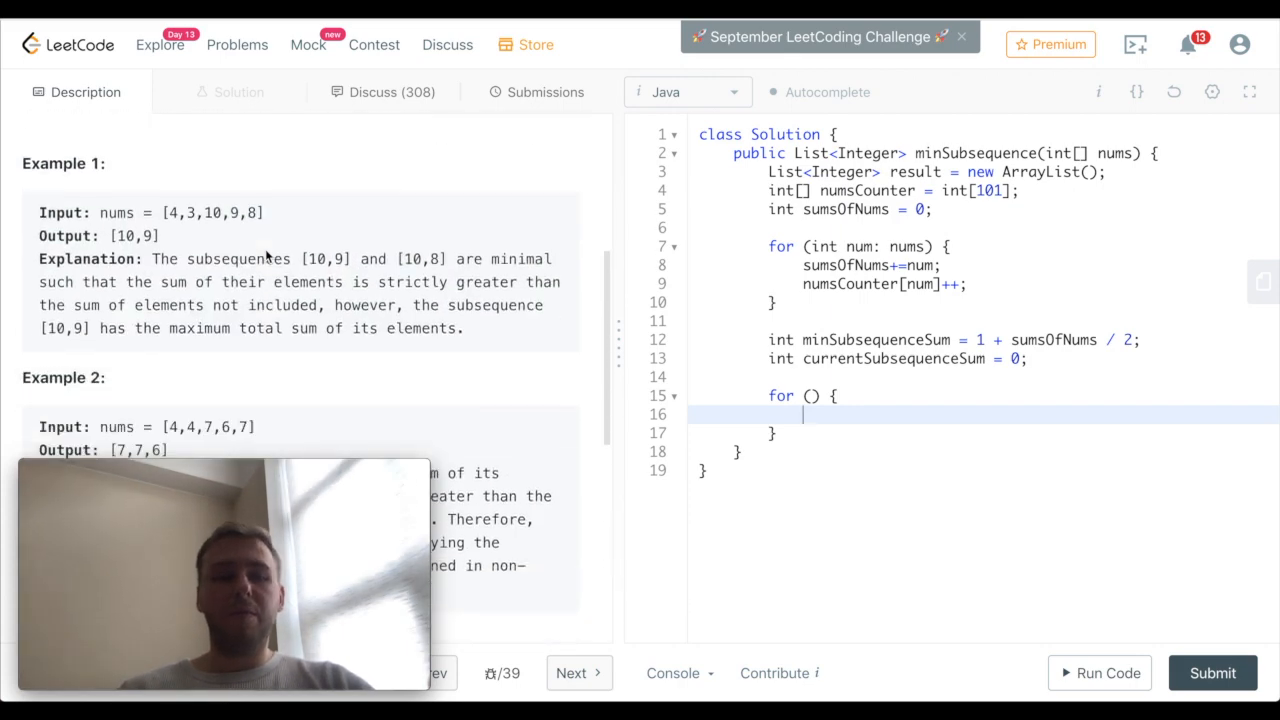
{"action": "scroll", "scroll_direction": "down", "scroll_amount": 3}
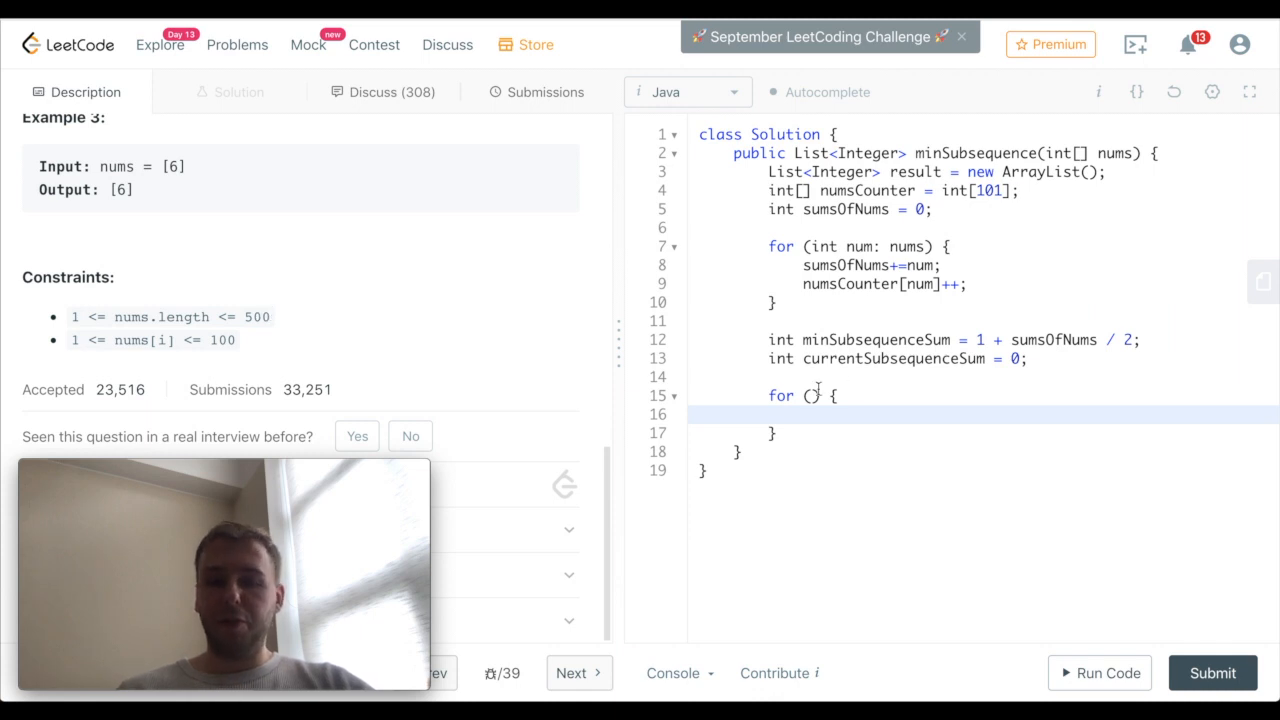
{"action": "type", "text": "int i = 1"}
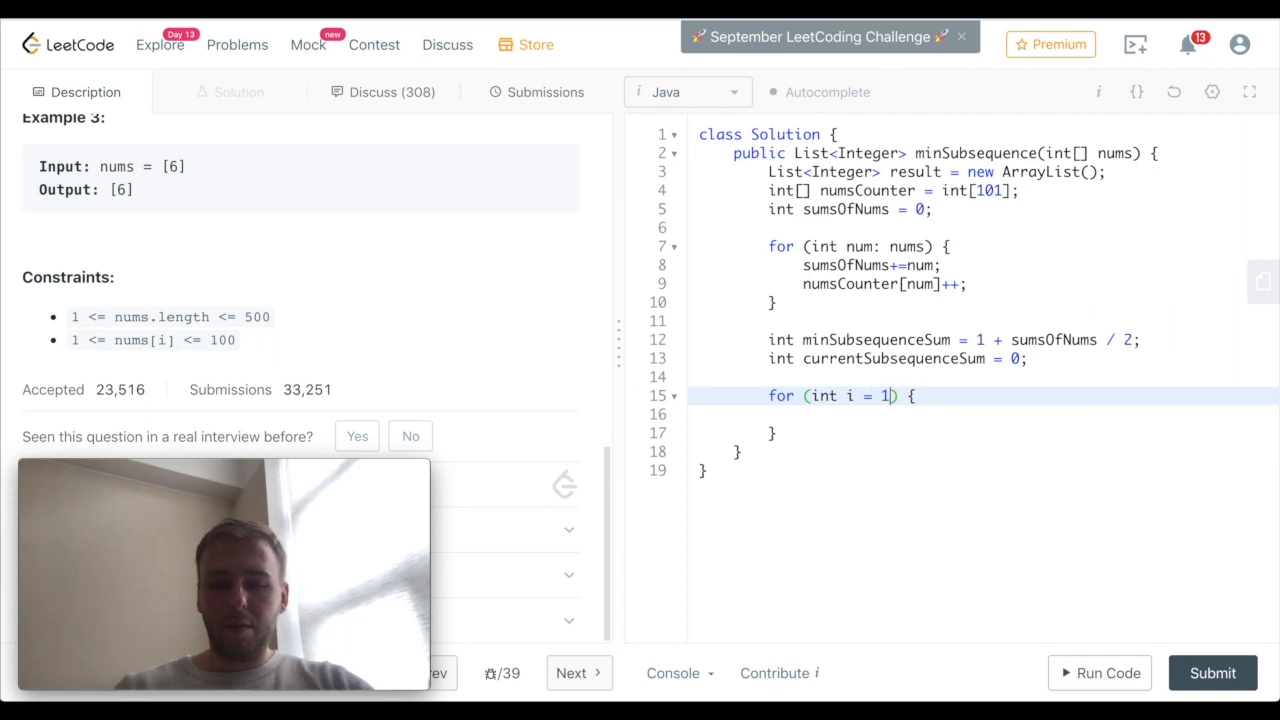
{"action": "type", "text": "00;"}
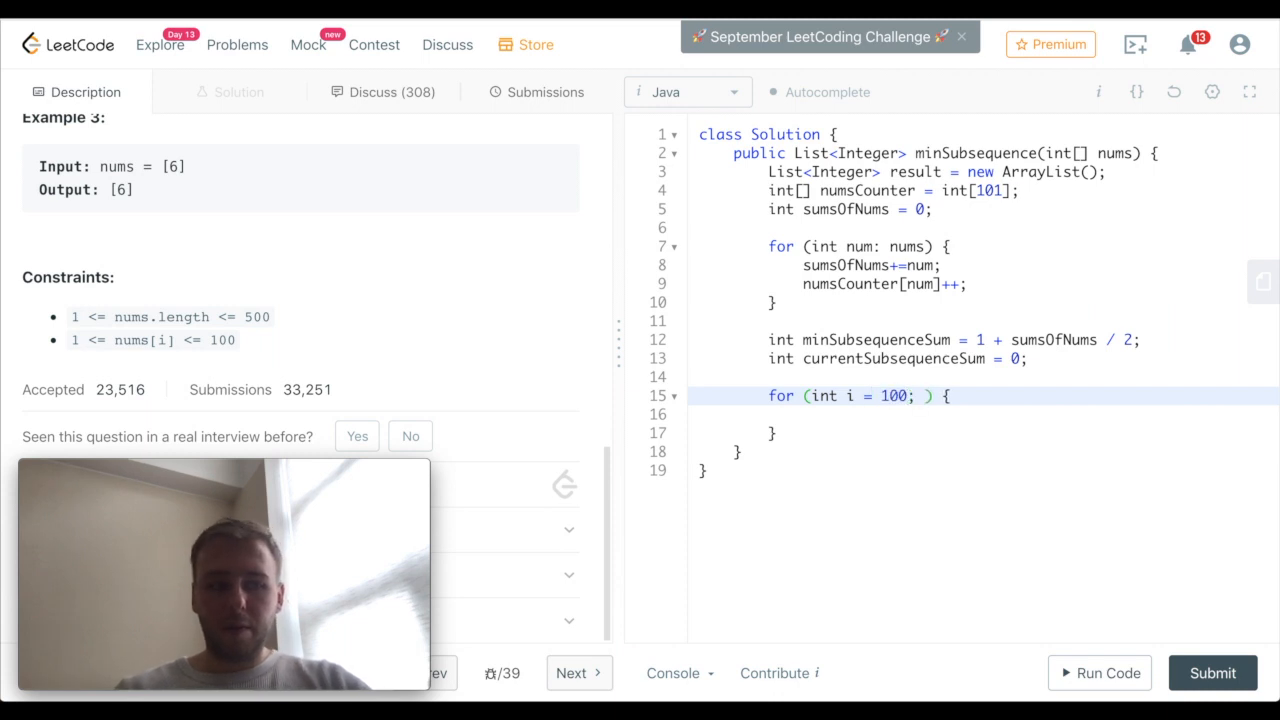
{"action": "type", "text": "i > 0; i"}
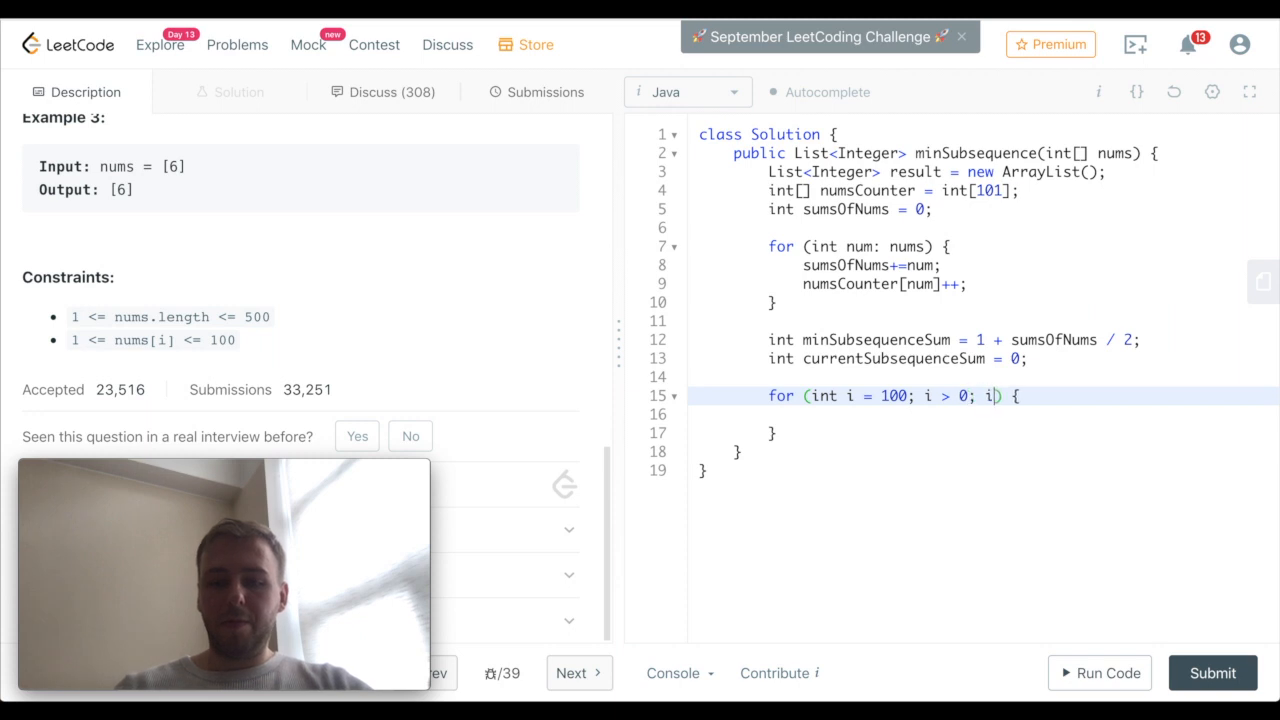
{"action": "type", "text": "--"}
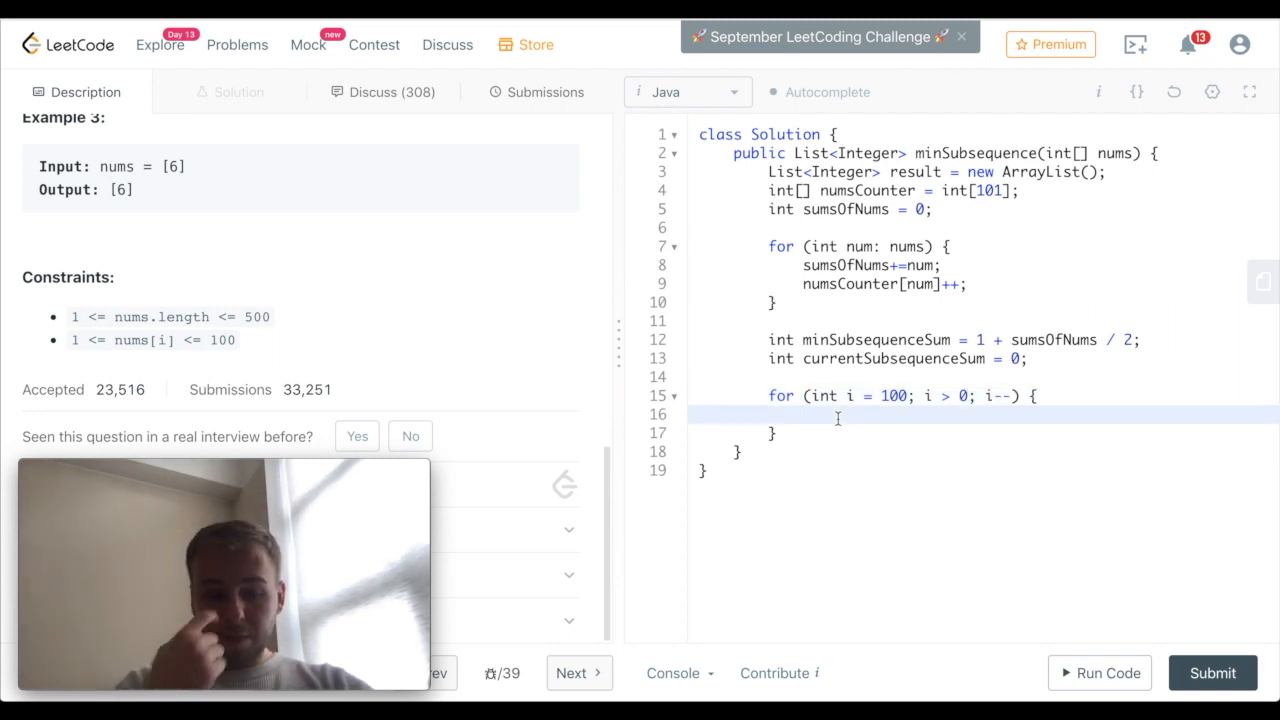
Inside it, start while (numsCounter[i] > 0) {
{"action": "type", "text": "while ("}
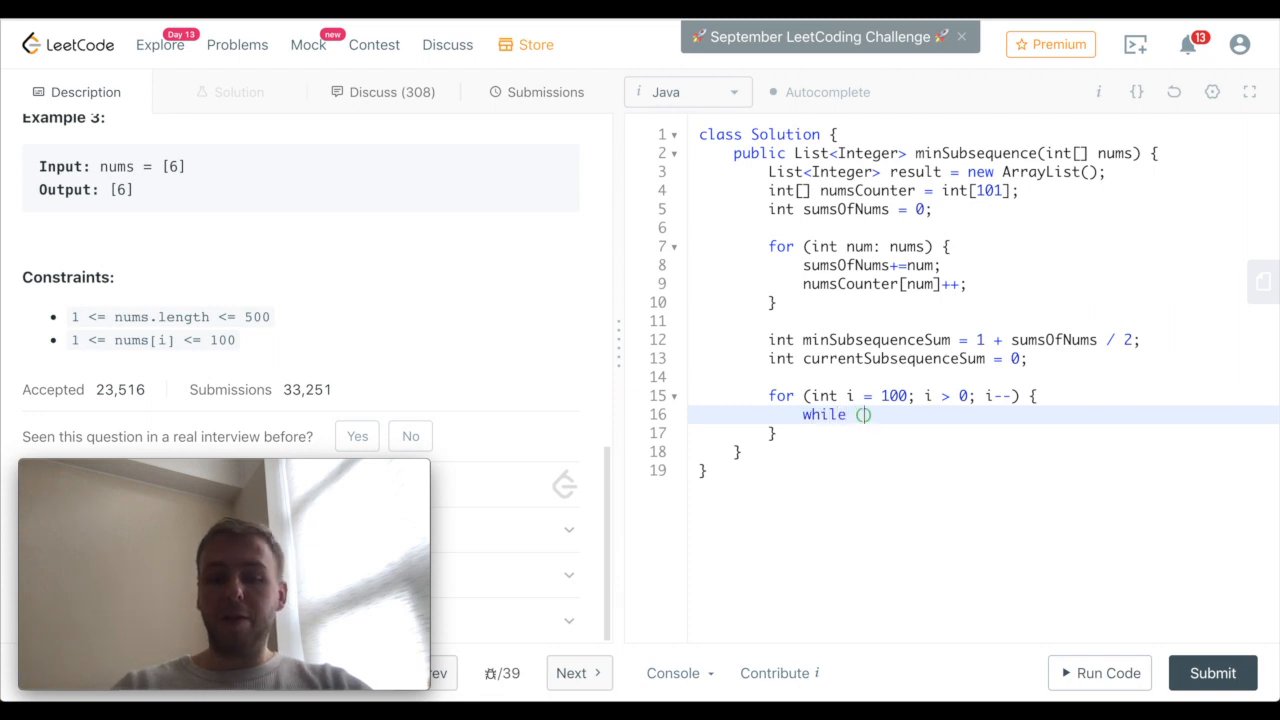
{"action": "type", "text": "n"}
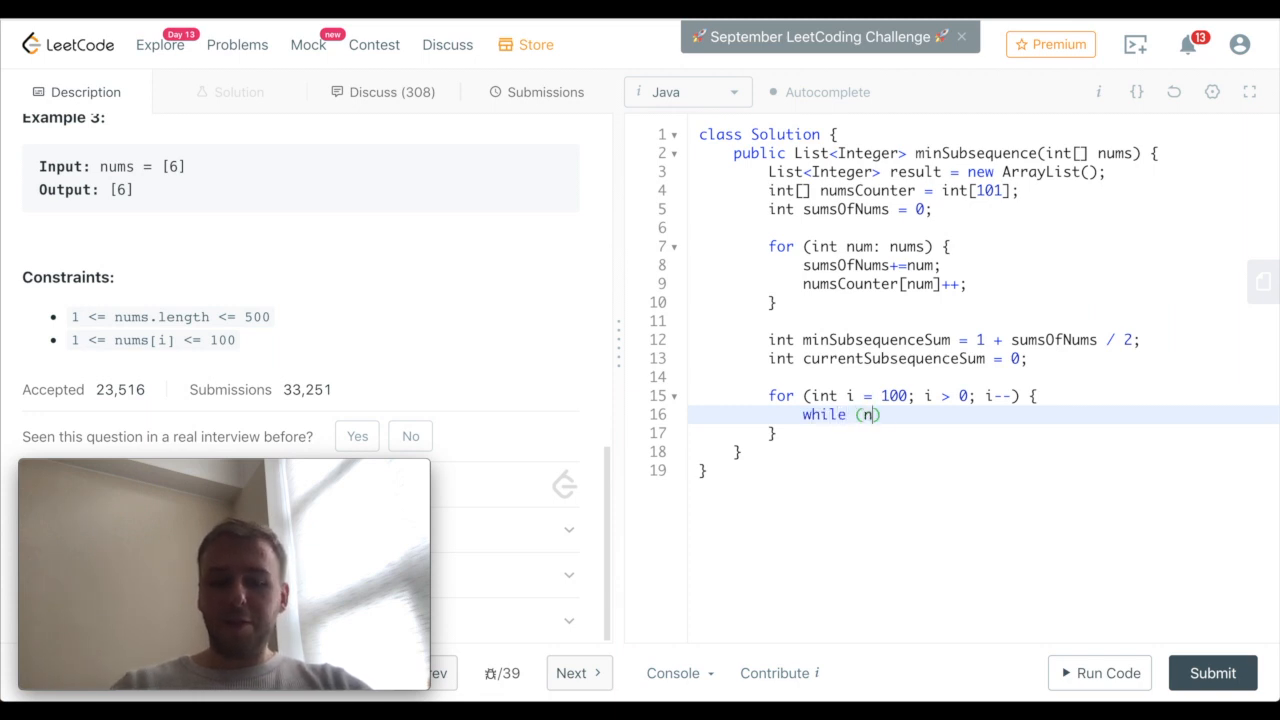
{"action": "type", "text": "ums"}
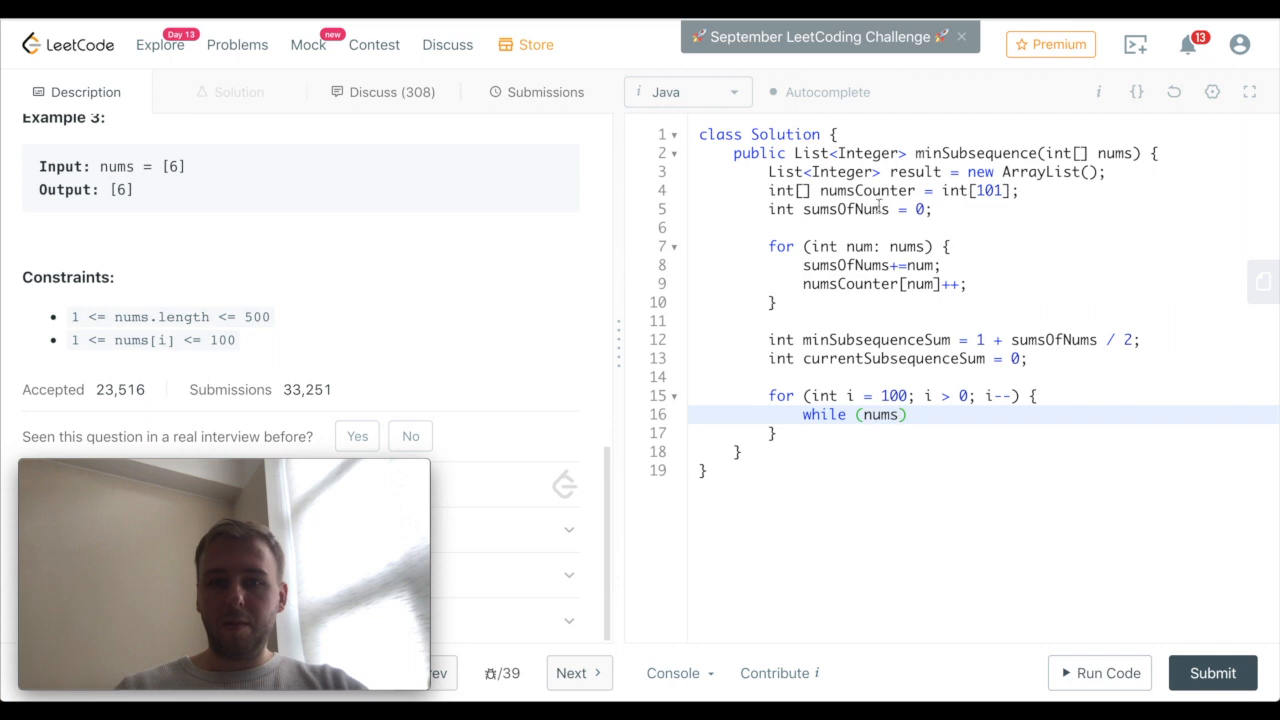
{"action": "type", "text": "Counter)"}
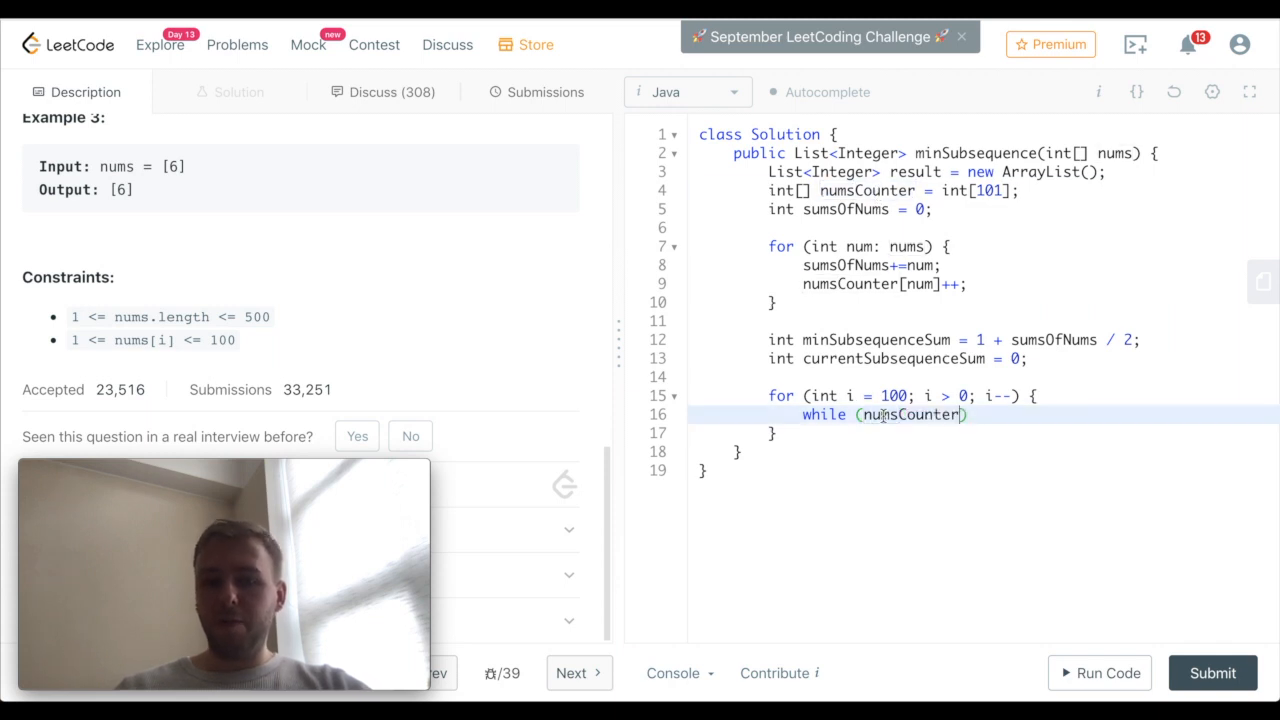
{"action": "type", "text": "[i] > 0"}
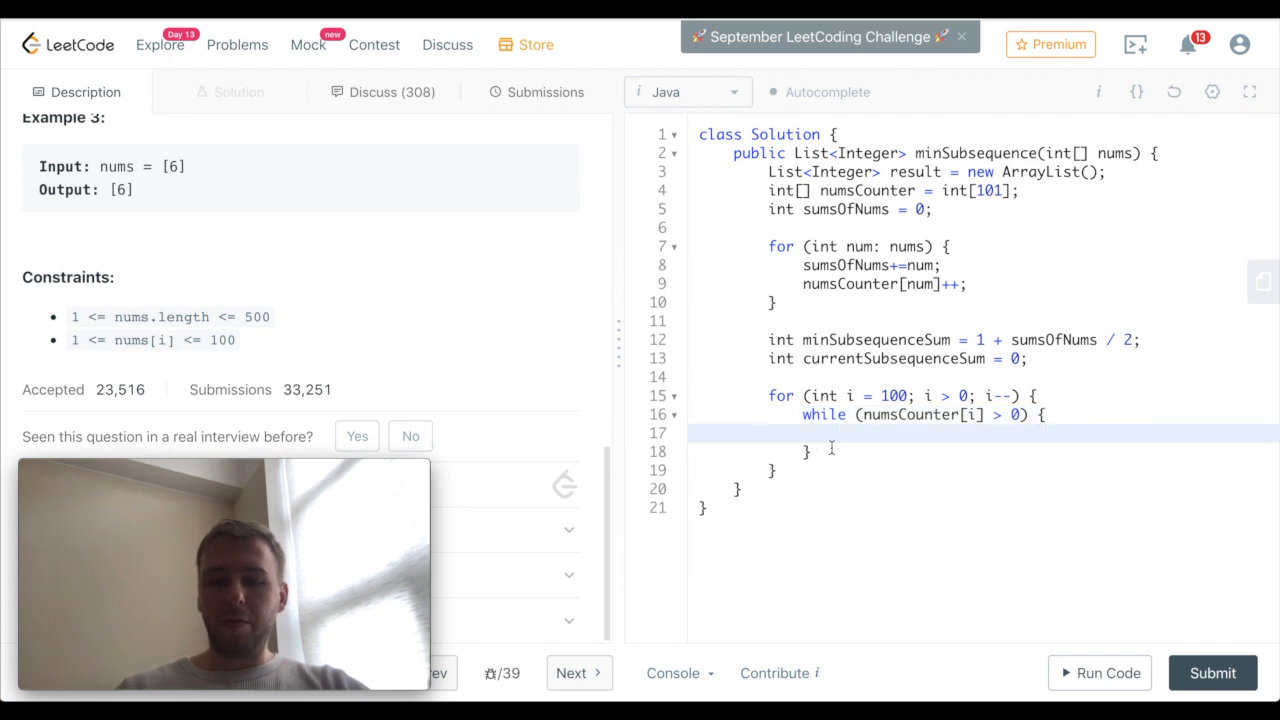
Write if (currentSubsequenceSum >= minSubsequenceSum) { return result; } inside the while loop
{"action": "type", "text": "if"}
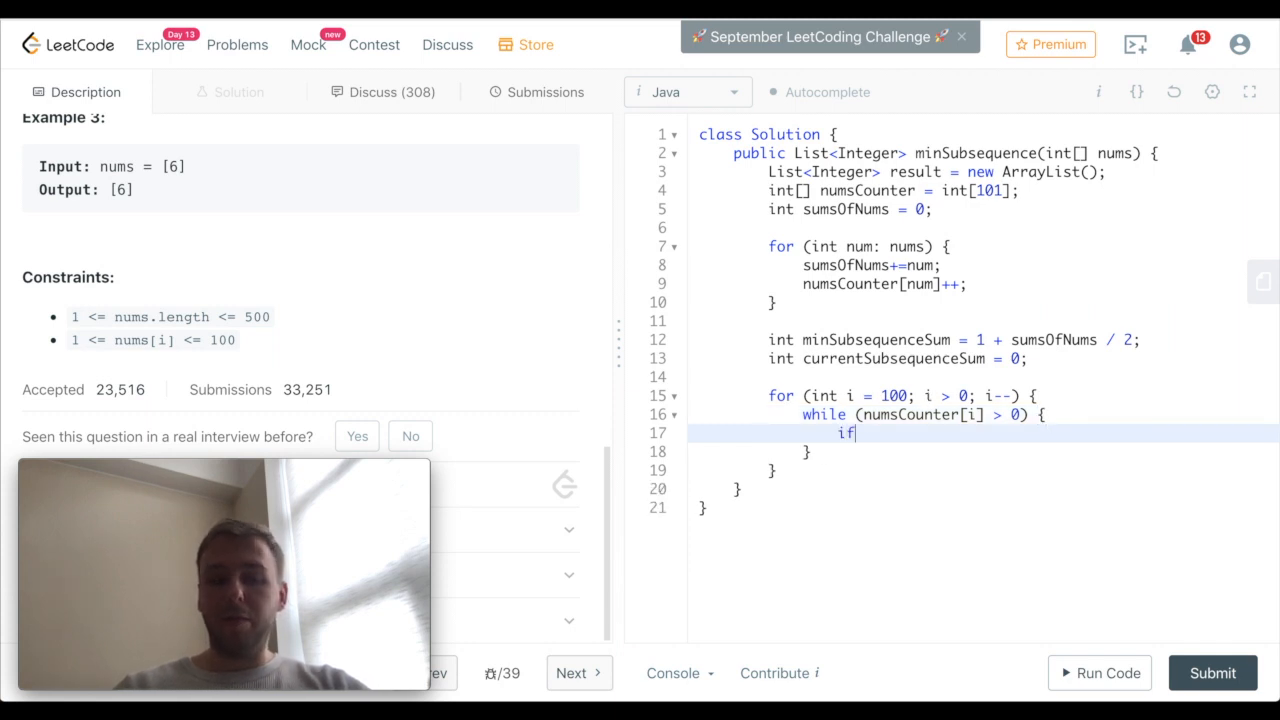
{"action": "type", "text": "()"}
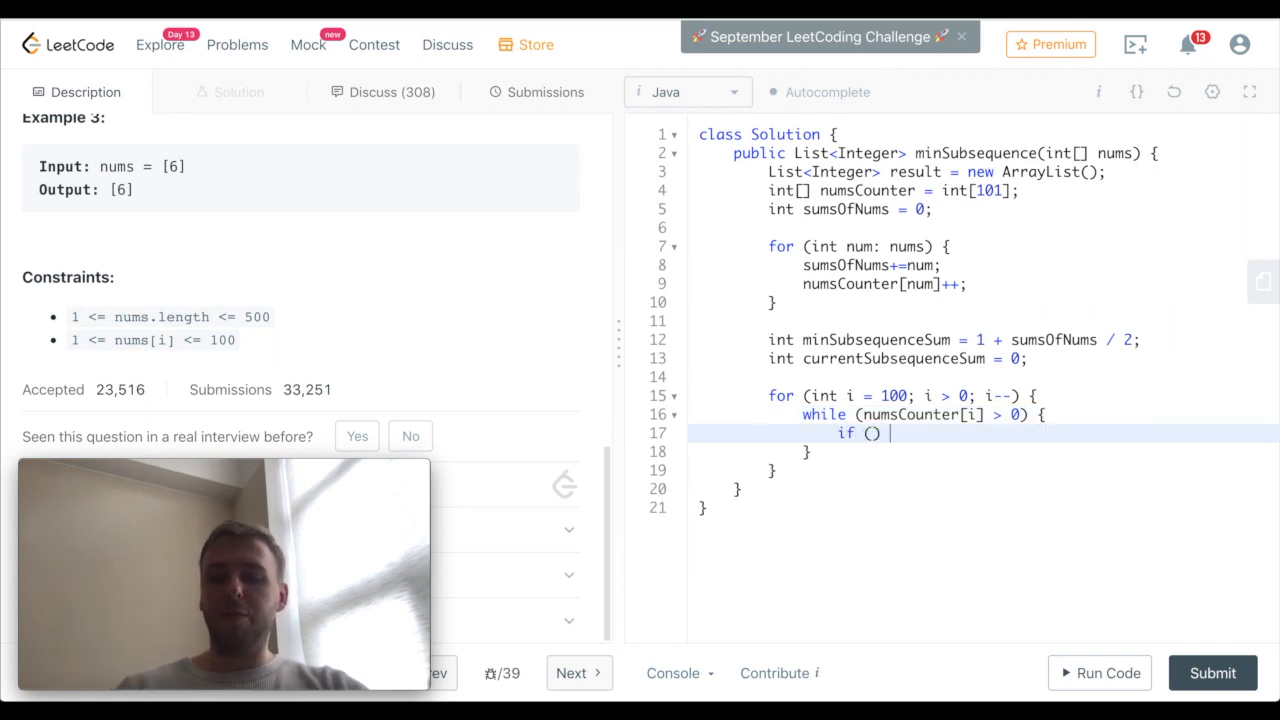
{"action": "type", "text": "{"}
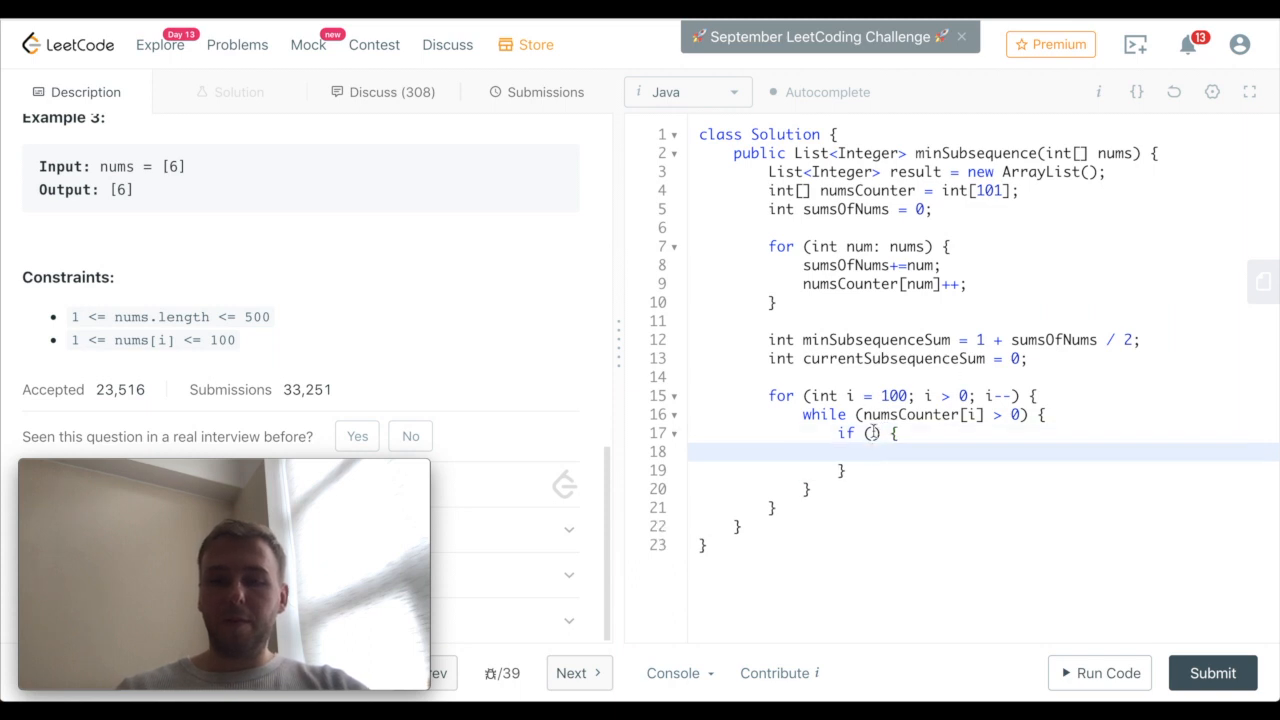
{"action": "type", "text": "currentSubsequenceSum"}
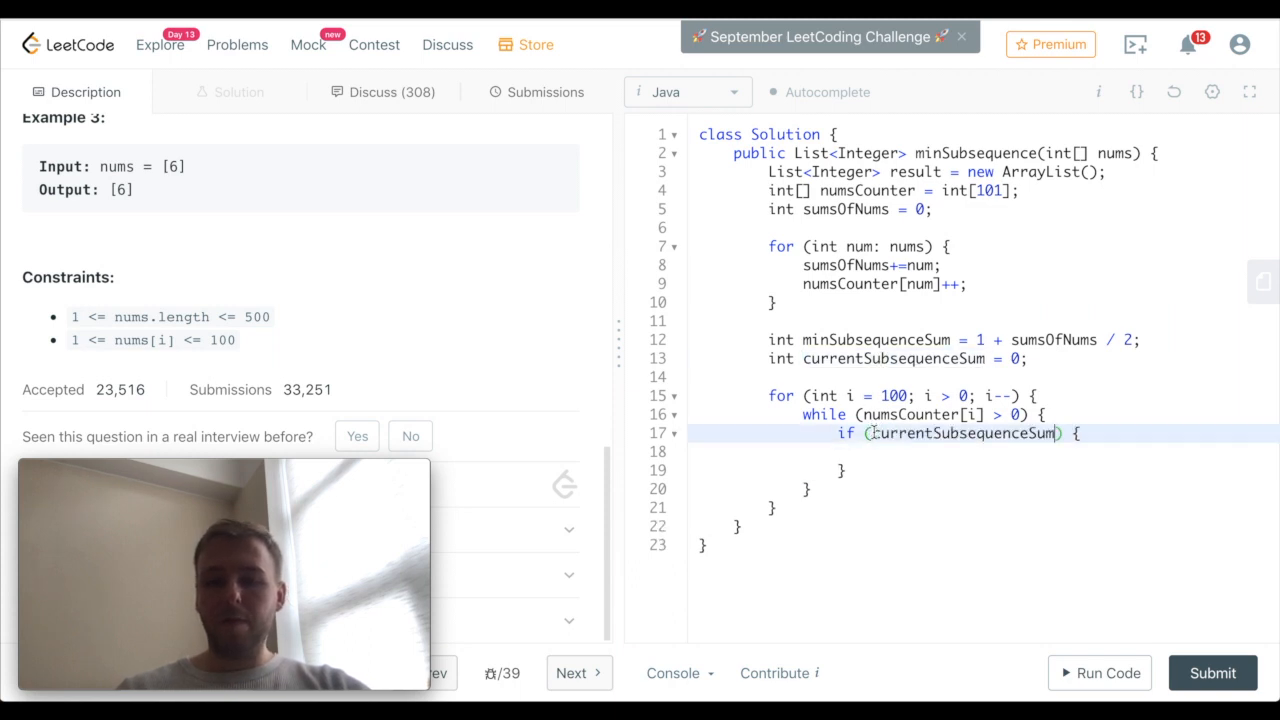
{"action": "type", "text": ">"}
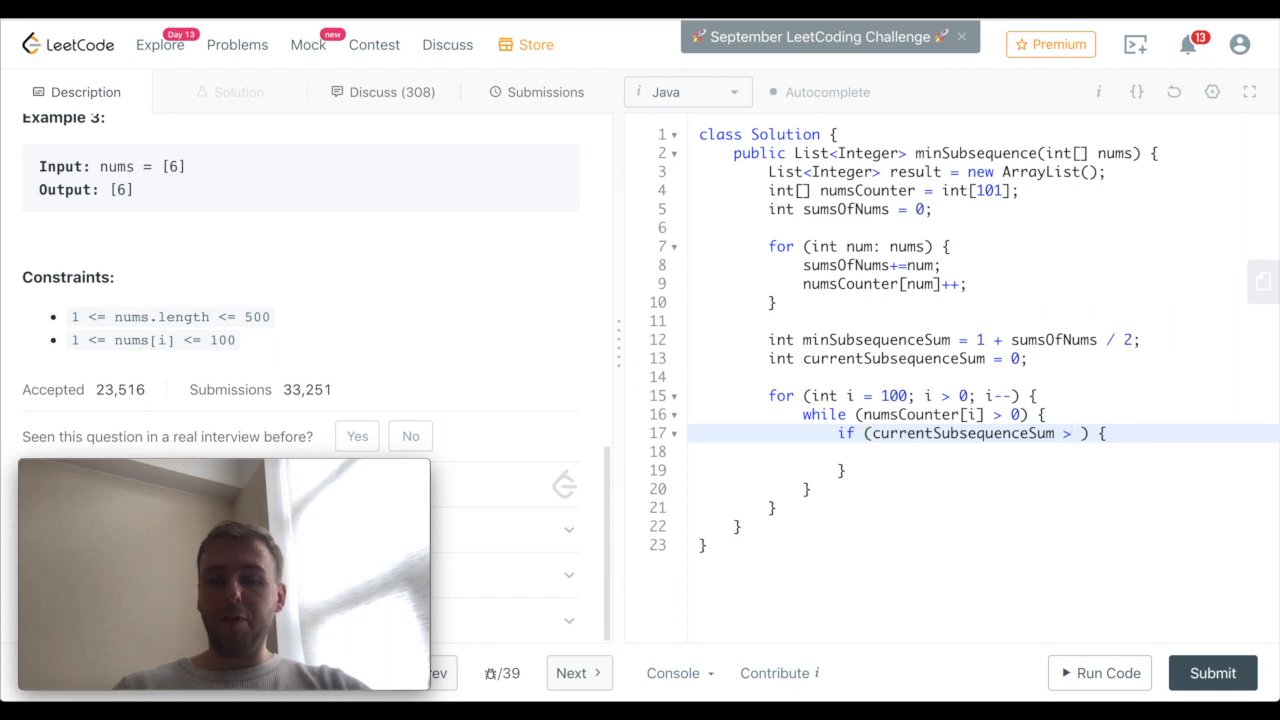
{"action": "type", "text": "="}
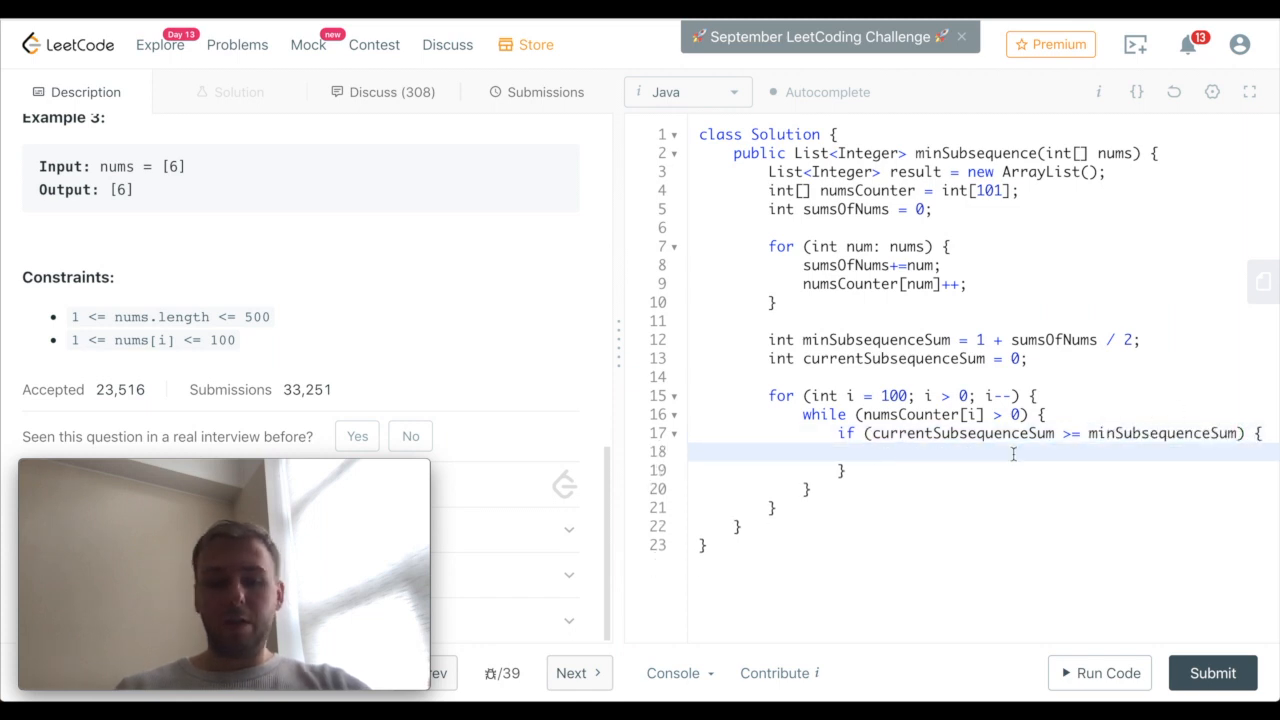
{"action": "type", "text": "return resul"}
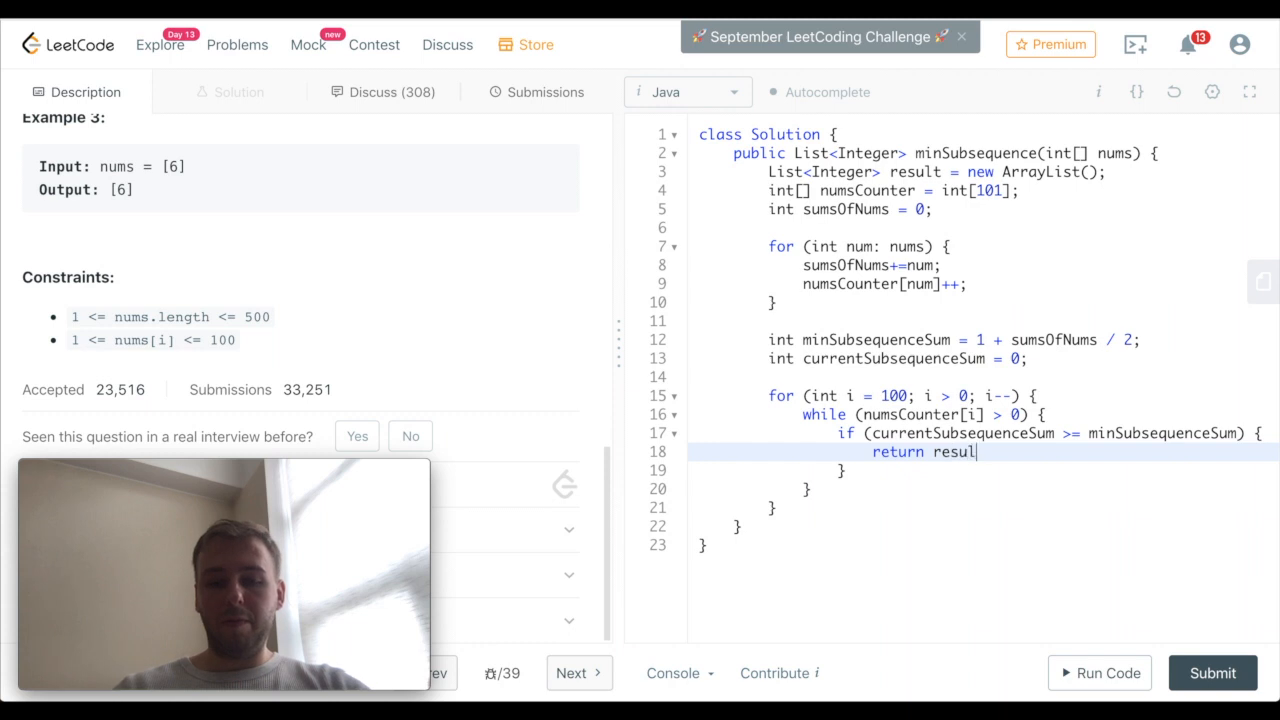
{"action": "type", "text": "t);"}
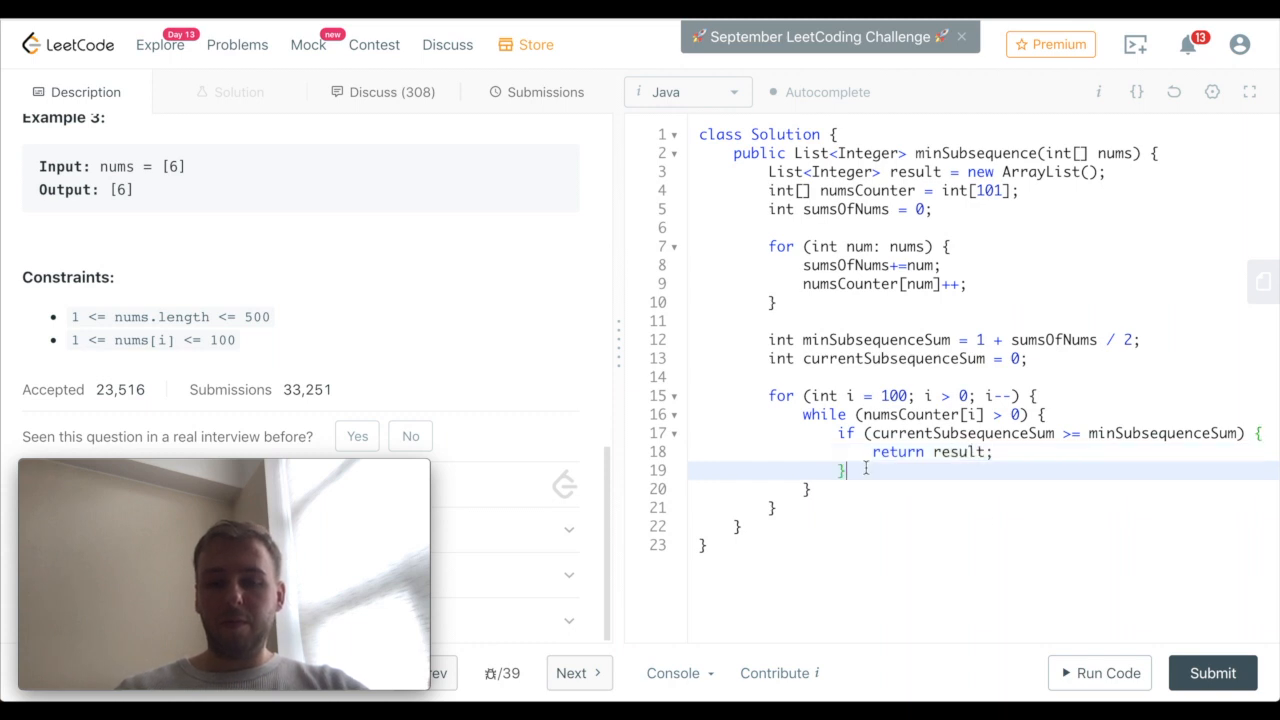
{"action": "key", "text": "Enter"}
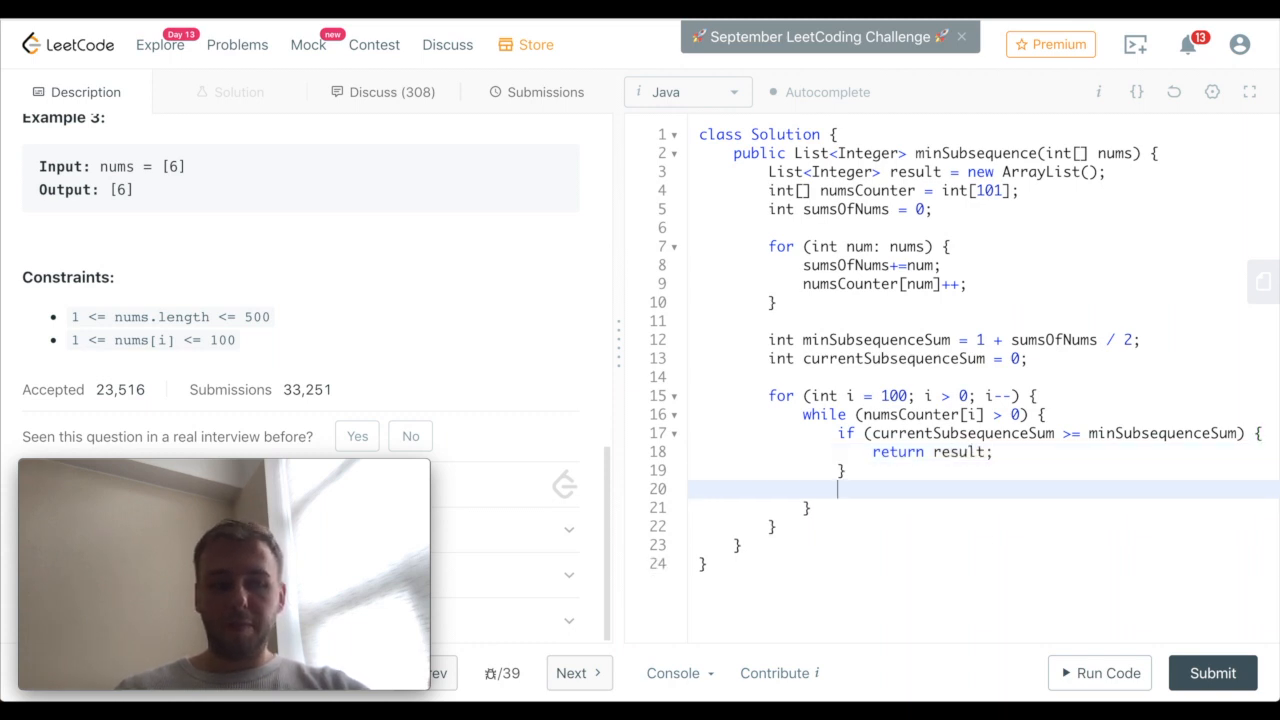
In the while body, add numsCounter[i]--; and currentSubsequenceSum += i;
{"action": "key", "text": "enter"}
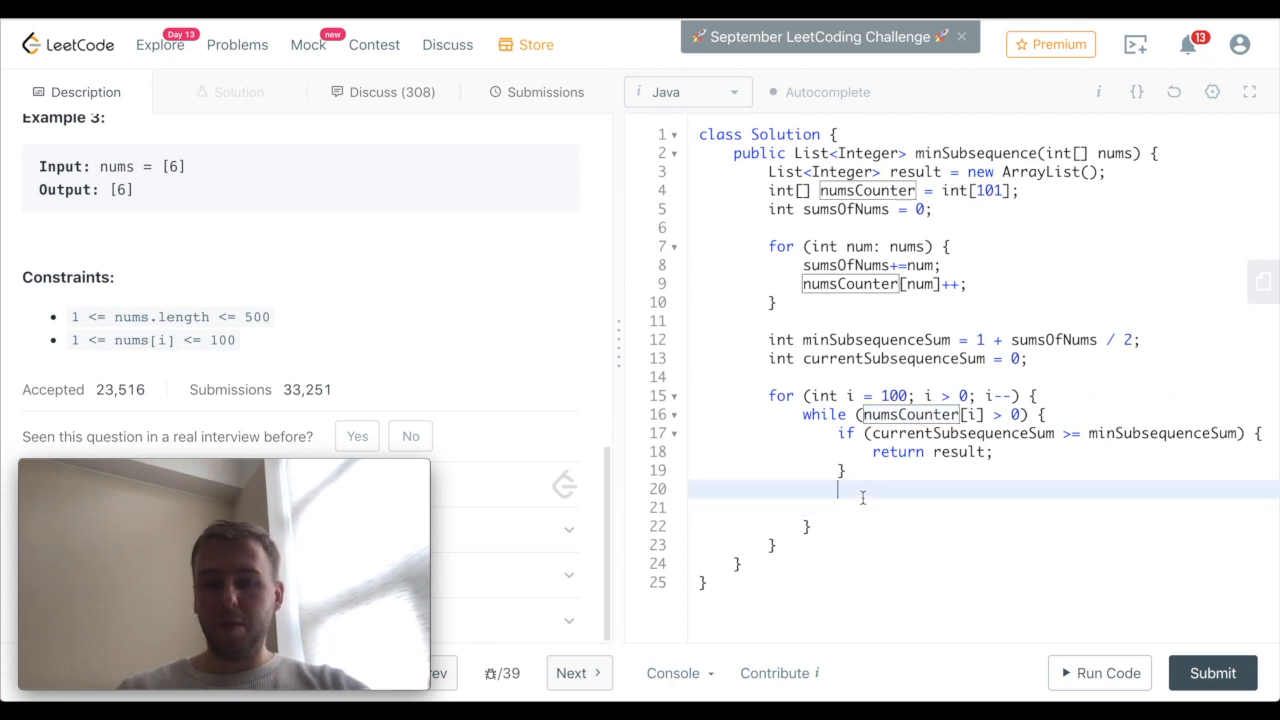
{"action": "type", "text": "numsCounter"}
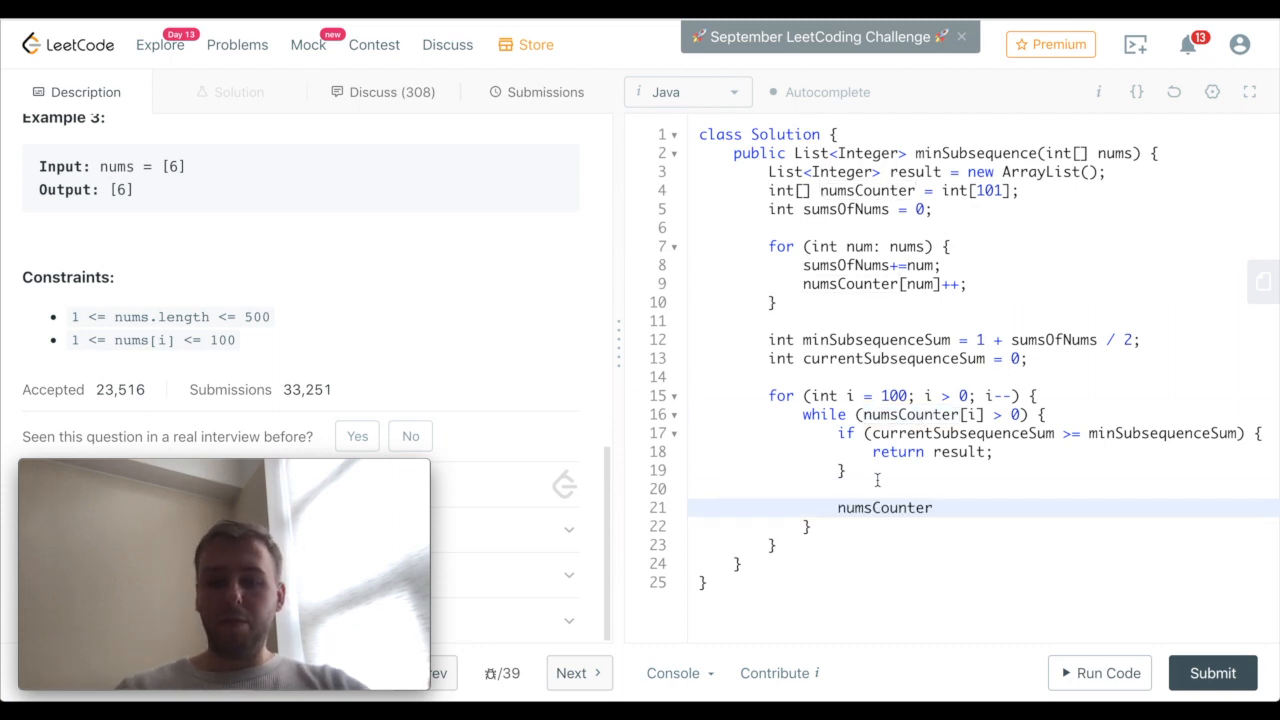
{"action": "type", "text": "[i]"}
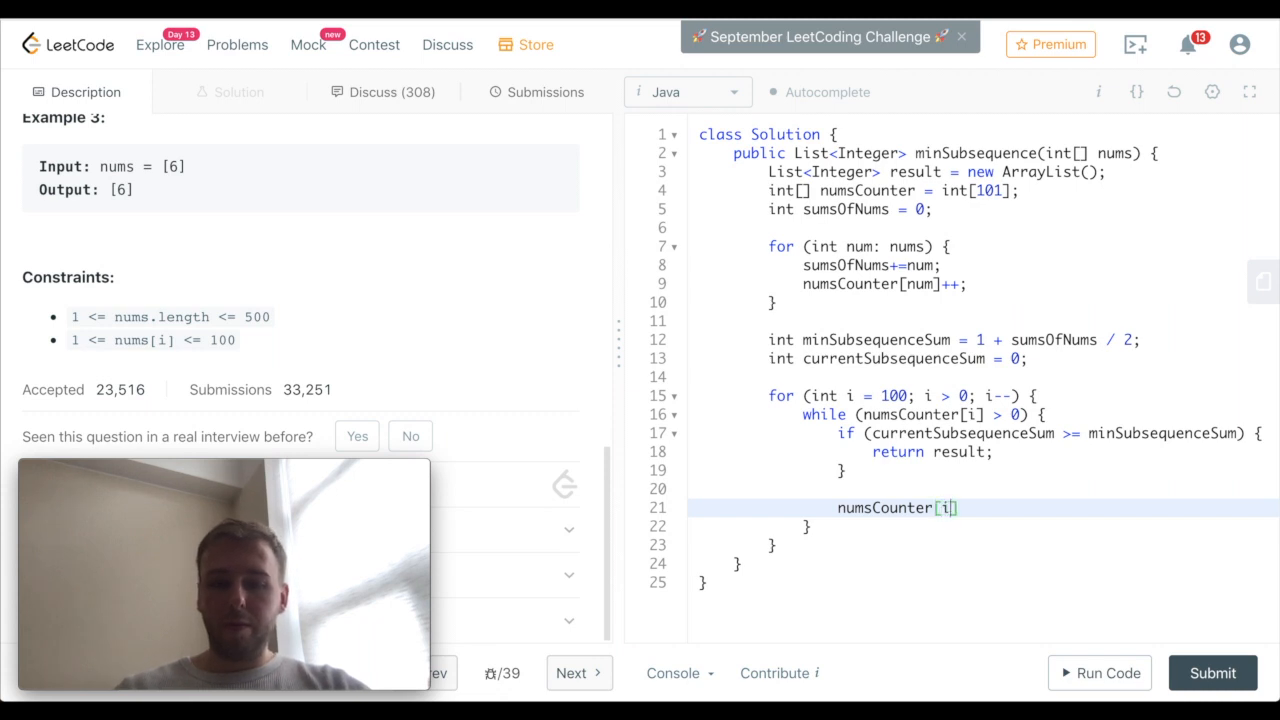
{"action": "type", "text": "--;"}
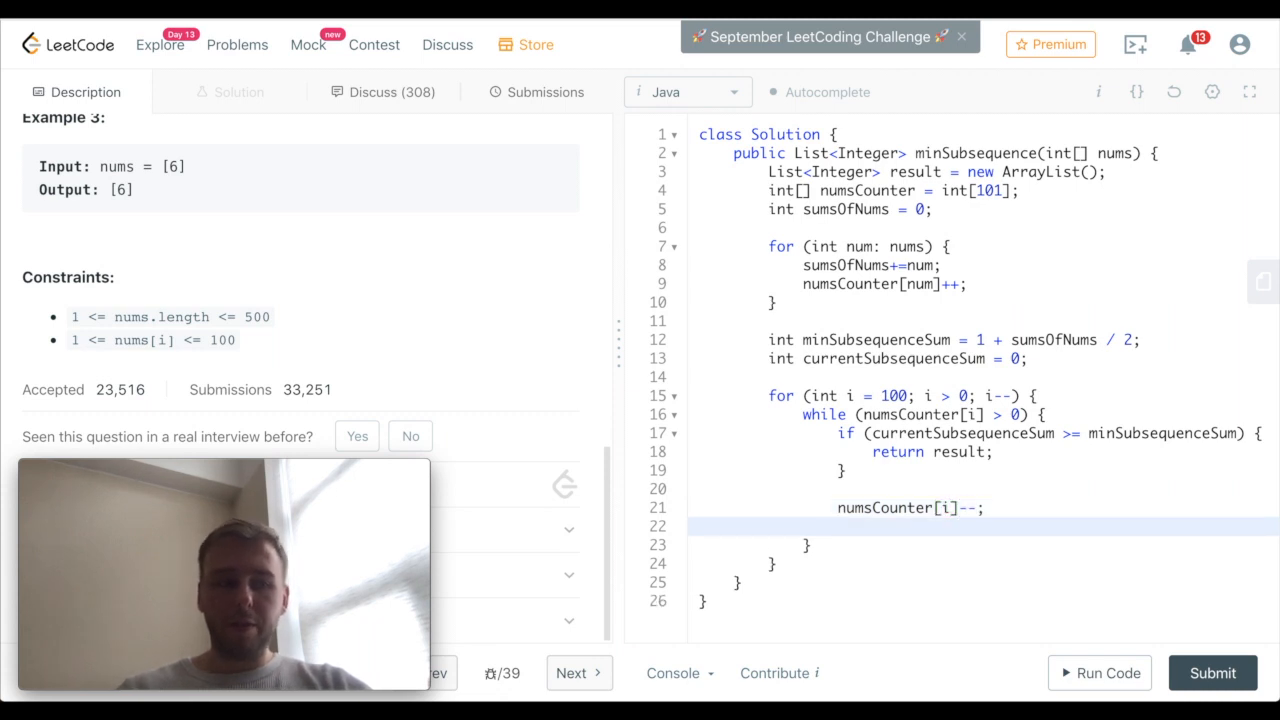
{"action": "double_click", "coordinate": [892, 358]}
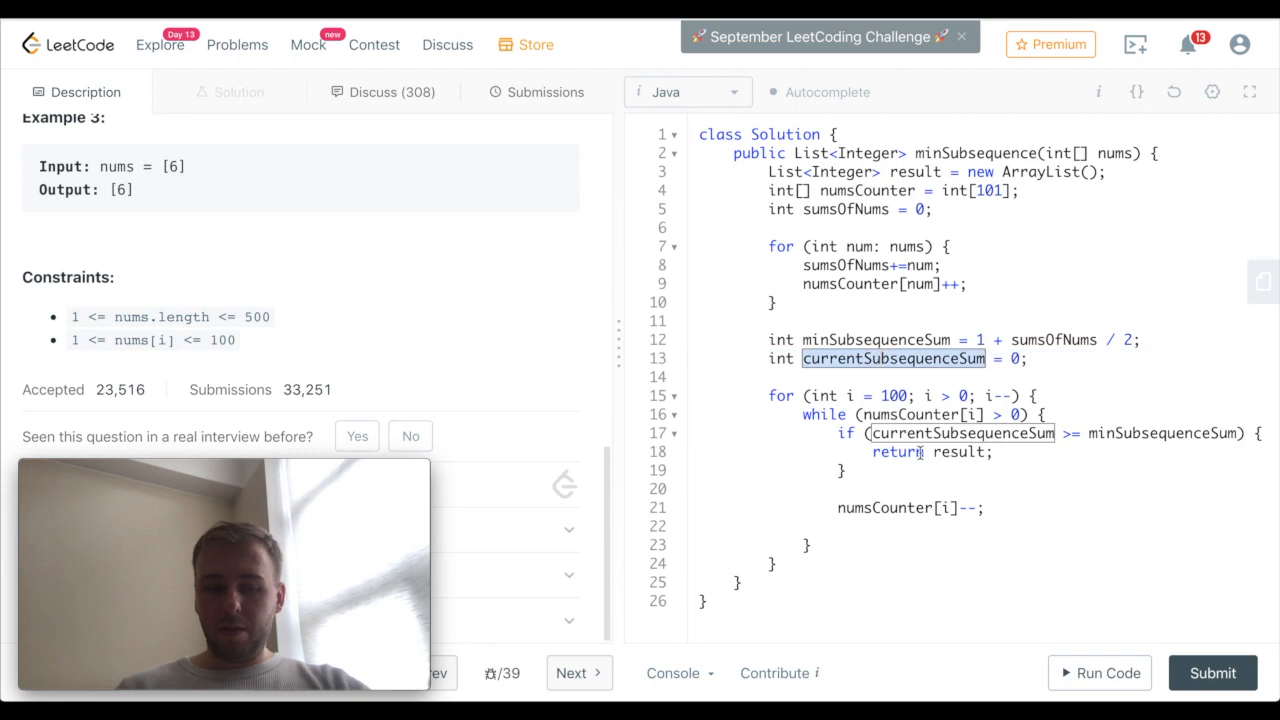
{"action": "type", "text": "currentSubsequenceSum+"}
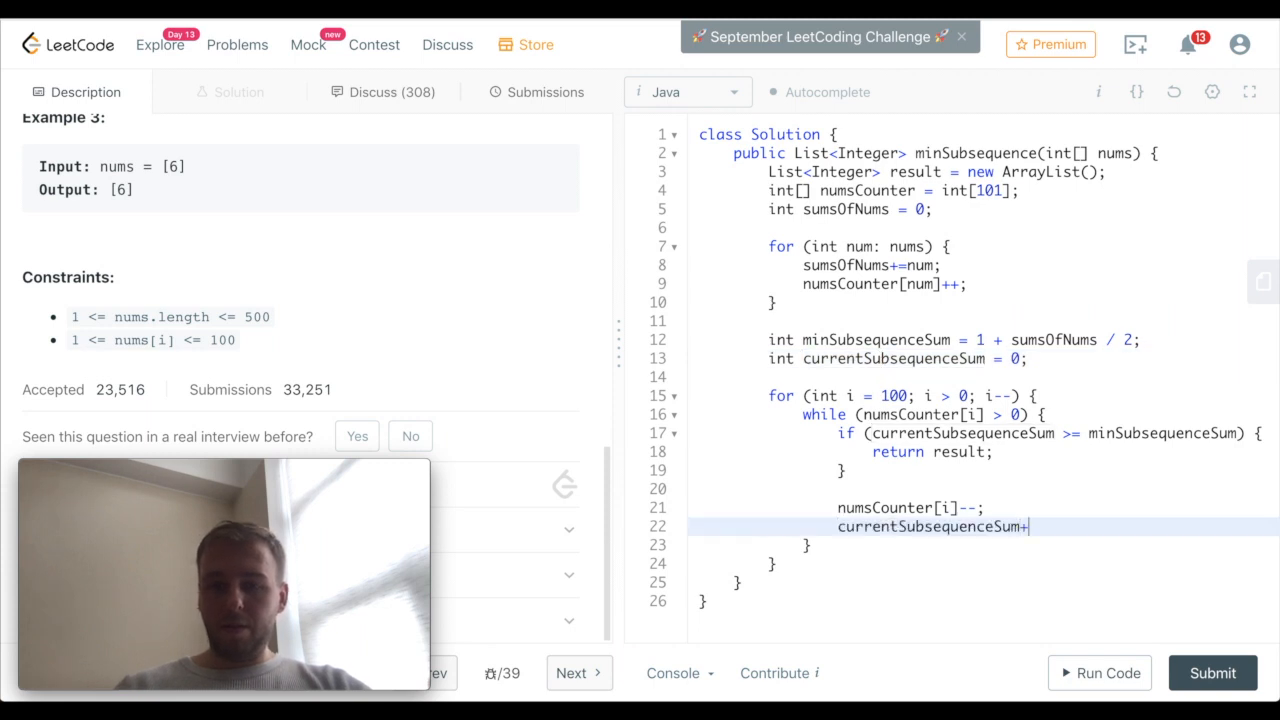
{"action": "type", "text": "="}
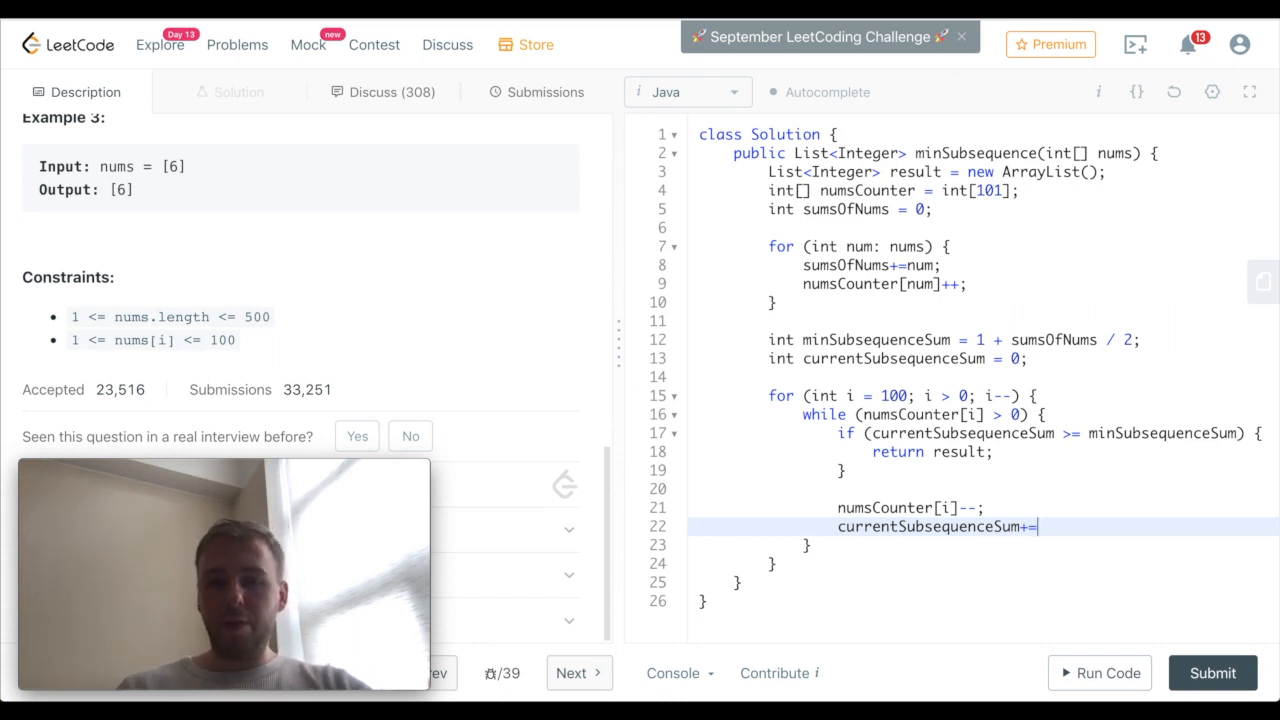
{"action": "type", "text": "i;"}
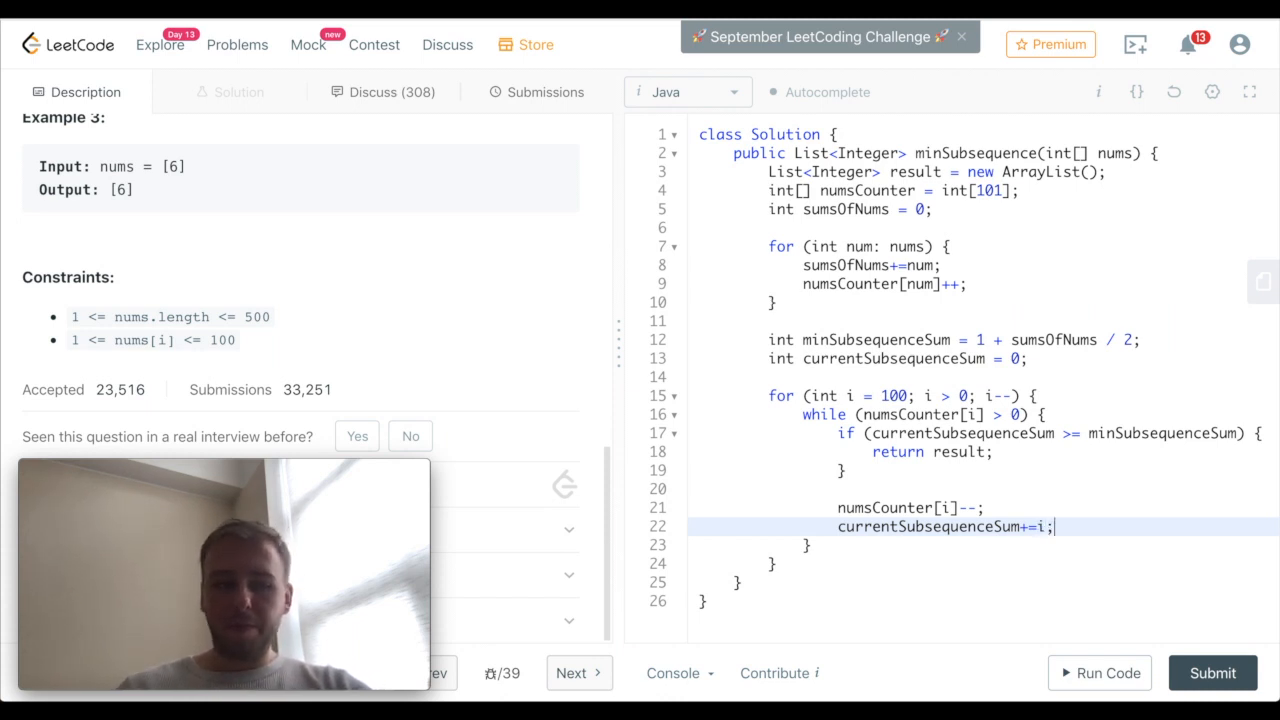
Add result.add(i); and a final return result before the method's closing brace
{"action": "type", "text": "resul"}
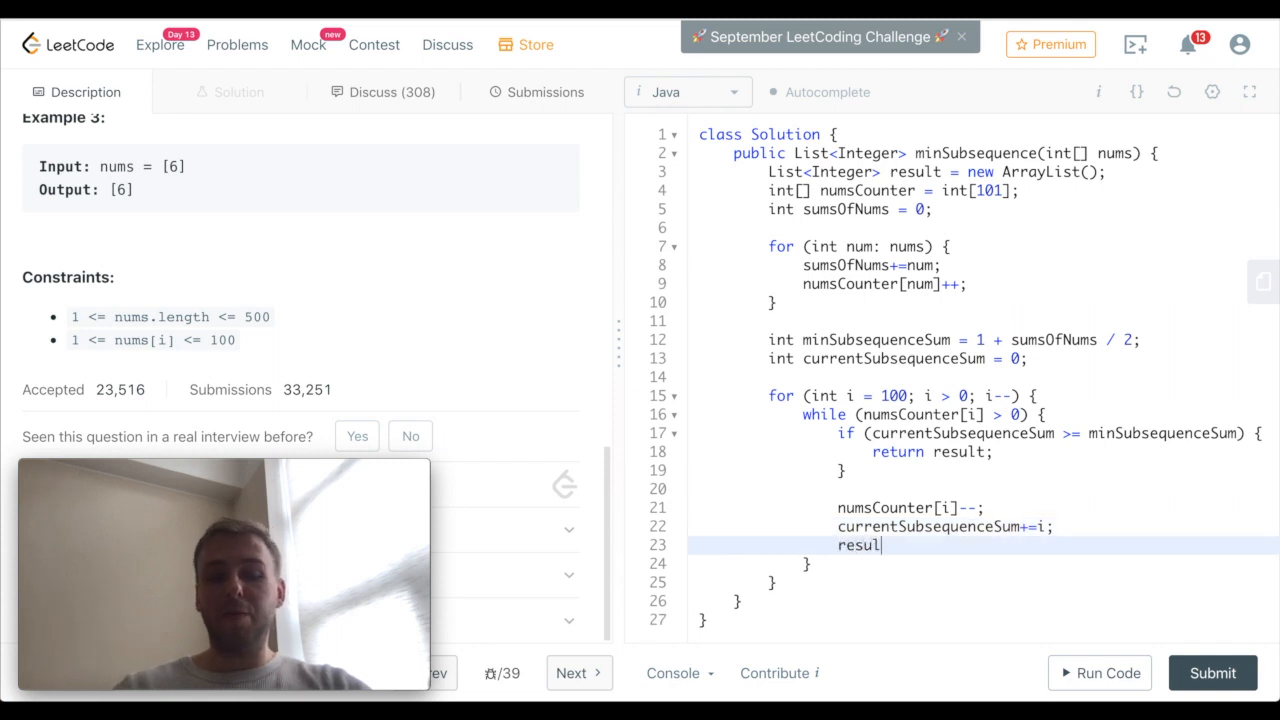
{"action": "type", "text": ".add()"}
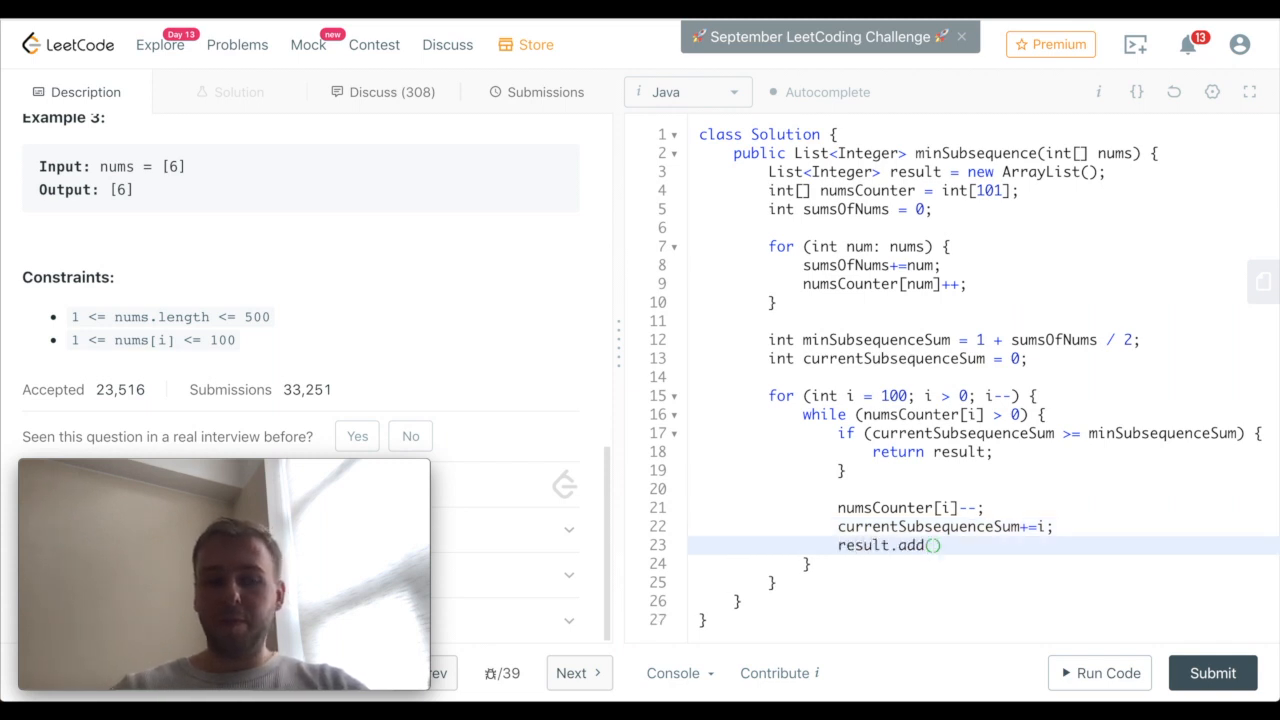
{"action": "type", "text": "i"}
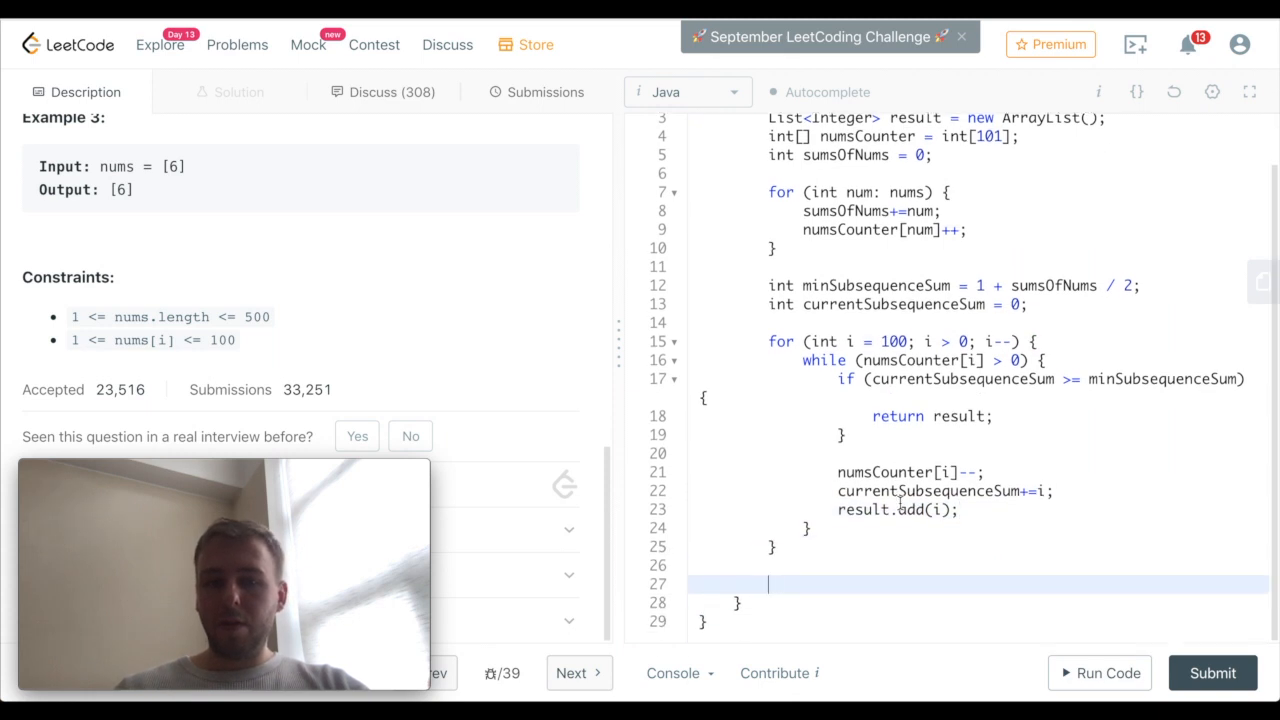
{"action": "type", "text": "return result"}
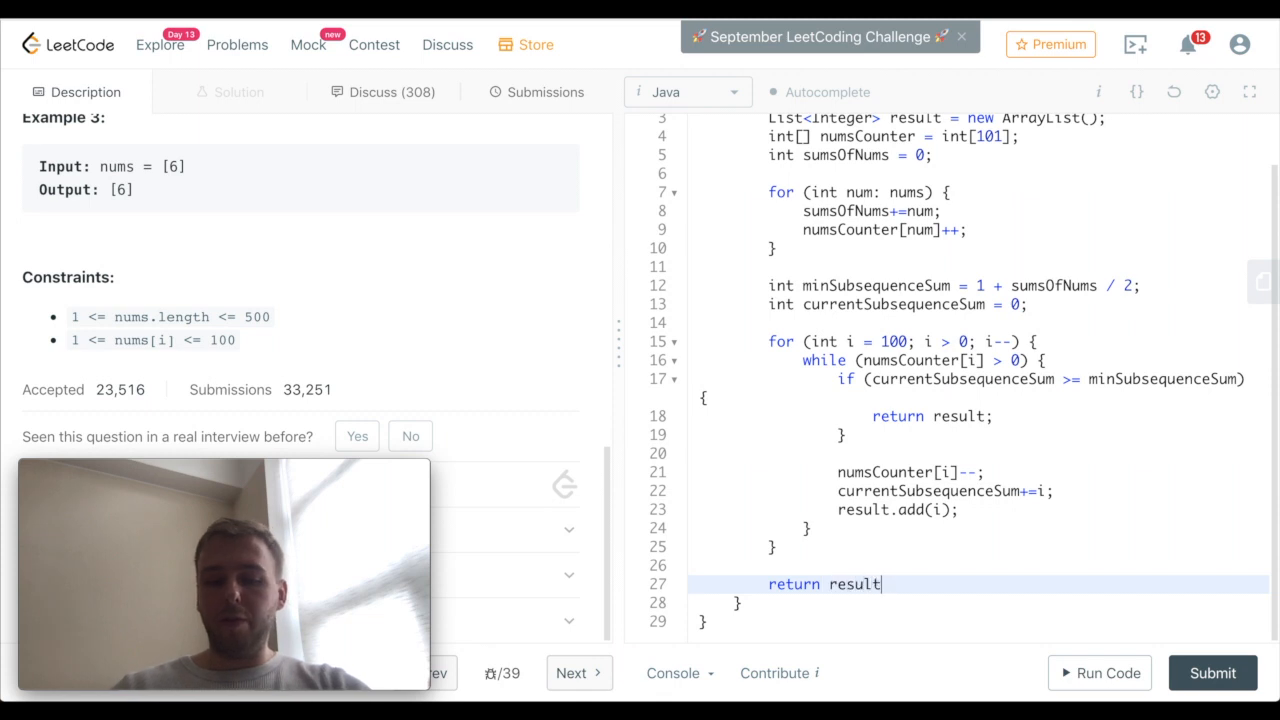
Run the code and get a line 4 compile error on the numsCounter declaration
{"action": "left_click", "coordinate": [1098, 672]}
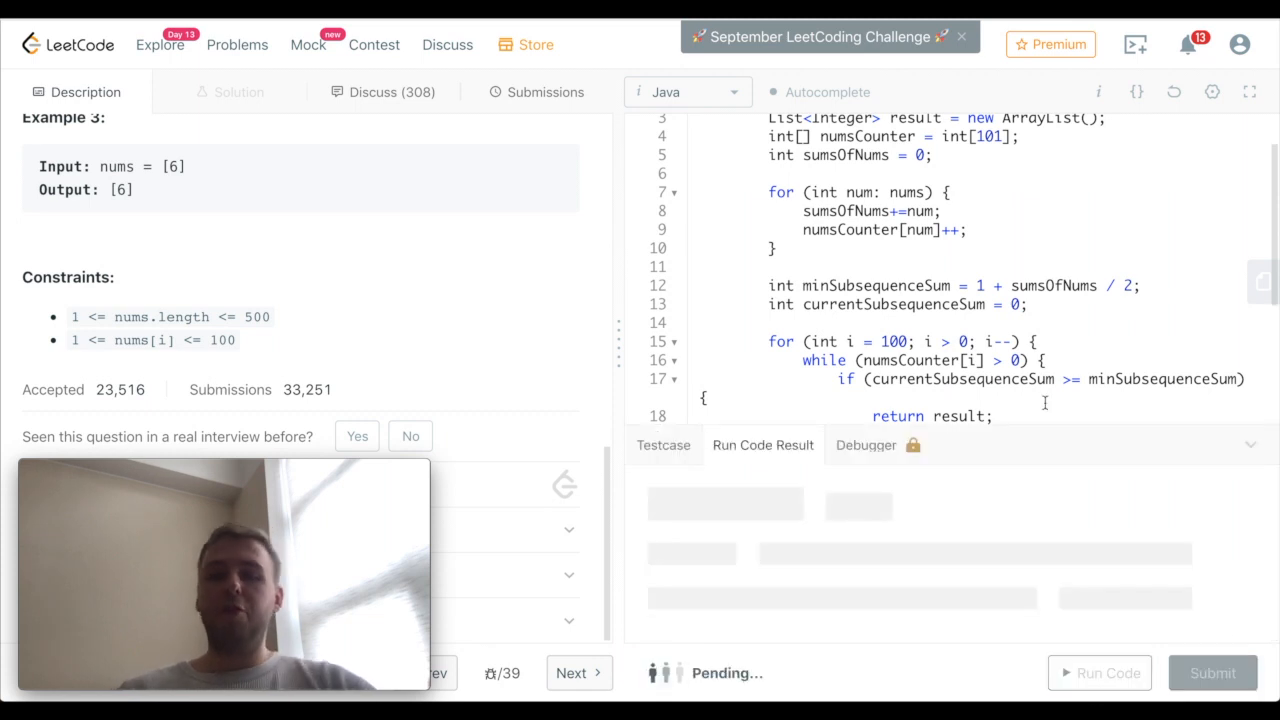
{"action": "left_click", "coordinate": [1098, 672]}
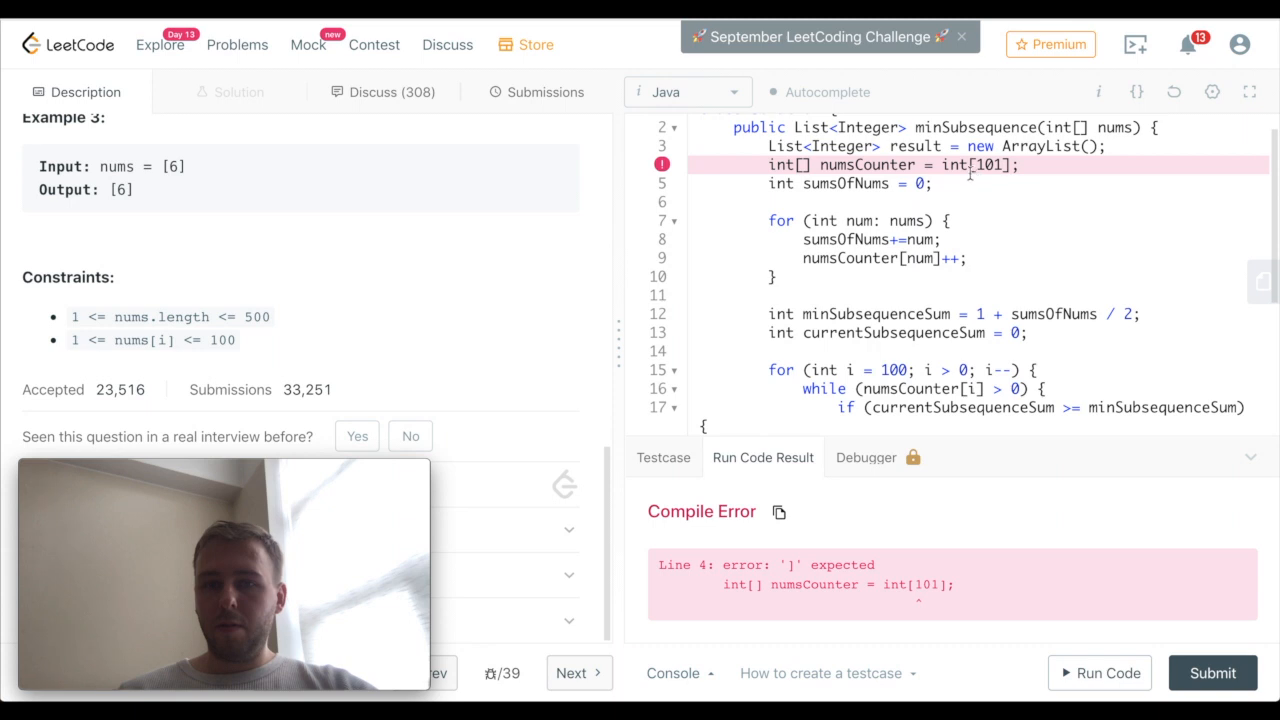
{"action": "mouse_move", "coordinate": [972, 256]}
{"action": "type", "text": "new "}
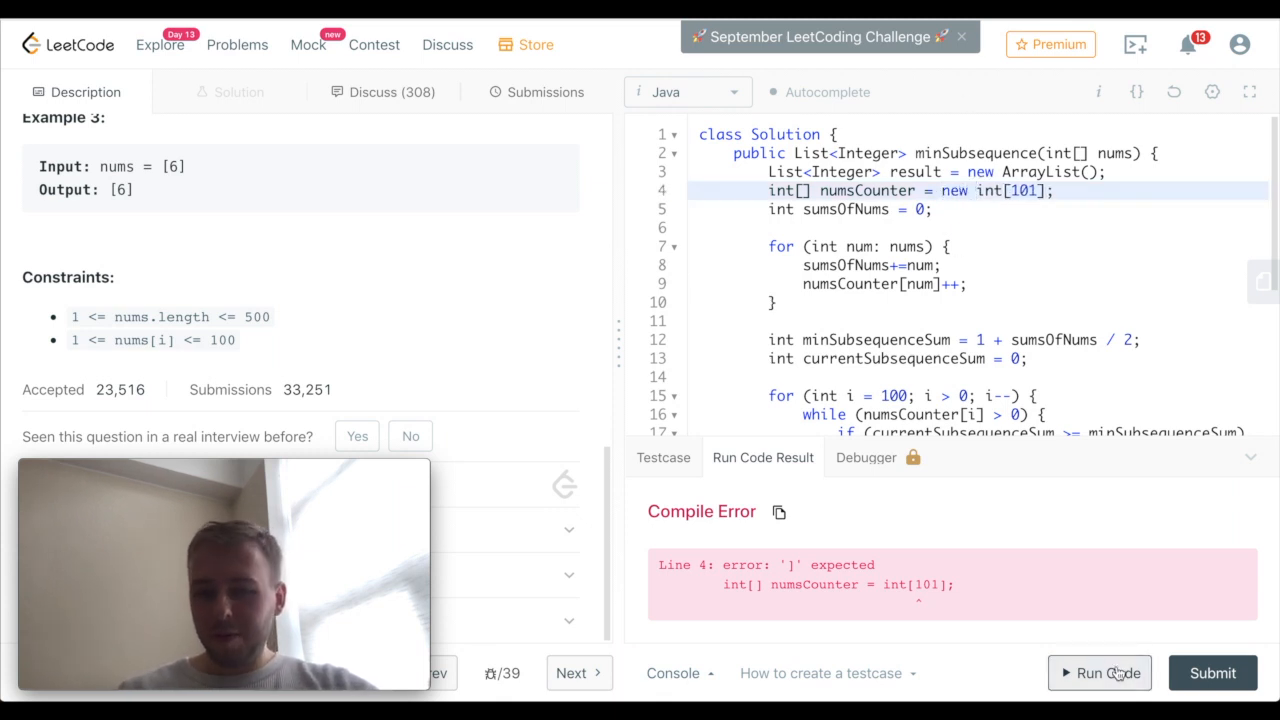
Run the fixed code to acceptance, submit for a Success result (1 ms, beats 100%), and return to Description
{"action": "left_click", "coordinate": [1100, 672]}
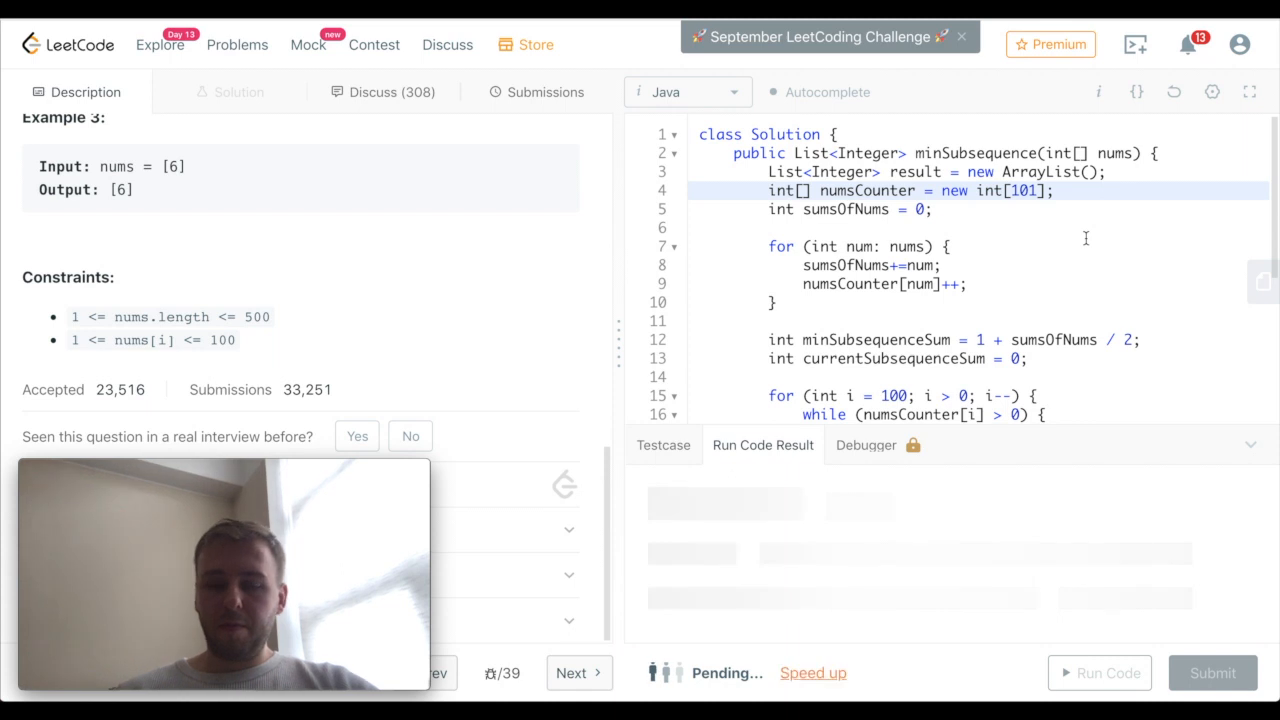
{"action": "left_click", "coordinate": [1100, 672]}
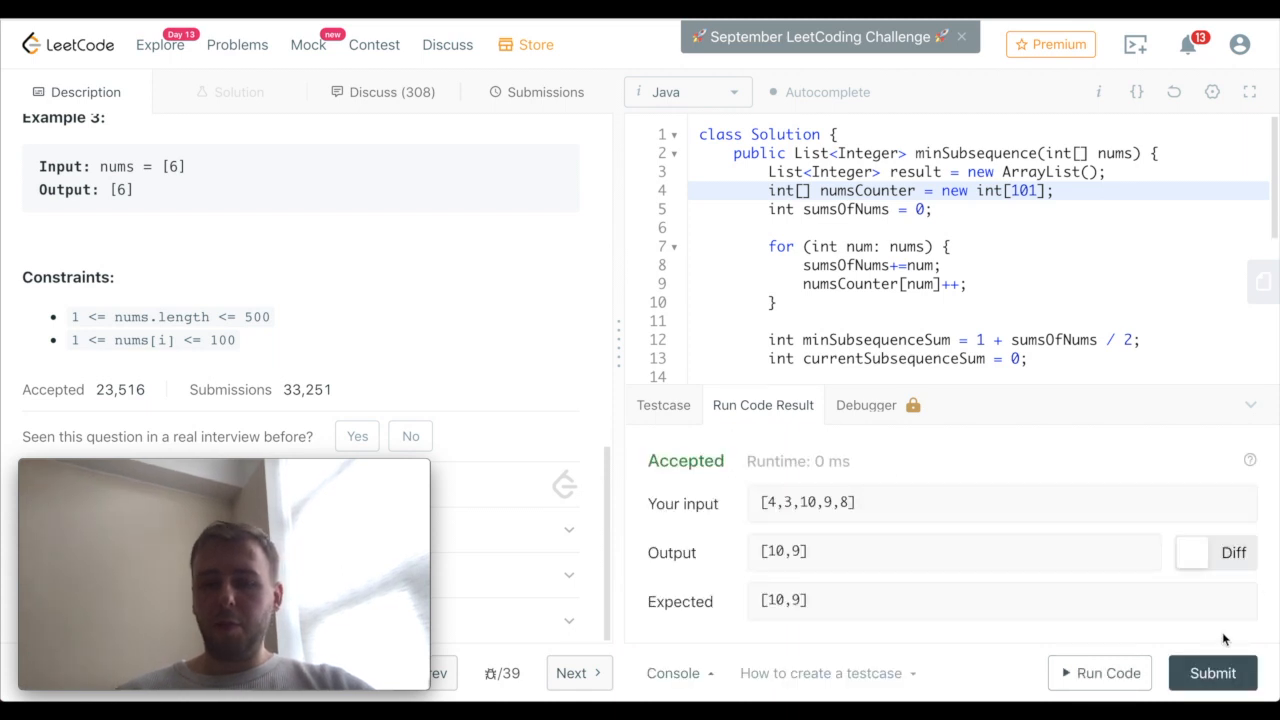
{"action": "left_click", "coordinate": [1212, 672]}
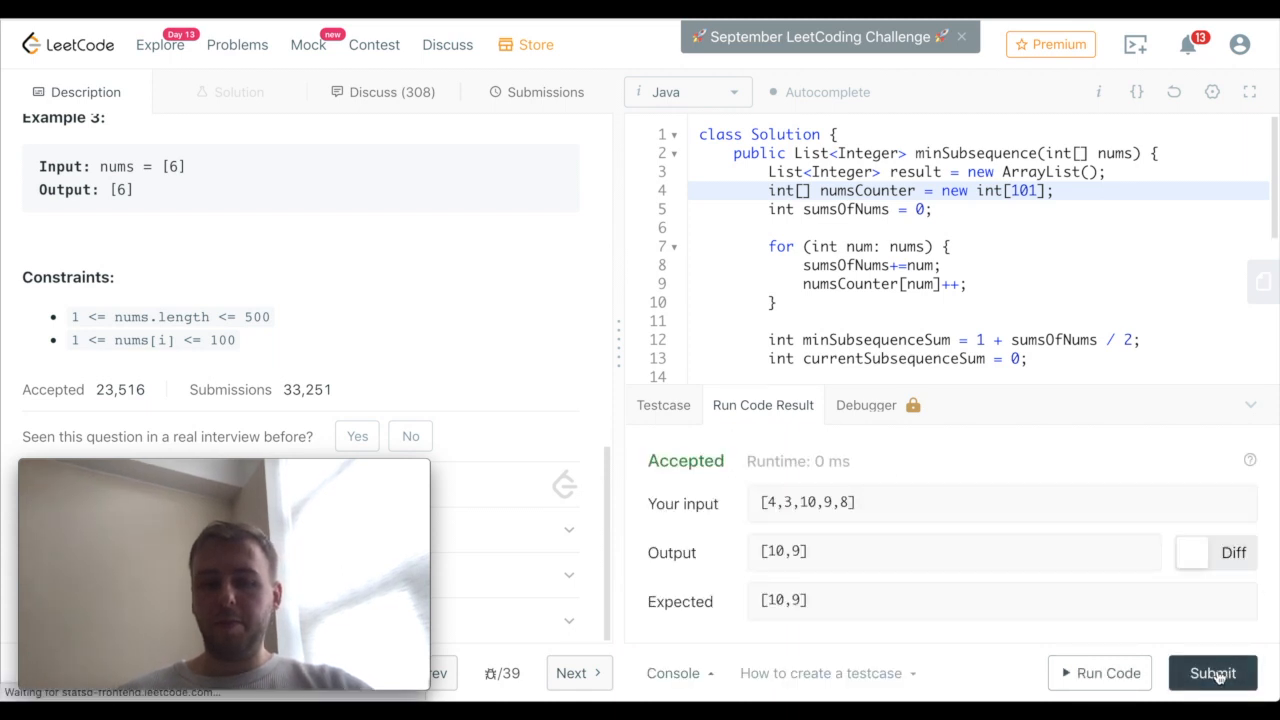
{"action": "left_click", "coordinate": [1212, 672]}
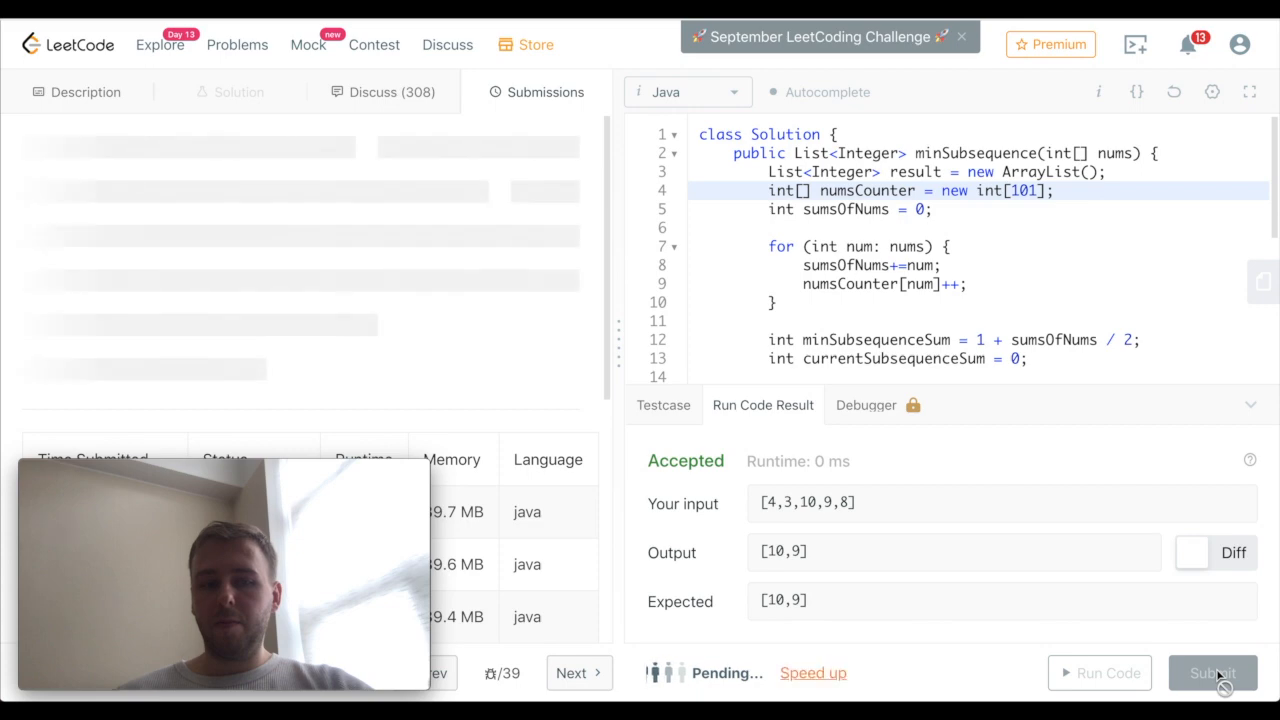
{"action": "left_click", "coordinate": [1212, 672]}
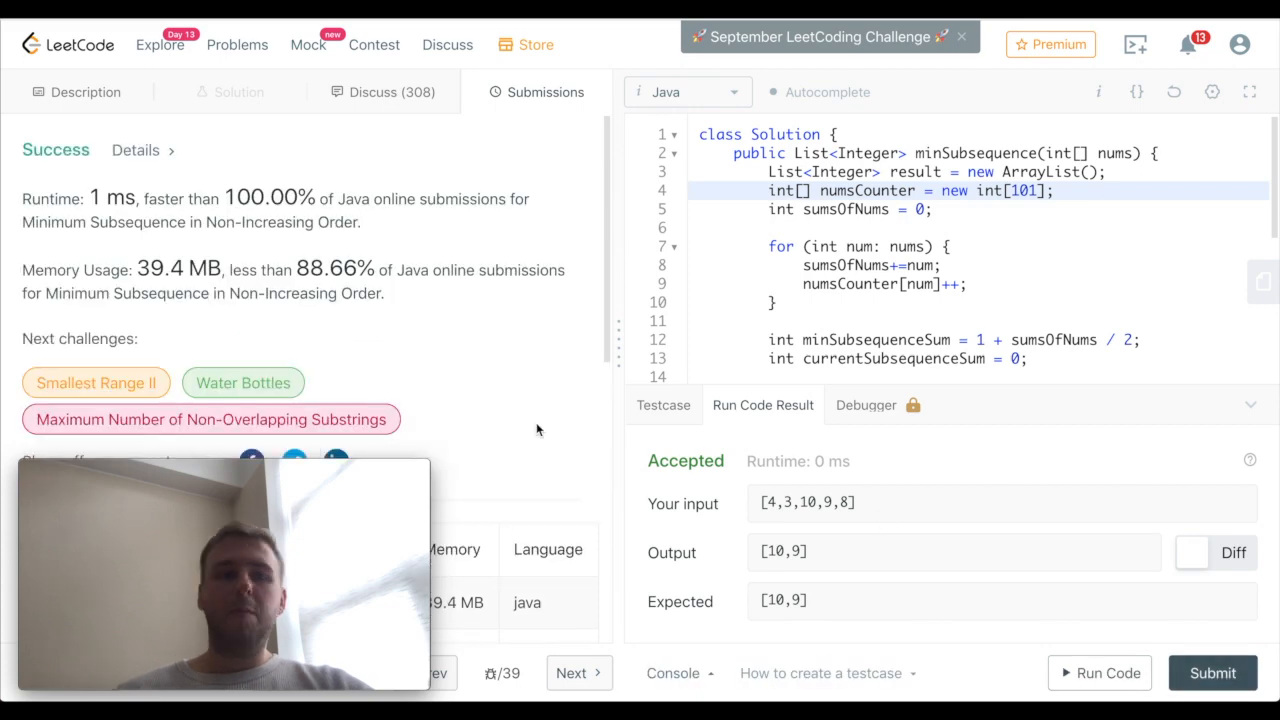
{"action": "left_click", "coordinate": [84, 92]}
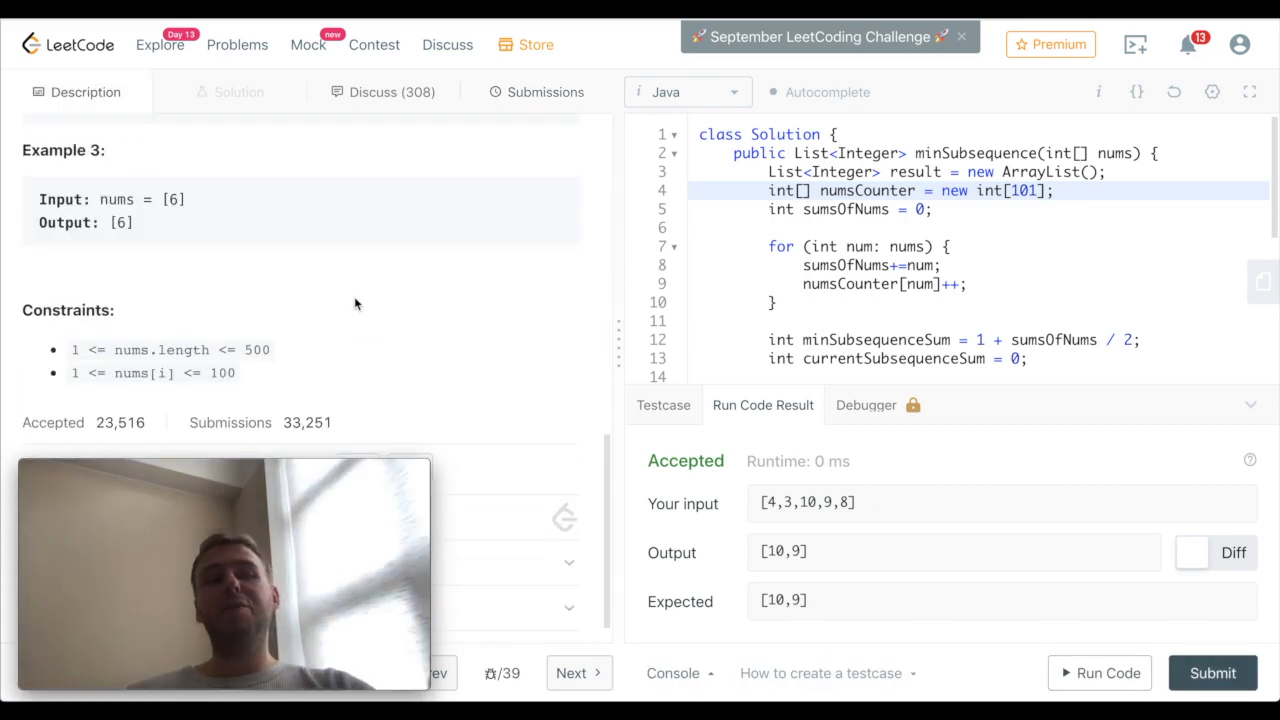